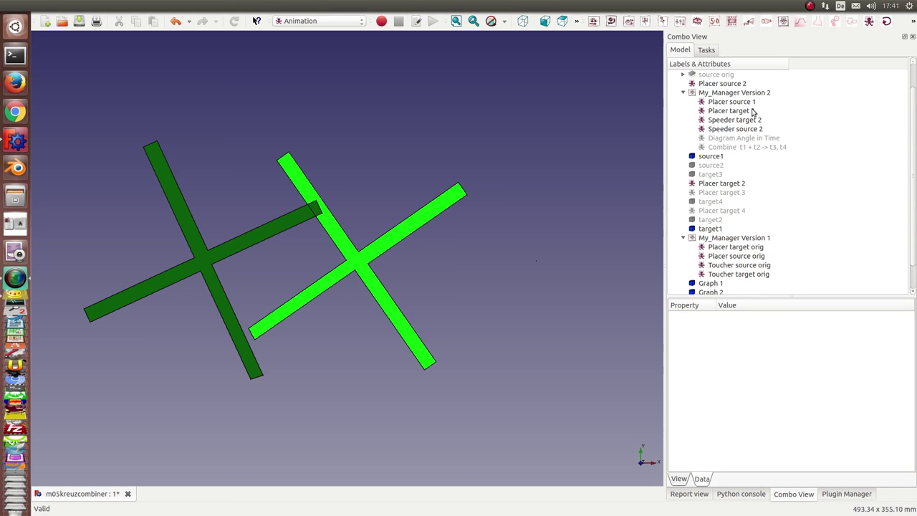
{"action": "mouse_move", "coordinate": [428, 291]}
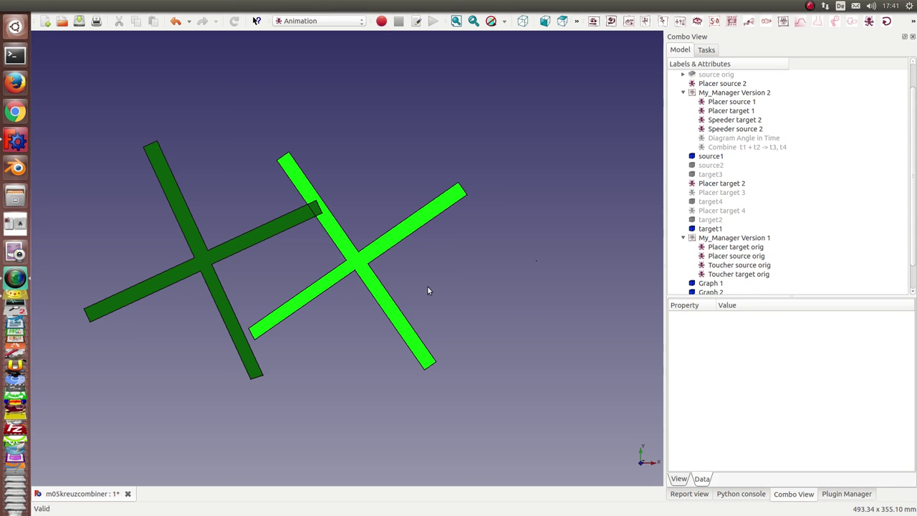
{"action": "mouse_move", "coordinate": [349, 269]}
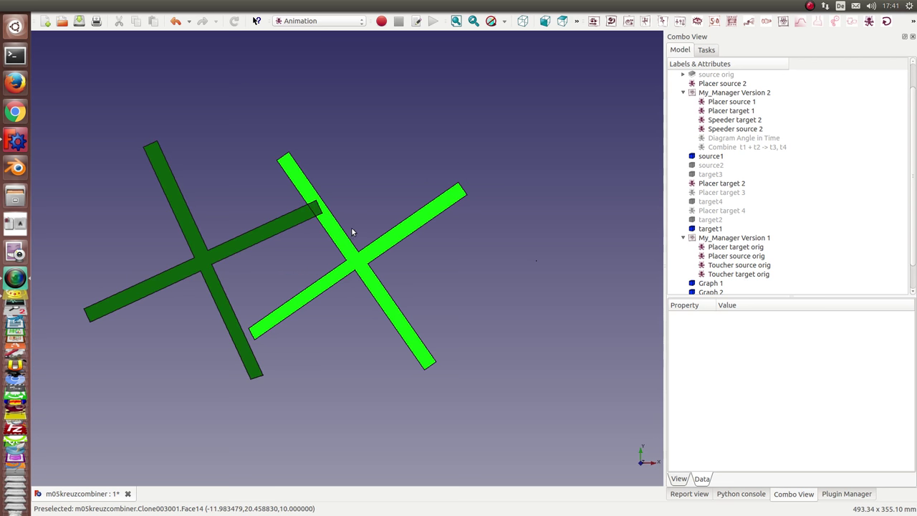
- Step the crosses via My_Manager Versions 1 and 2, then select target orig and open Version 1's controls
{"action": "left_click", "coordinate": [734, 237]}
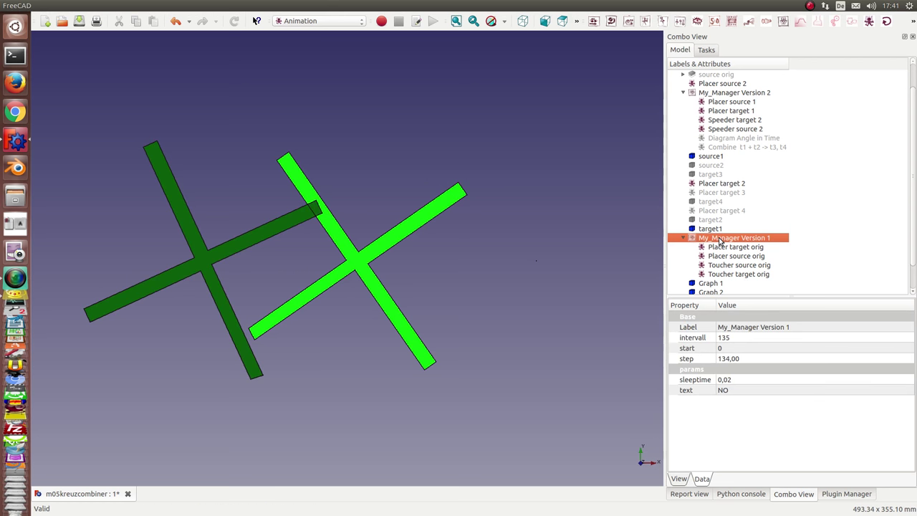
{"action": "left_click", "coordinate": [734, 91]}
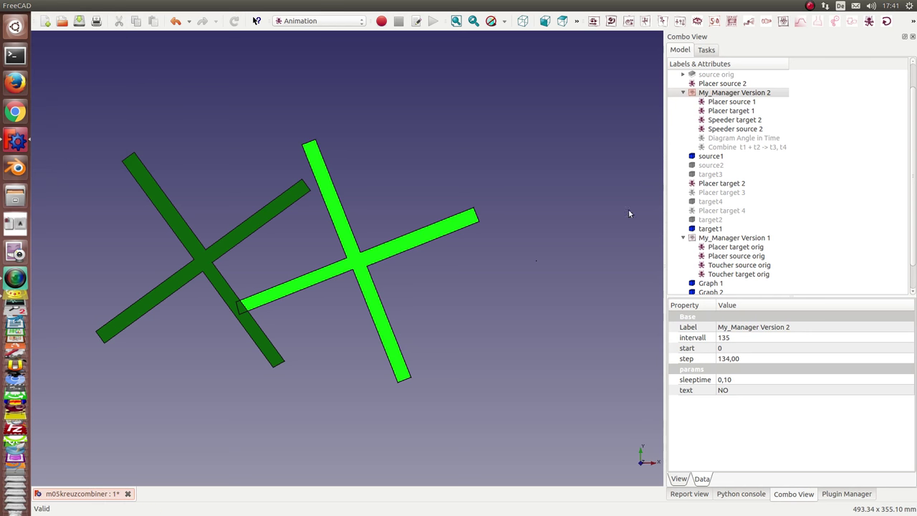
{"action": "left_click", "coordinate": [709, 91]}
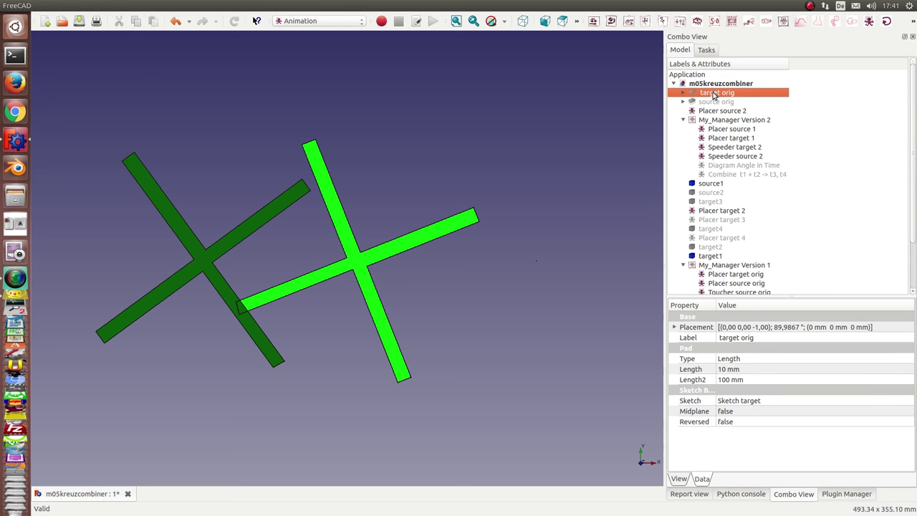
{"action": "left_click", "coordinate": [715, 101]}
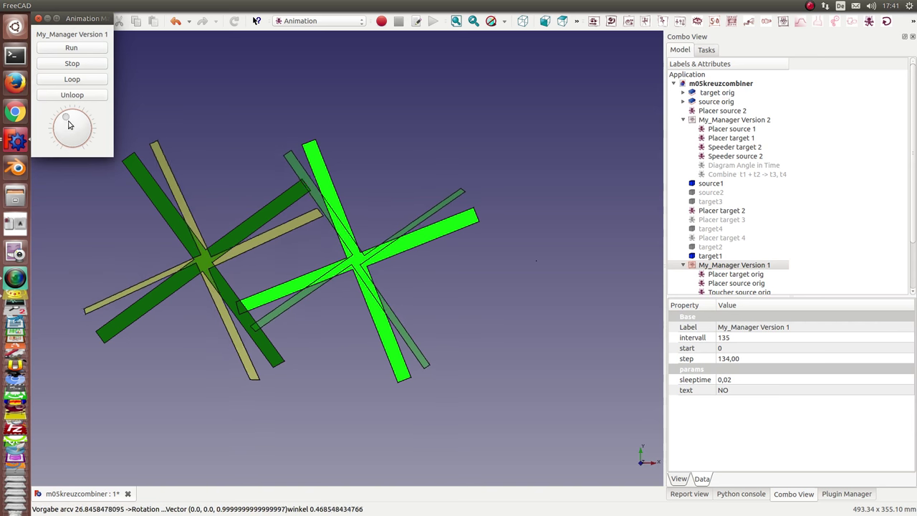
- Scrub the time dial and run the Version 1 animation, then close its dialog
{"action": "left_click_drag", "start_coordinate": [66, 116], "coordinate": [79, 116]}
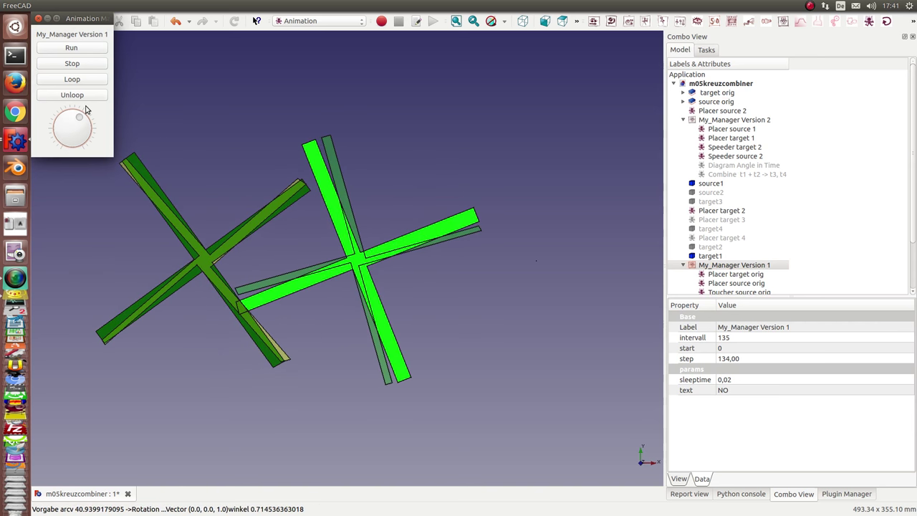
{"action": "left_click", "coordinate": [711, 256]}
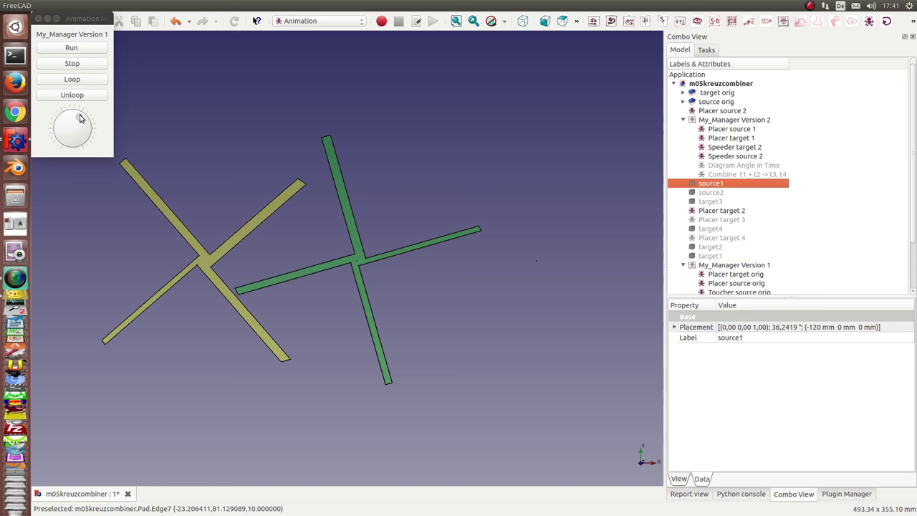
{"action": "left_click", "coordinate": [73, 47]}
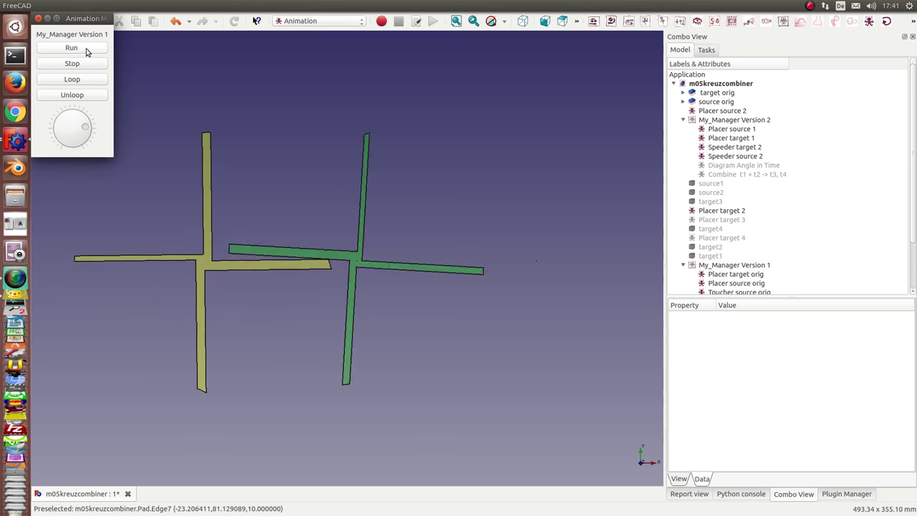
{"action": "left_click", "coordinate": [78, 48]}
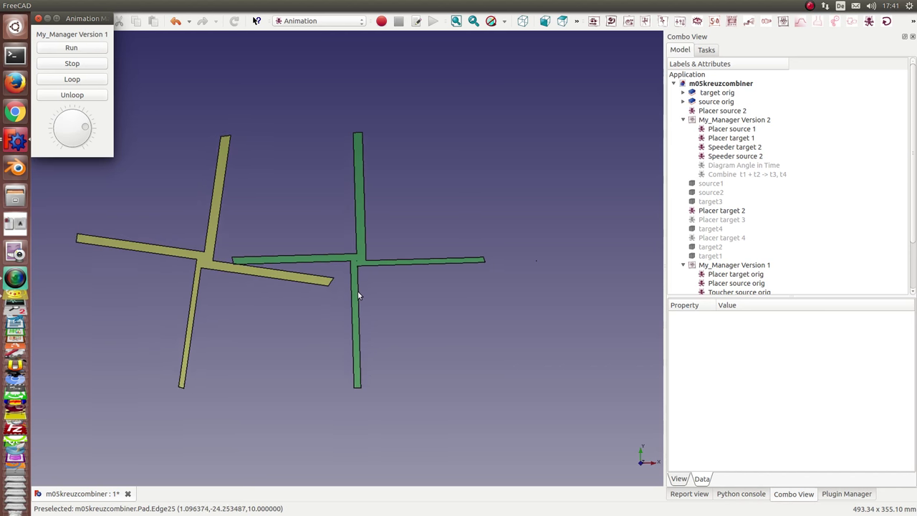
{"action": "left_click", "coordinate": [733, 264]}
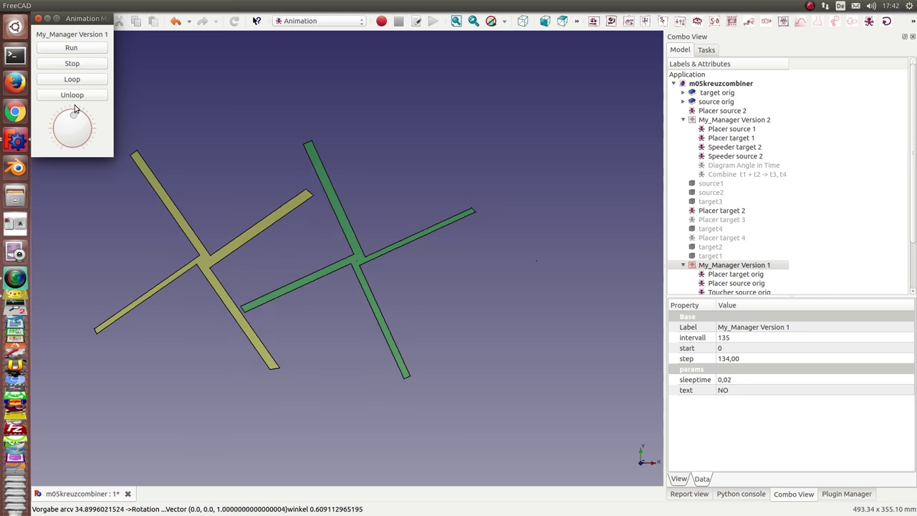
{"action": "left_click", "coordinate": [72, 47]}
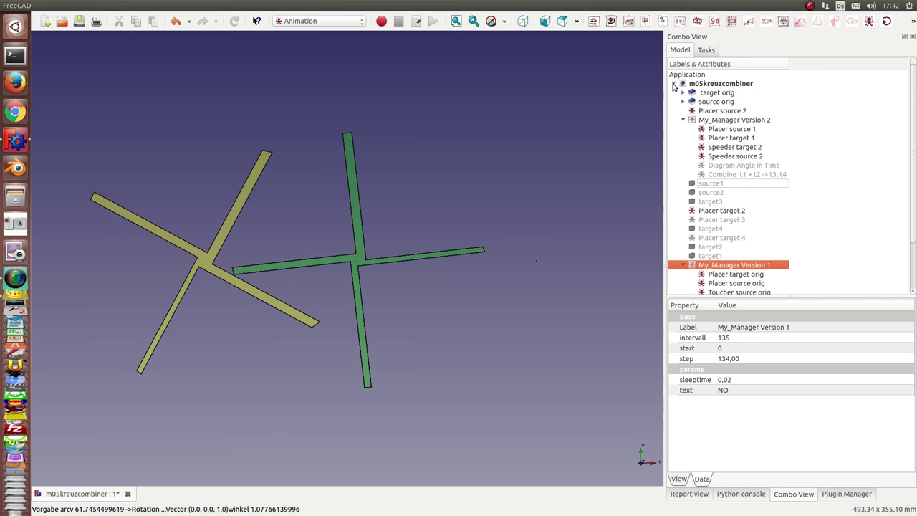
- Hide the thin crosses and make source1, target1 and source2 visible
{"action": "left_click", "coordinate": [716, 101]}
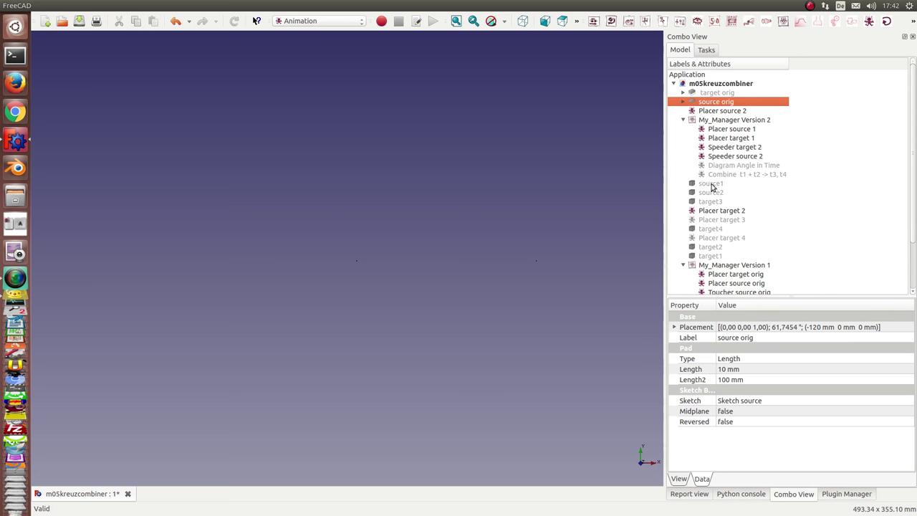
{"action": "left_click", "coordinate": [711, 183]}
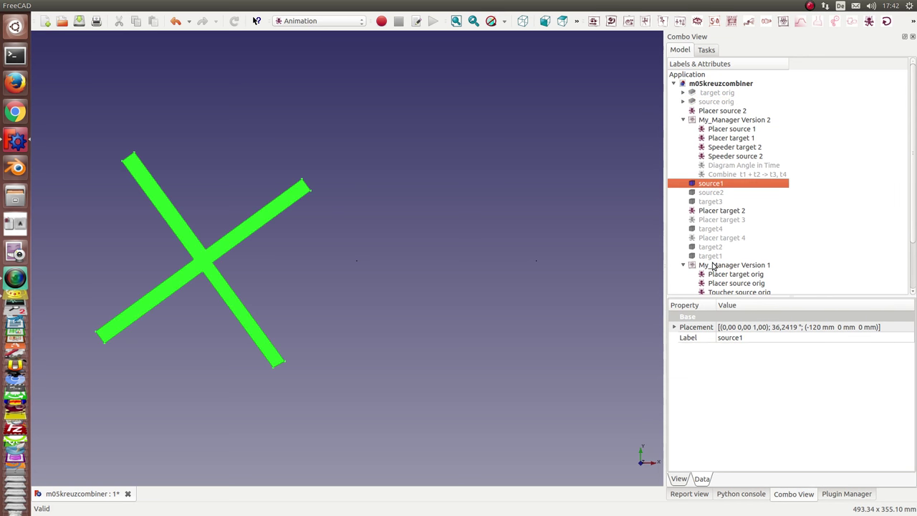
{"action": "left_click", "coordinate": [710, 255]}
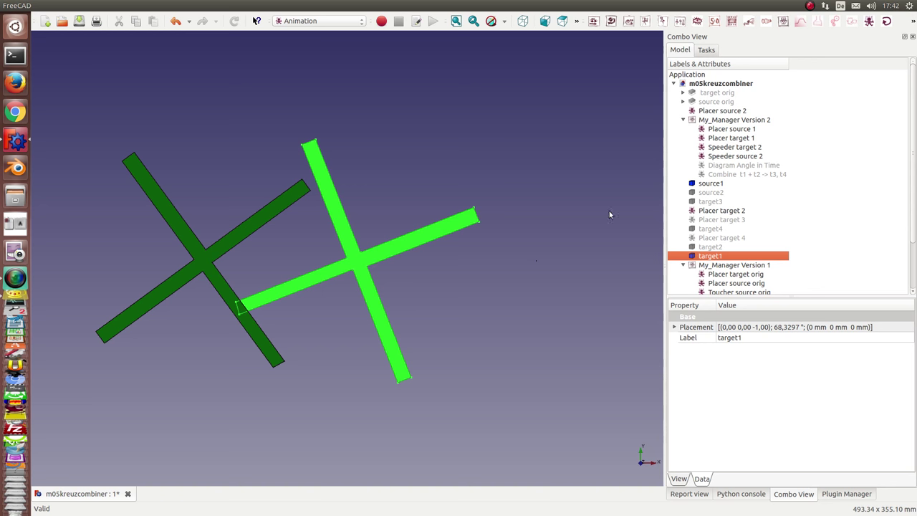
{"action": "mouse_move", "coordinate": [712, 201]}
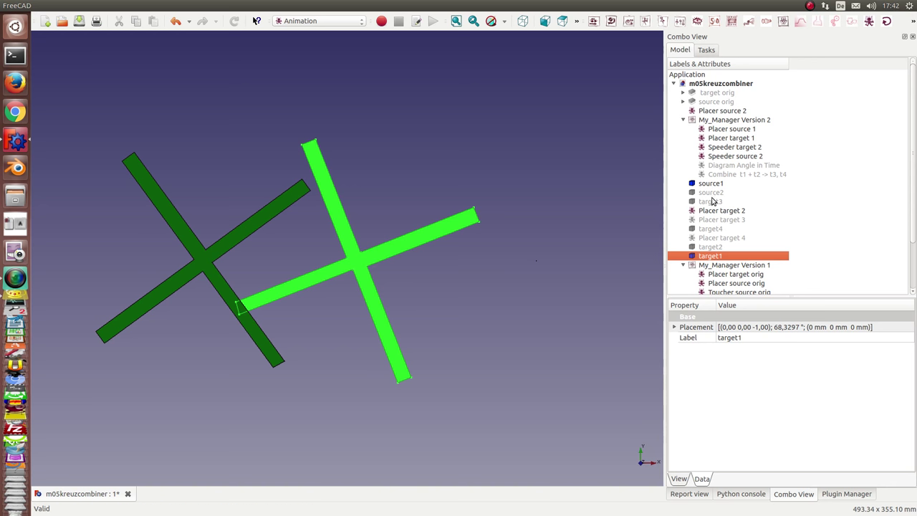
{"action": "left_click", "coordinate": [714, 192]}
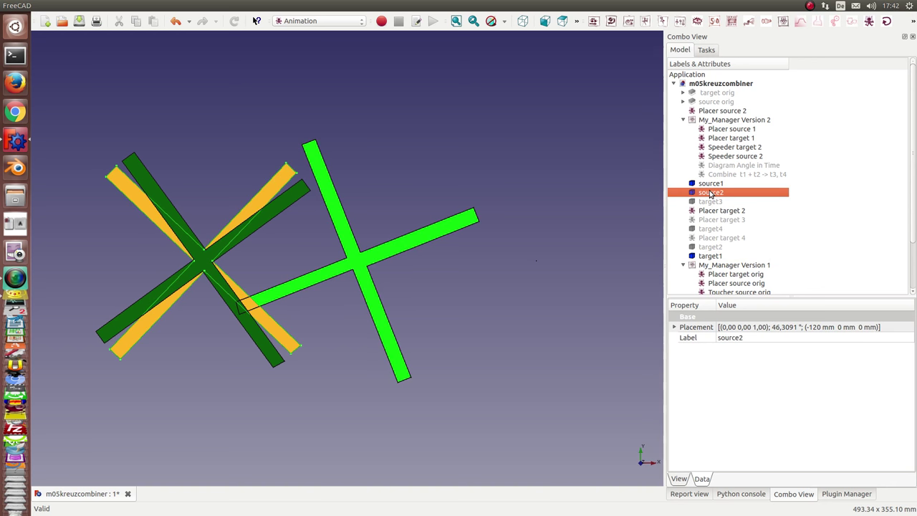
{"action": "mouse_move", "coordinate": [785, 209]}
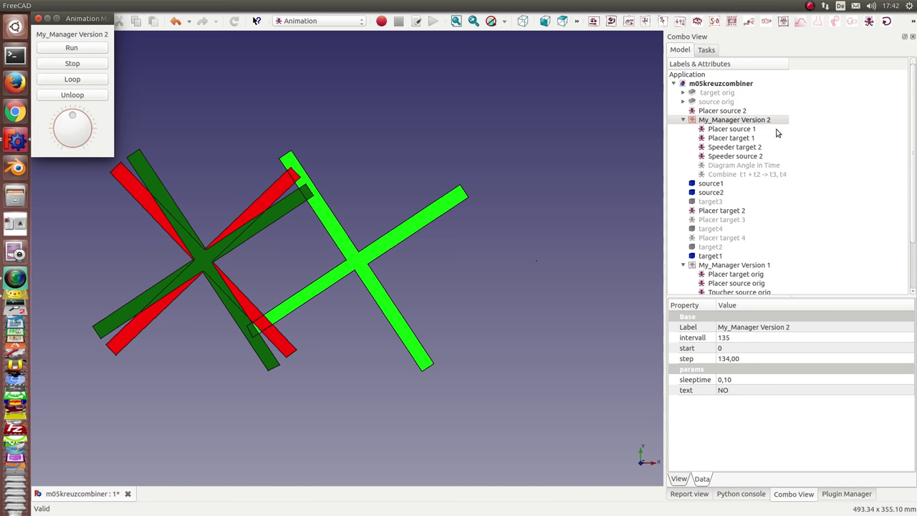
{"action": "mouse_move", "coordinate": [760, 145]}
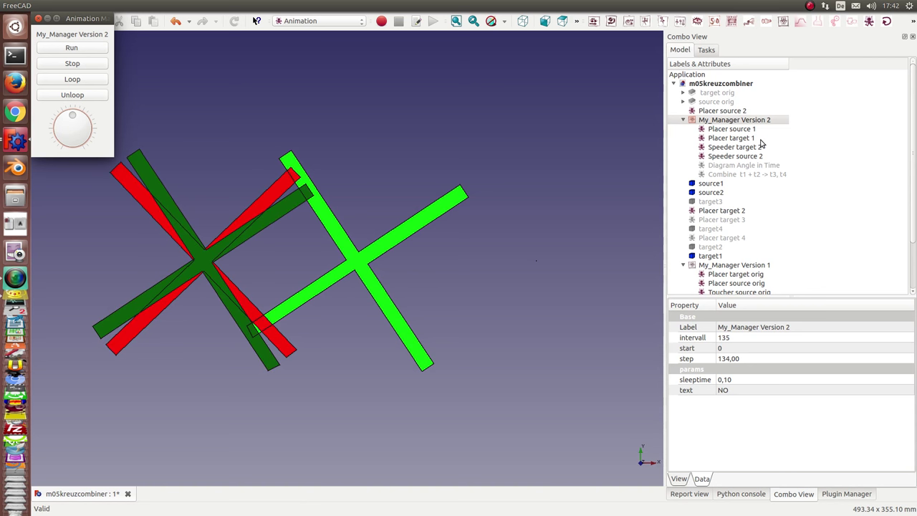
{"action": "mouse_move", "coordinate": [761, 149]}
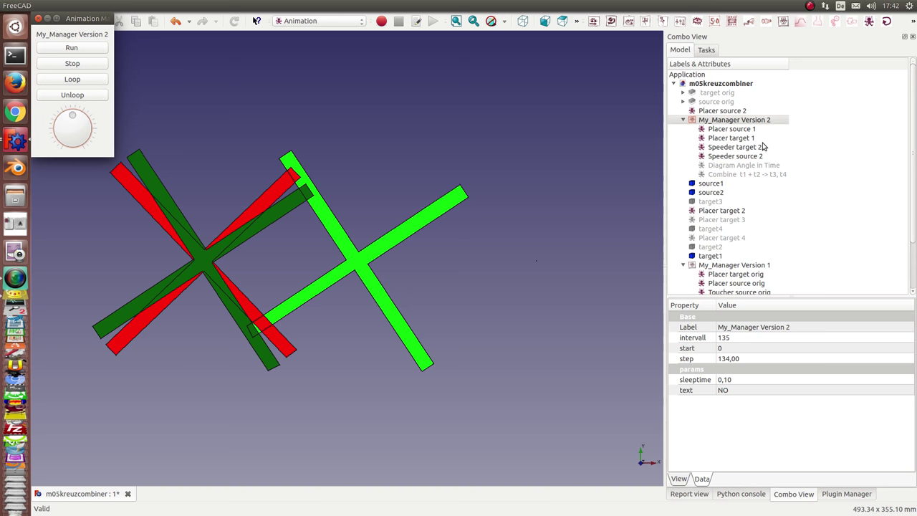
{"action": "mouse_move", "coordinate": [764, 177]}
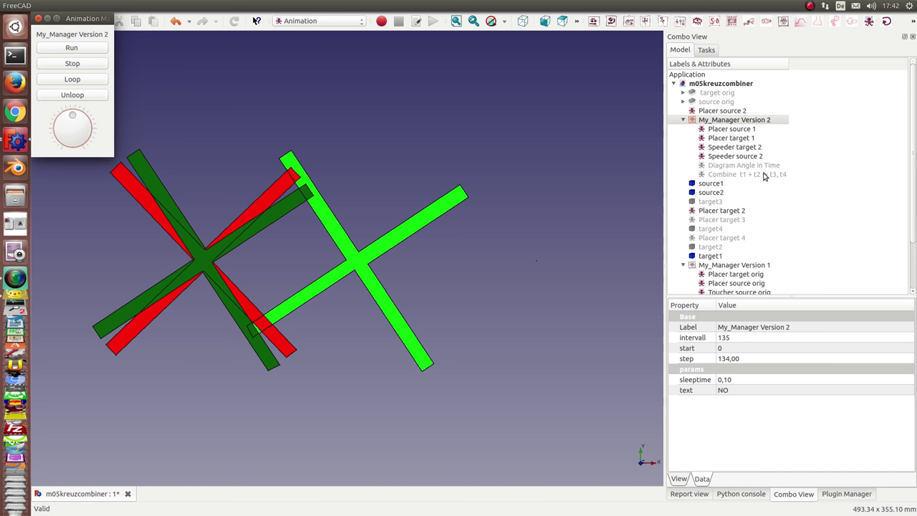
{"action": "mouse_move", "coordinate": [734, 150]}
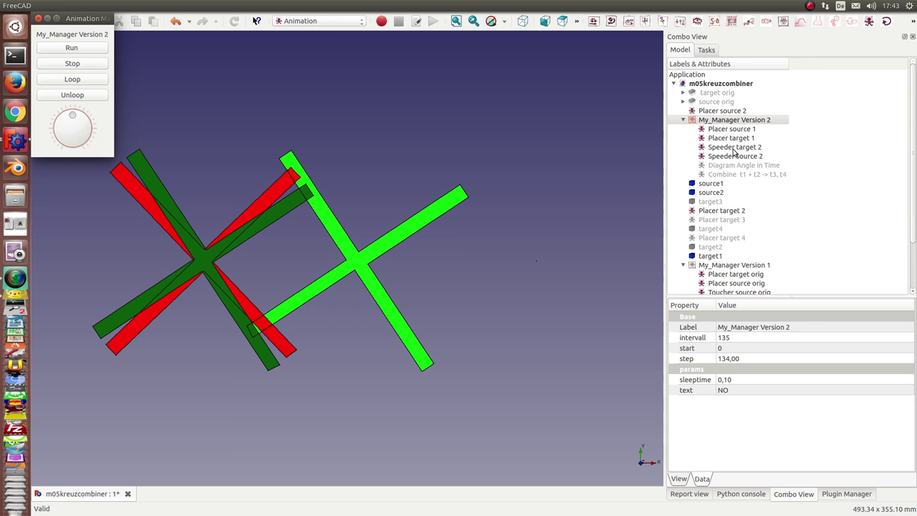
- Select Speeder target 2 to display its quadratic time expression
{"action": "left_click", "coordinate": [734, 147]}
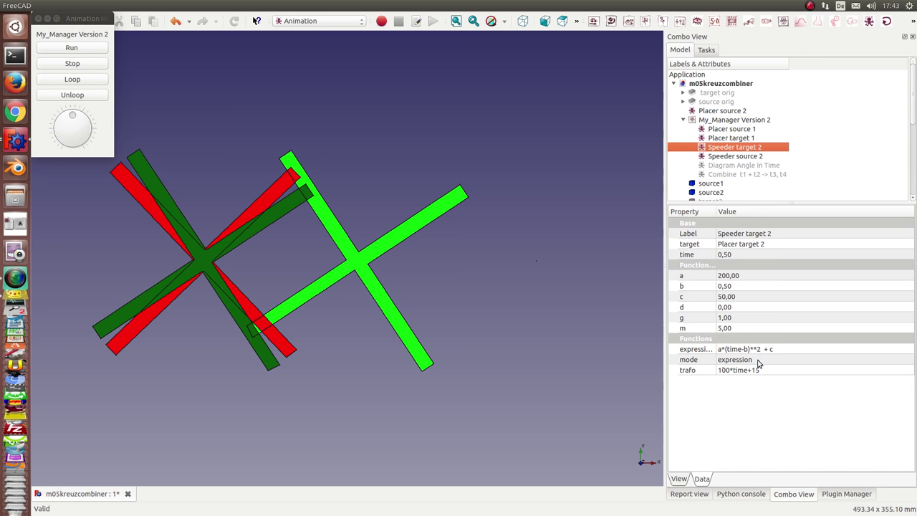
{"action": "mouse_move", "coordinate": [722, 379]}
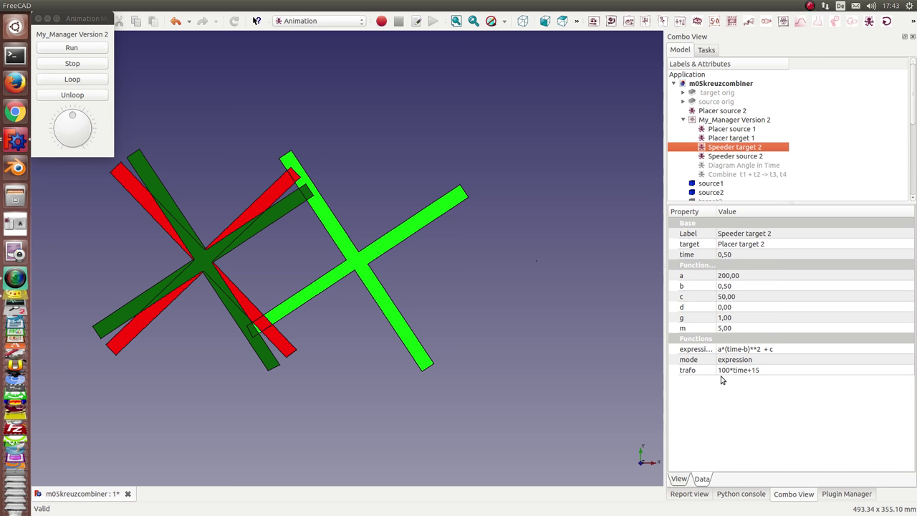
{"action": "mouse_move", "coordinate": [258, 266]}
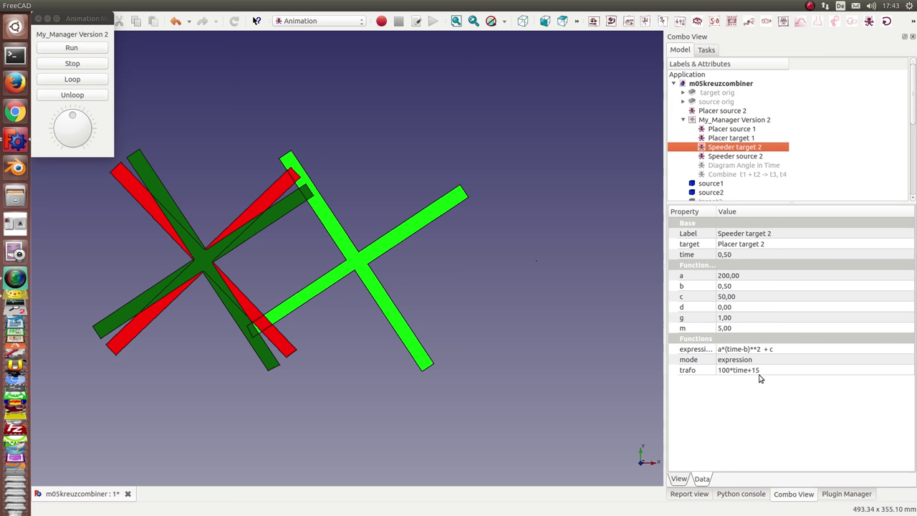
{"action": "mouse_move", "coordinate": [748, 378]}
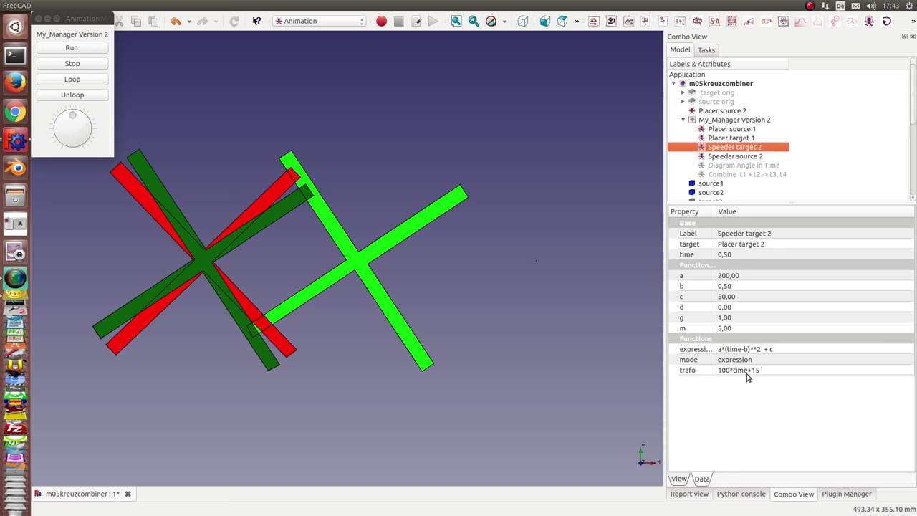
{"action": "mouse_move", "coordinate": [278, 201]}
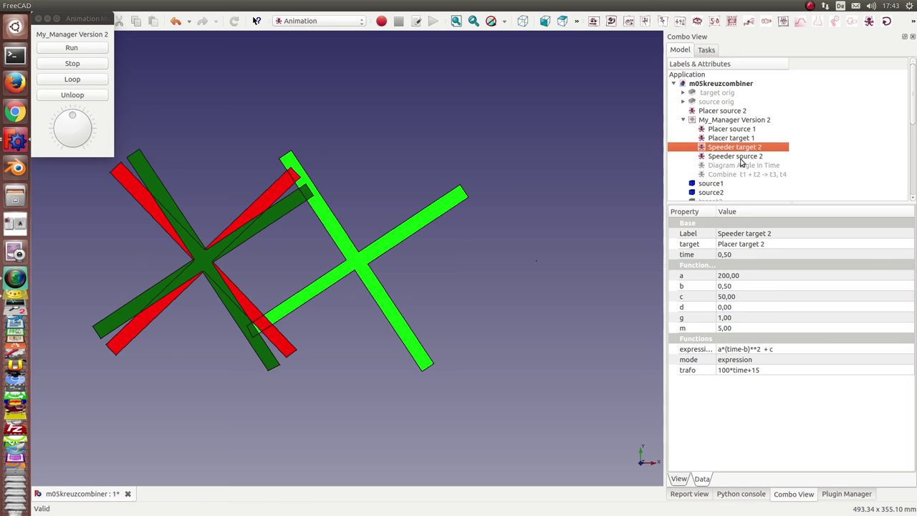
- Inspect Speeder source 2, Placer target 2 and Placer source 2, then select target2
{"action": "left_click", "coordinate": [735, 156]}
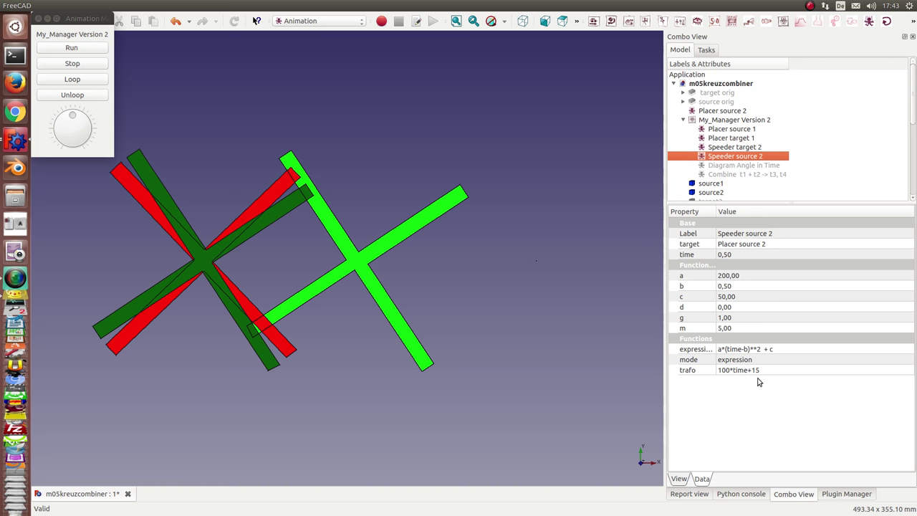
{"action": "mouse_move", "coordinate": [752, 376]}
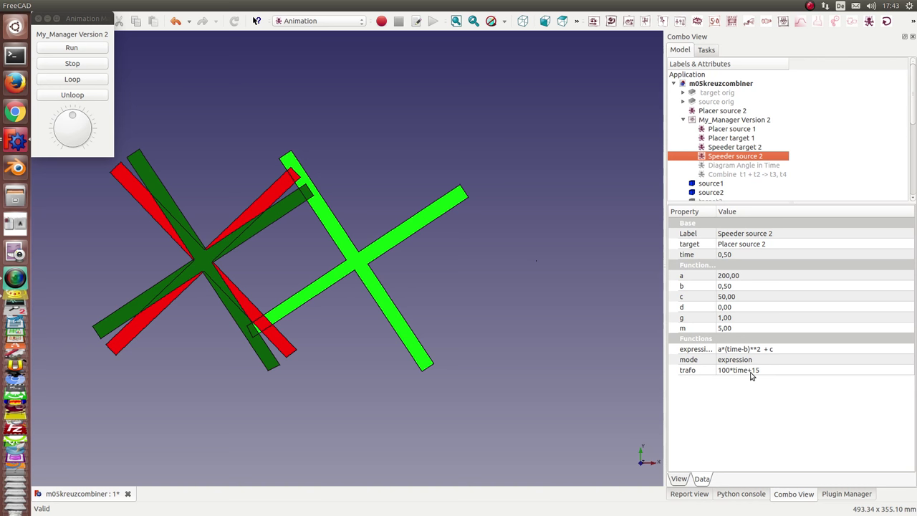
{"action": "mouse_move", "coordinate": [752, 243]}
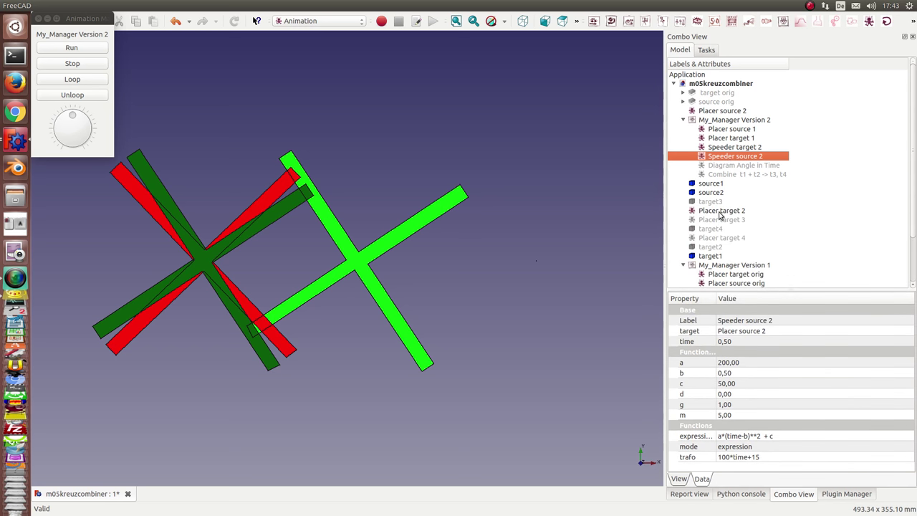
{"action": "left_click", "coordinate": [720, 209]}
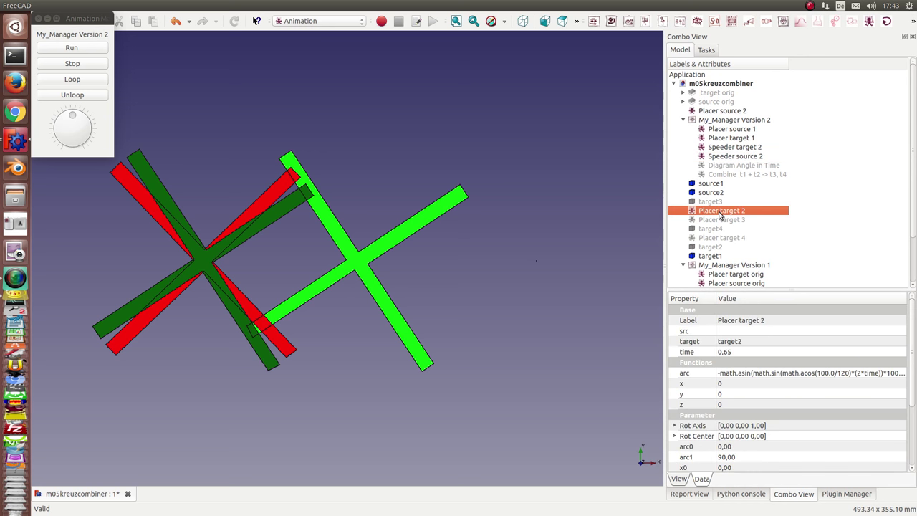
{"action": "left_click", "coordinate": [720, 110]}
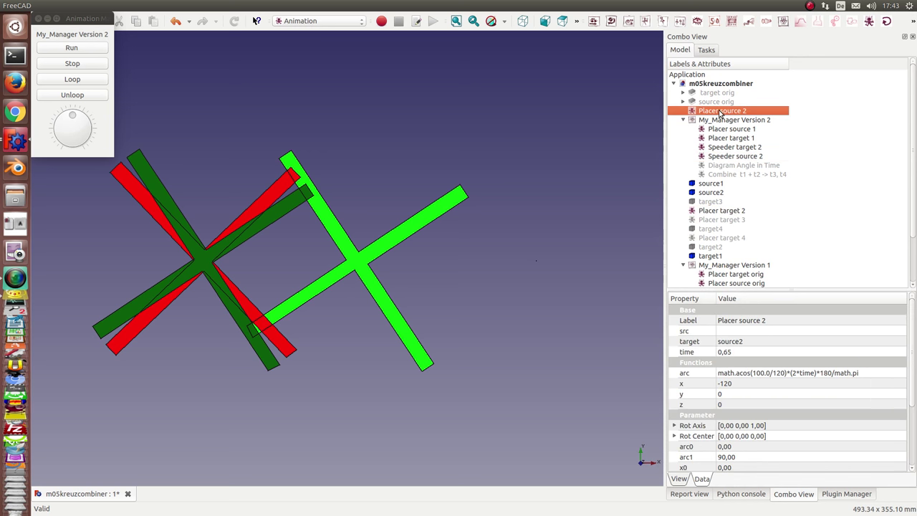
{"action": "left_click", "coordinate": [710, 246]}
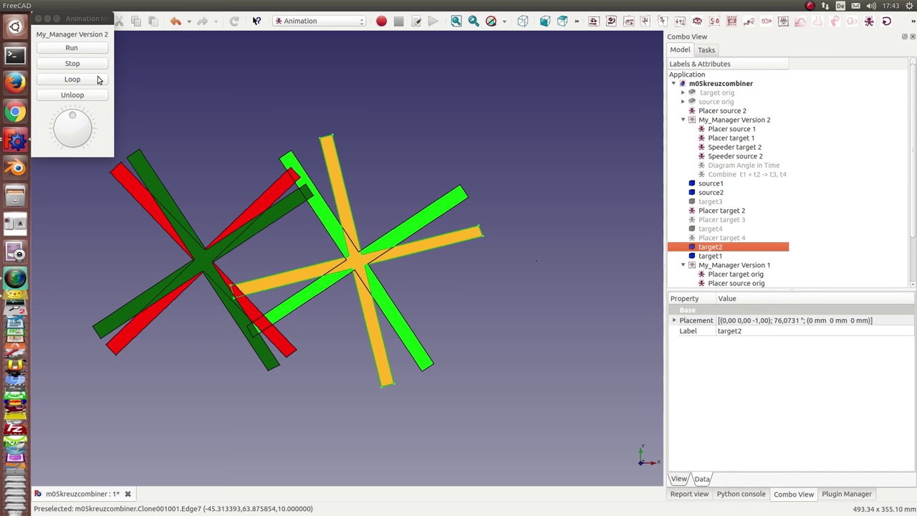
{"action": "mouse_move", "coordinate": [85, 48]}
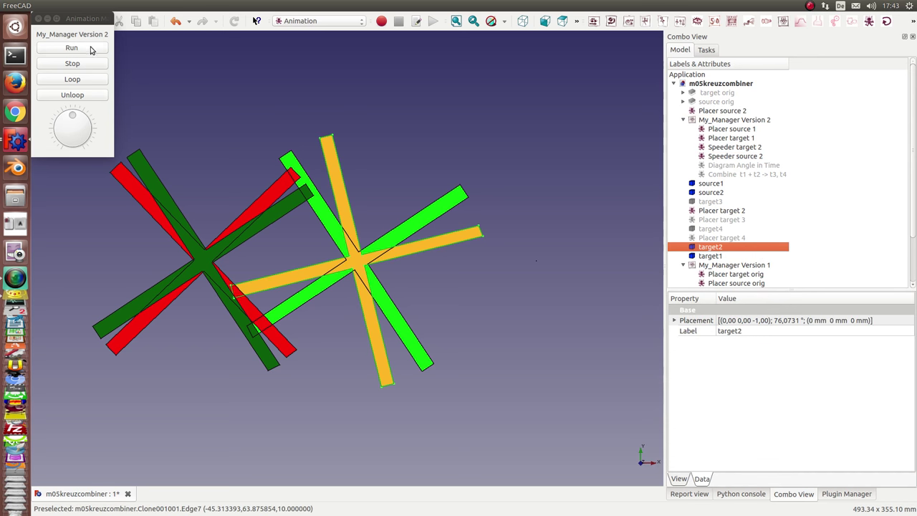
- Run the Version 2 animation, turning the red and green crosses upright
{"action": "left_click_drag", "start_coordinate": [71, 115], "coordinate": [82, 123]}
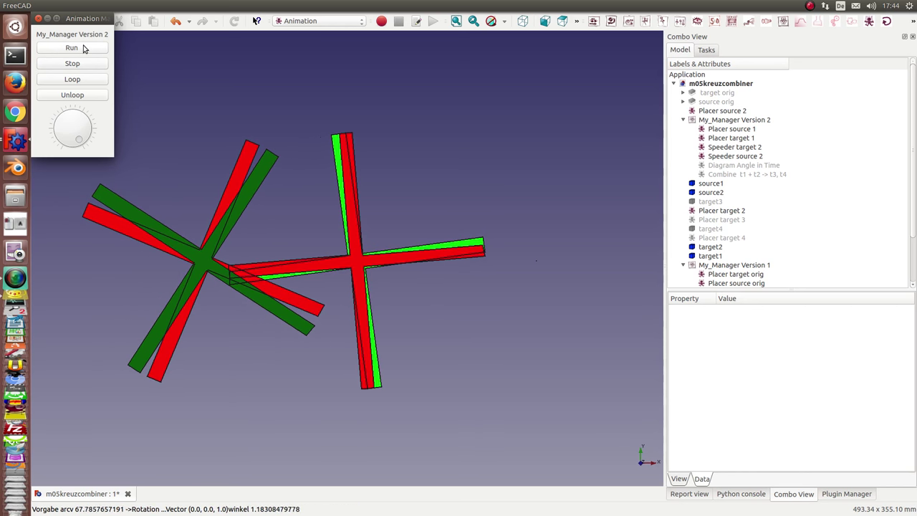
{"action": "left_click", "coordinate": [80, 48]}
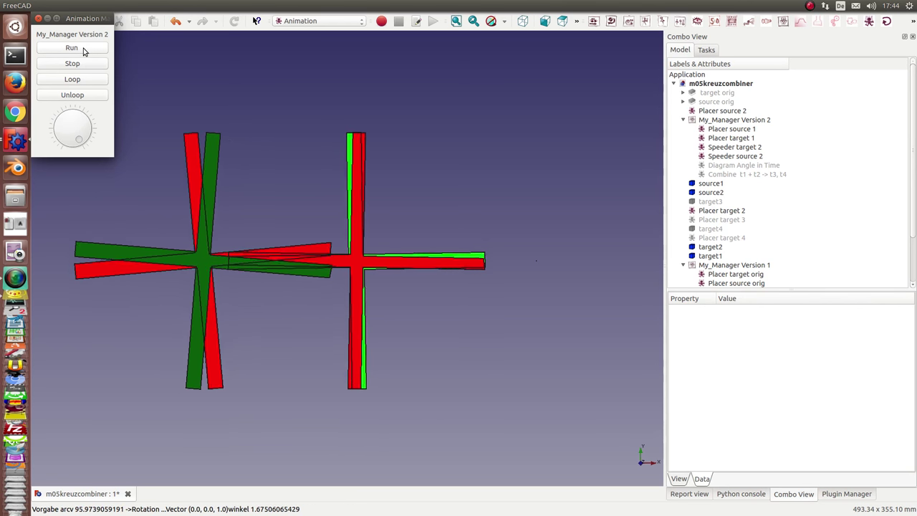
- Select My_Manager Version 2 to show its interval, step and sleep time
{"action": "left_click", "coordinate": [734, 120]}
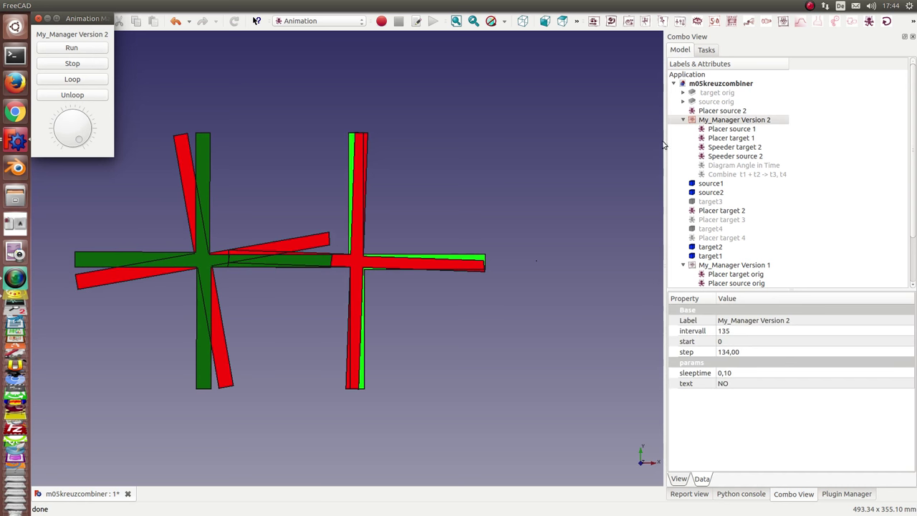
{"action": "mouse_move", "coordinate": [322, 271]}
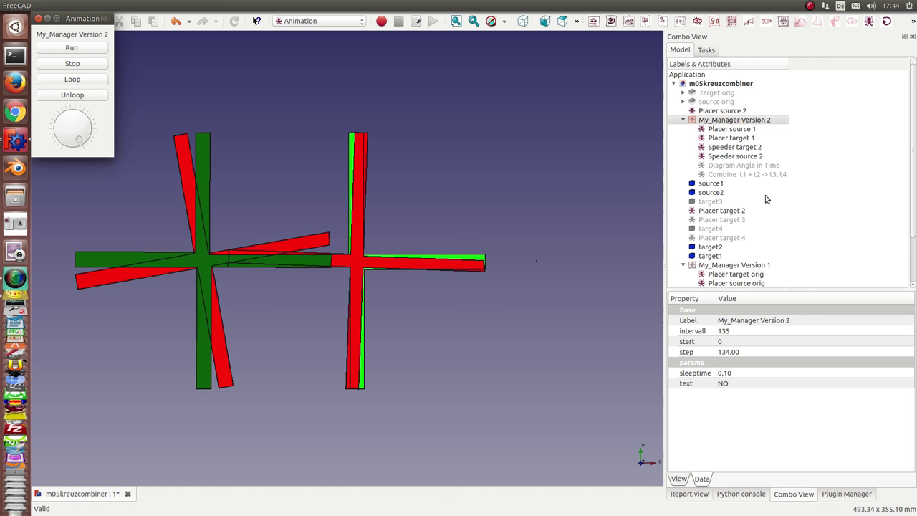
- Select Diagram Angle in Time to read its target1 and target2 trafo expressions
{"action": "left_click", "coordinate": [744, 165]}
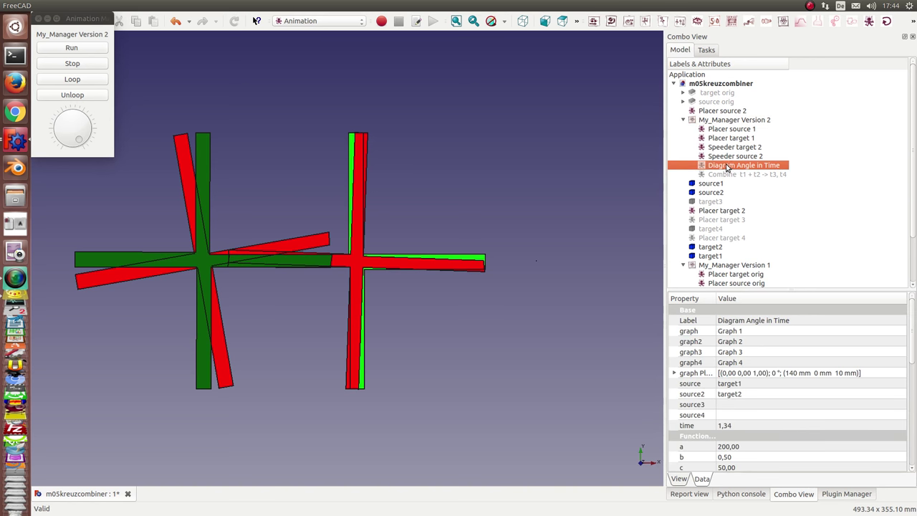
{"action": "mouse_move", "coordinate": [747, 177]}
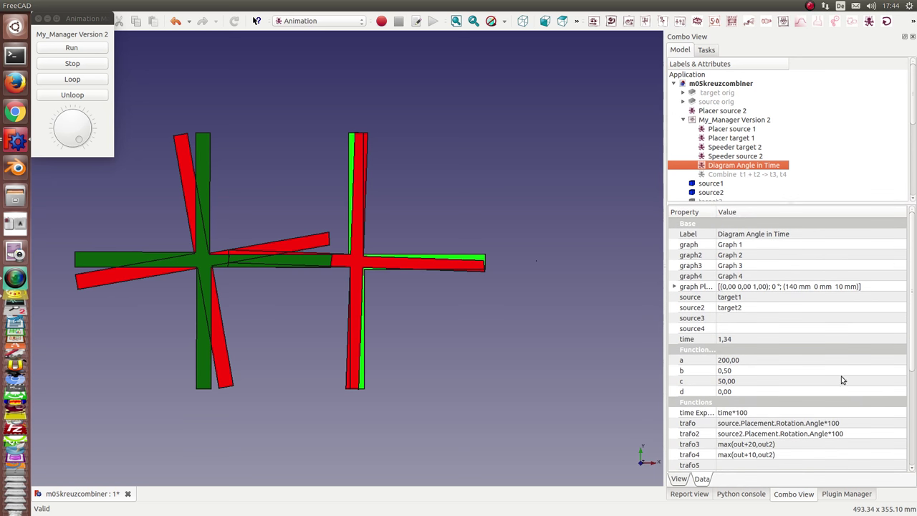
{"action": "mouse_move", "coordinate": [779, 397]}
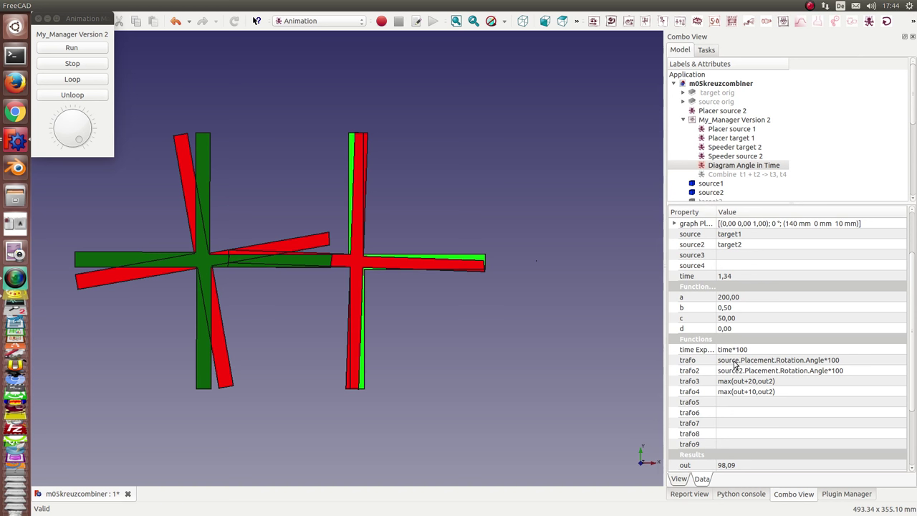
{"action": "mouse_move", "coordinate": [729, 234]}
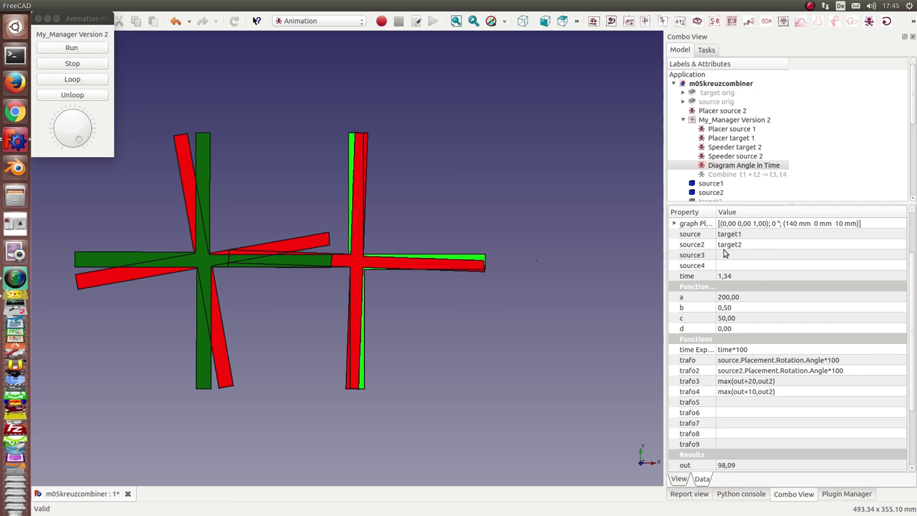
{"action": "mouse_move", "coordinate": [749, 252]}
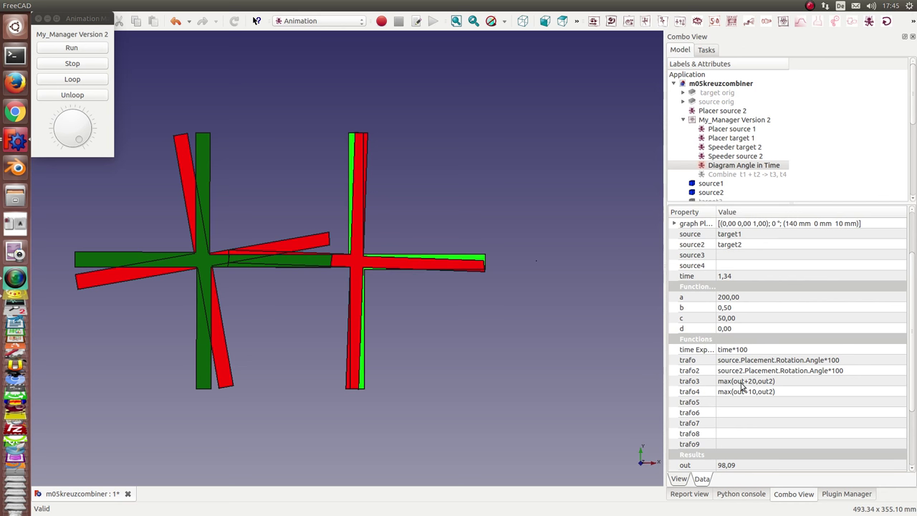
{"action": "mouse_move", "coordinate": [728, 389]}
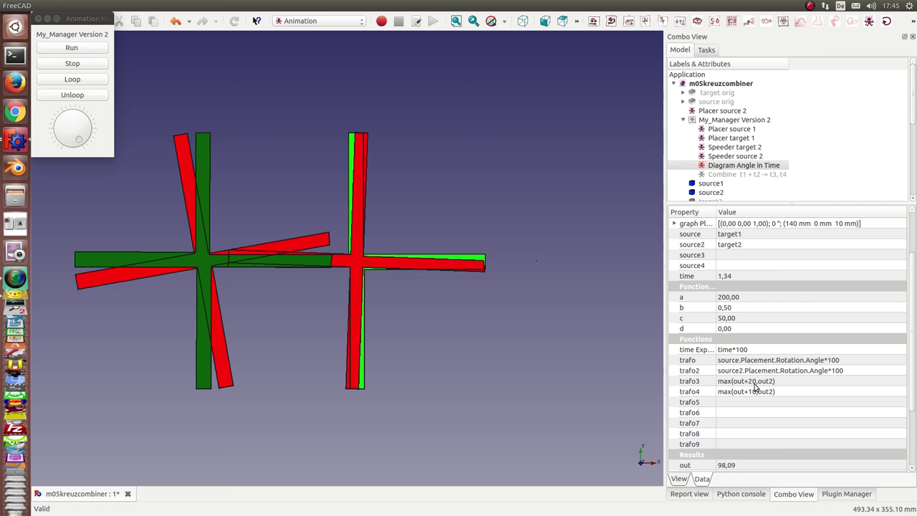
{"action": "mouse_move", "coordinate": [756, 391]}
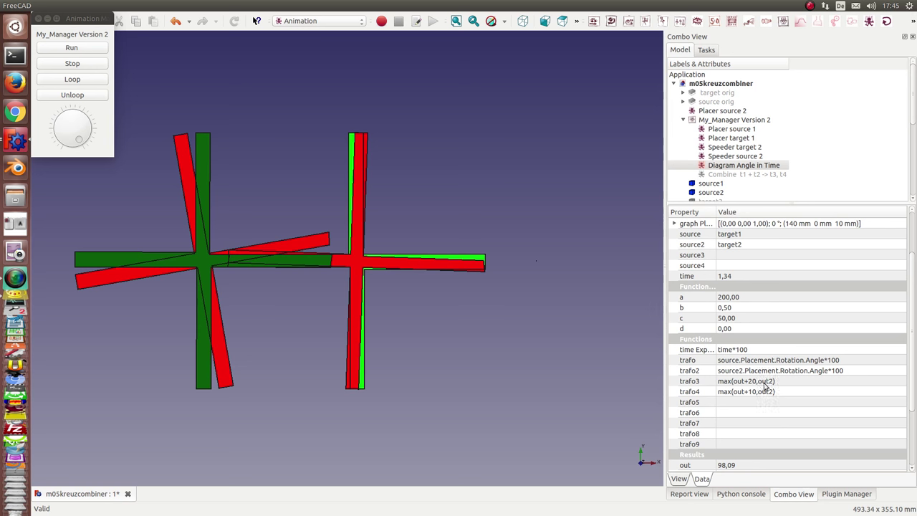
{"action": "mouse_move", "coordinate": [768, 370]}
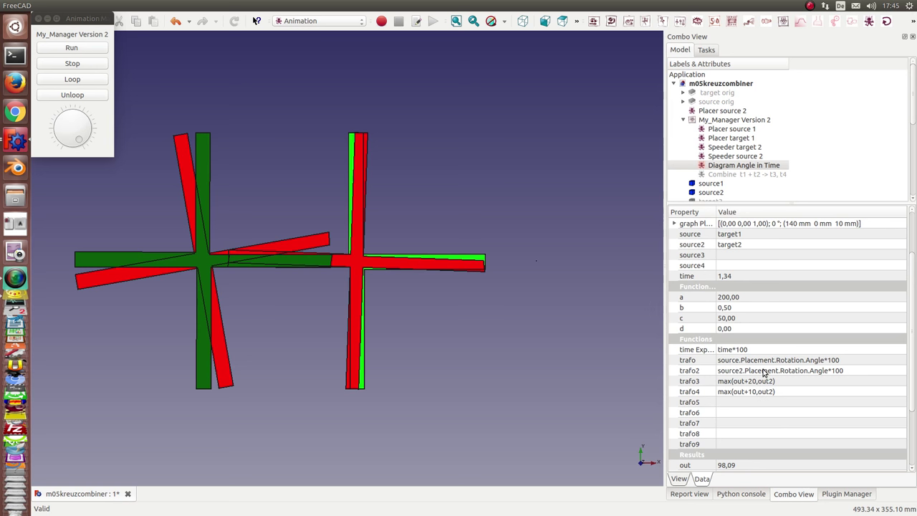
{"action": "mouse_move", "coordinate": [690, 391]}
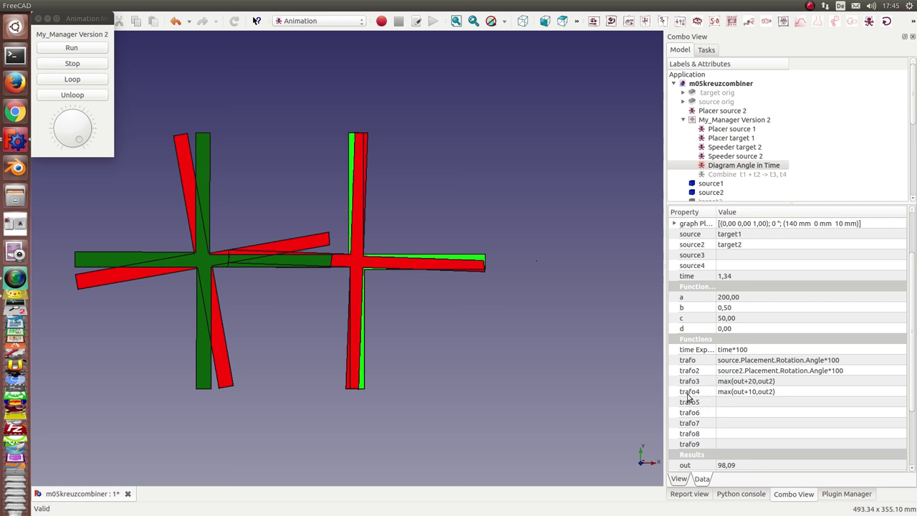
{"action": "mouse_move", "coordinate": [721, 395]}
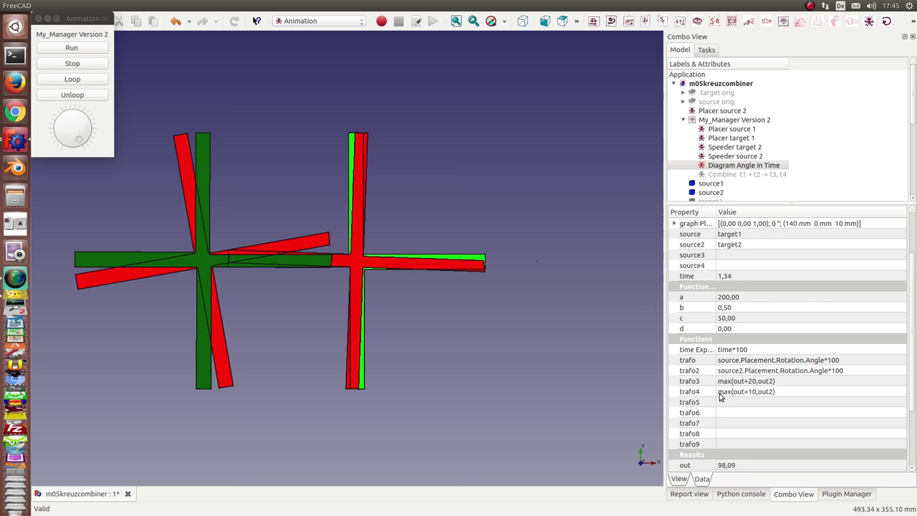
{"action": "mouse_move", "coordinate": [755, 398]}
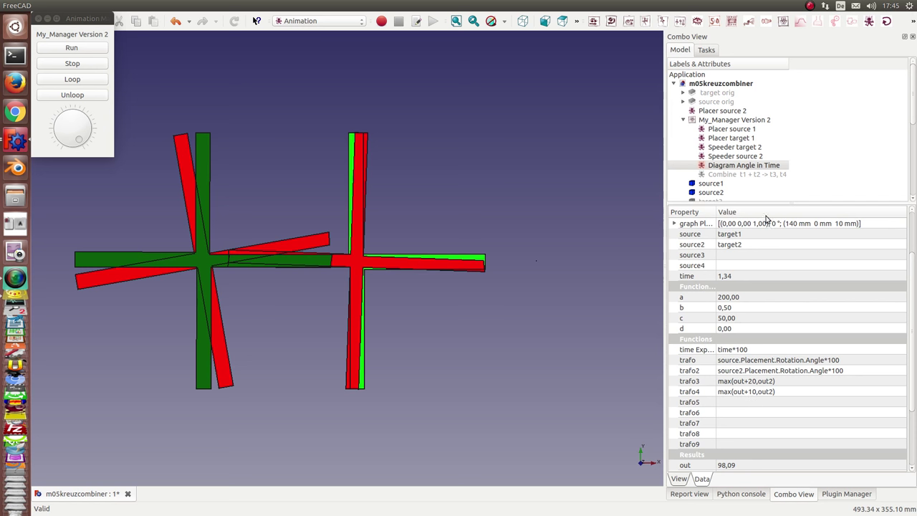
{"action": "mouse_move", "coordinate": [53, 74]}
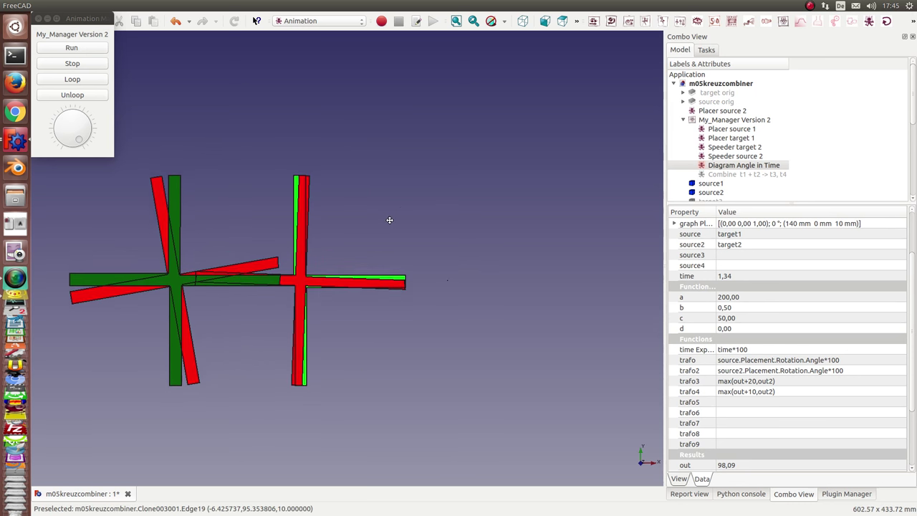
- Run the Version 2 animation repeatedly so the diagram plots four angle-in-time curves
{"action": "left_click", "coordinate": [71, 47]}
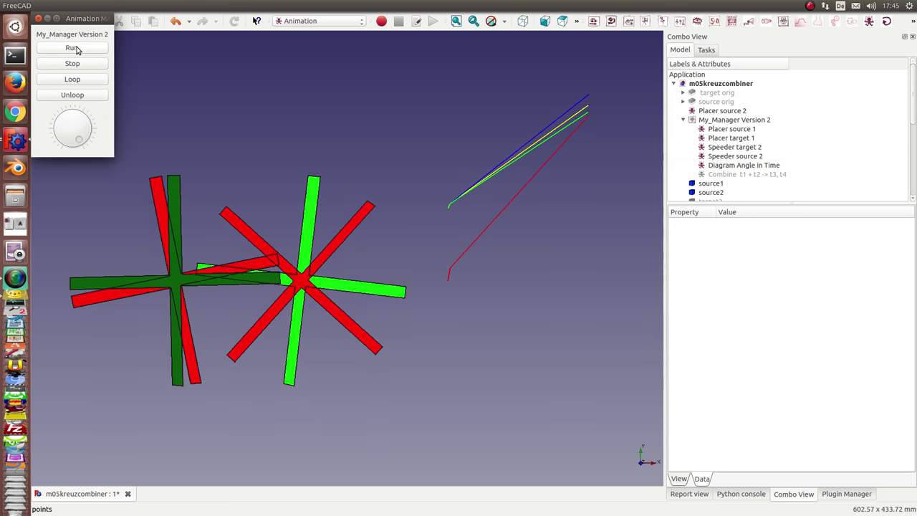
{"action": "left_click", "coordinate": [81, 48]}
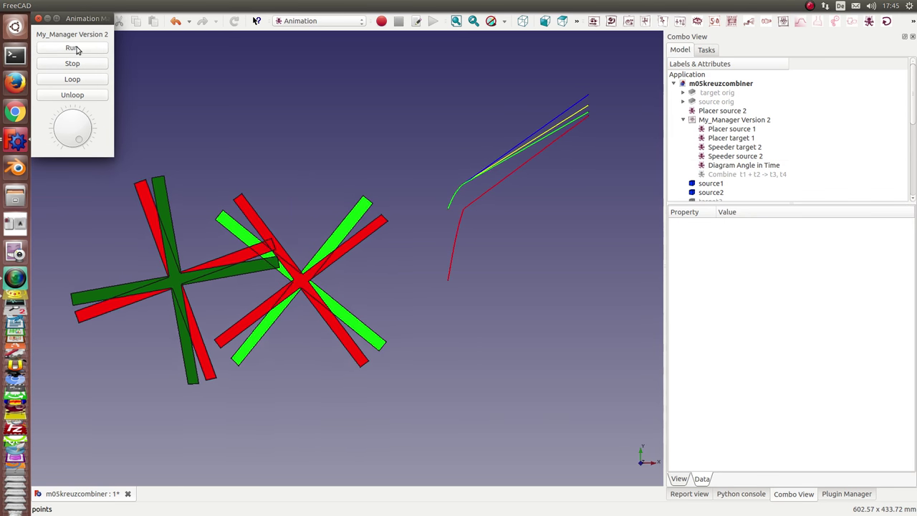
{"action": "left_click", "coordinate": [80, 47]}
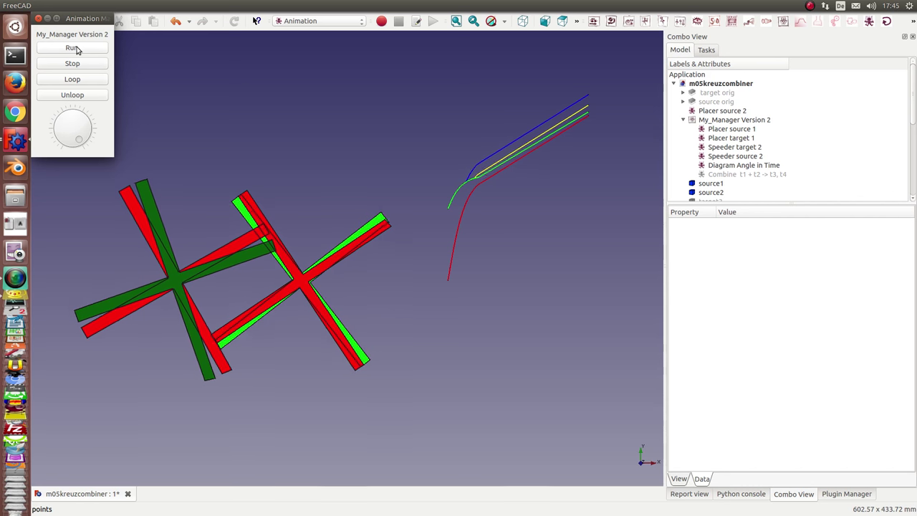
{"action": "left_click", "coordinate": [81, 47]}
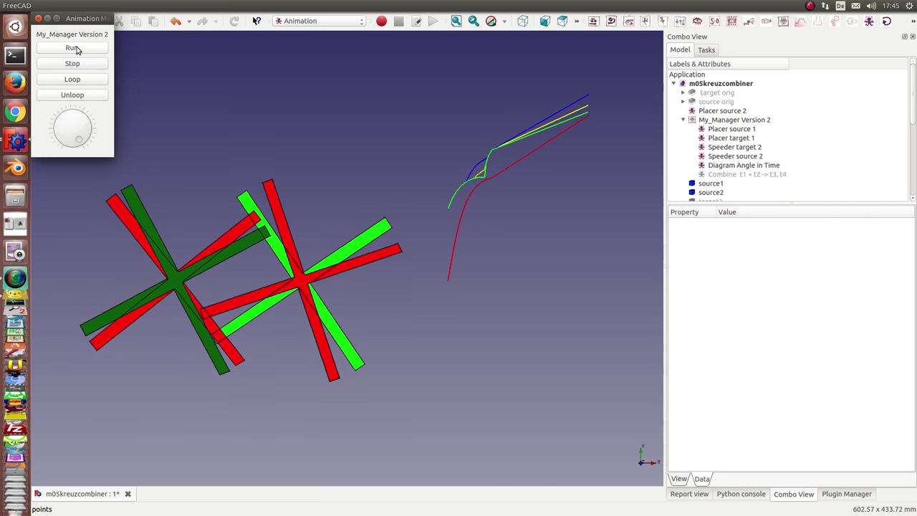
{"action": "left_click", "coordinate": [81, 47]}
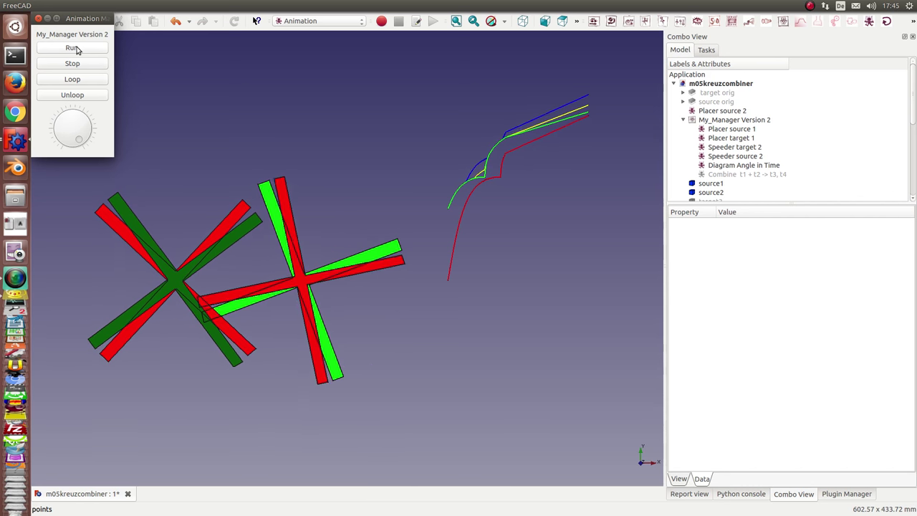
{"action": "left_click", "coordinate": [80, 48]}
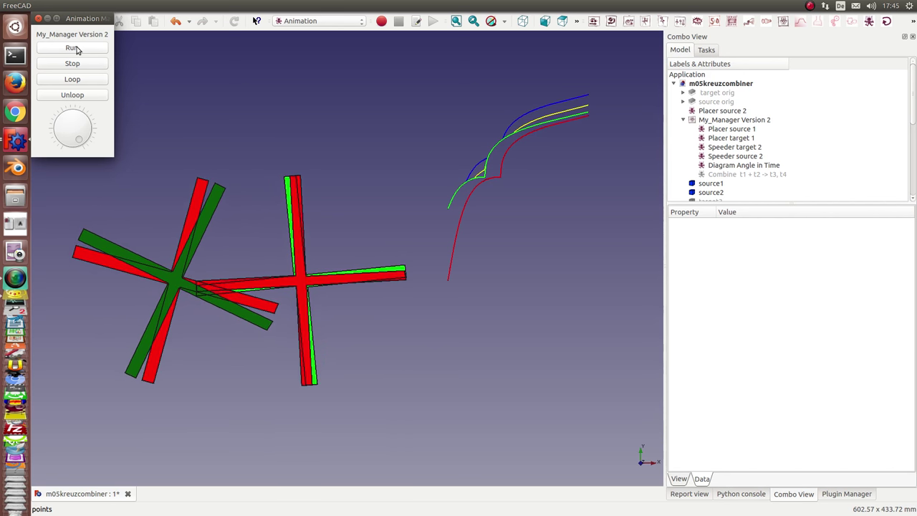
{"action": "left_click", "coordinate": [78, 48]}
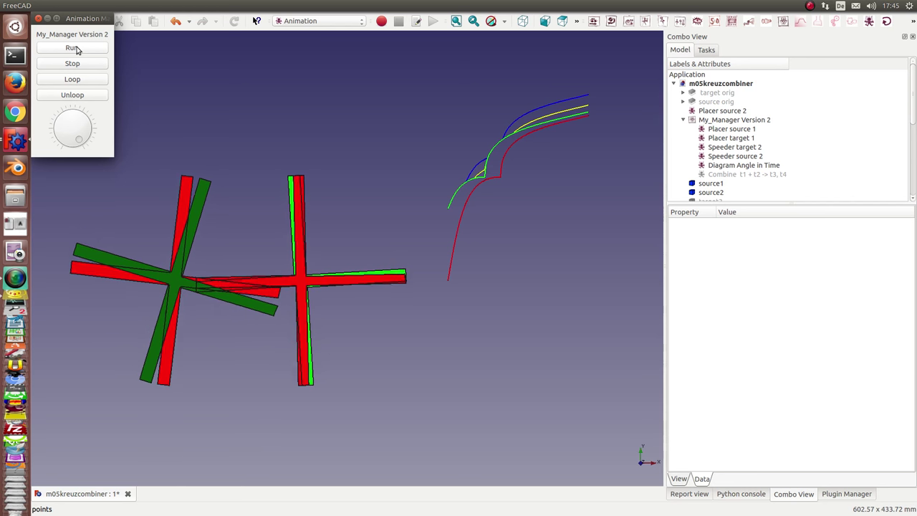
{"action": "left_click", "coordinate": [79, 48]}
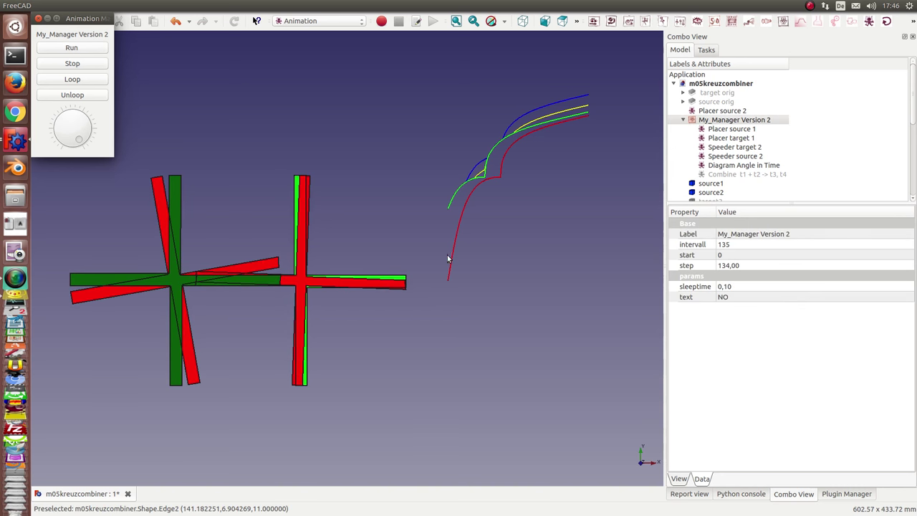
{"action": "mouse_move", "coordinate": [511, 141]}
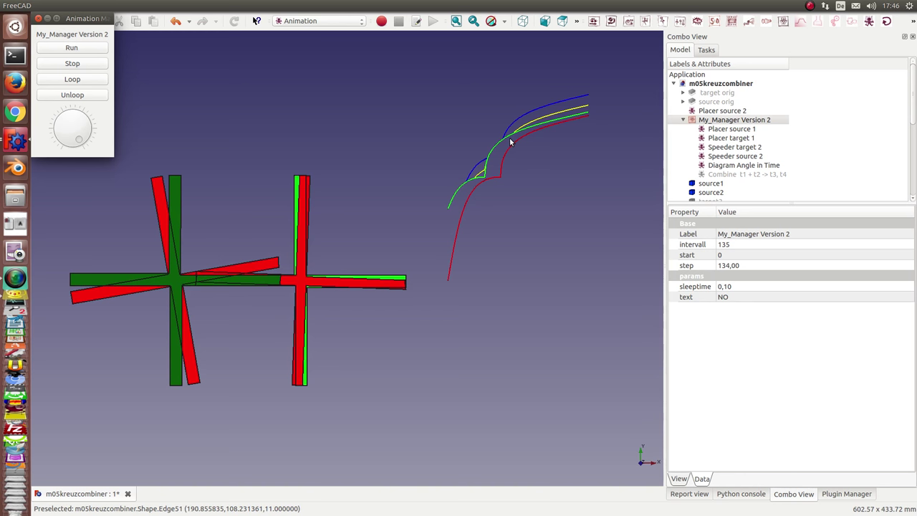
{"action": "mouse_move", "coordinate": [352, 245]}
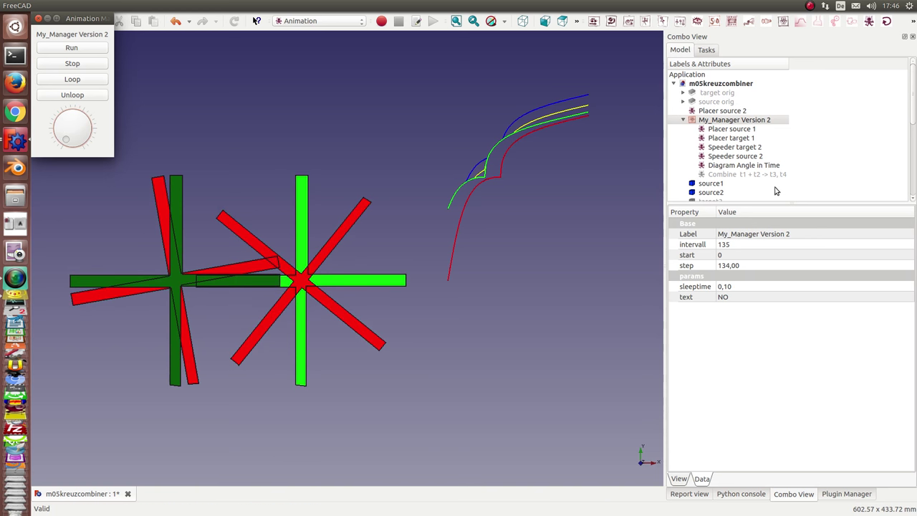
- Hide target1 to leave only red crosses, then select source1 to watch its angle
{"action": "scroll", "scroll_direction": "down", "scroll_amount": 3}
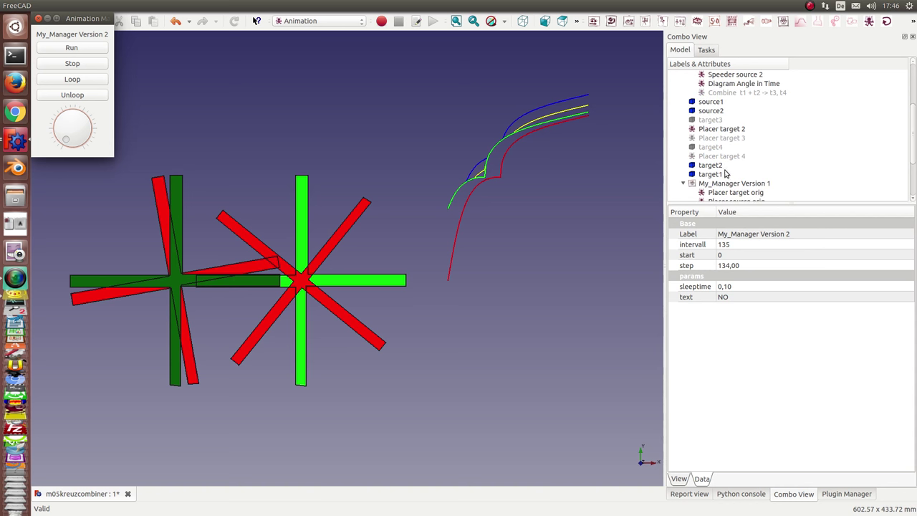
{"action": "left_click", "coordinate": [709, 173]}
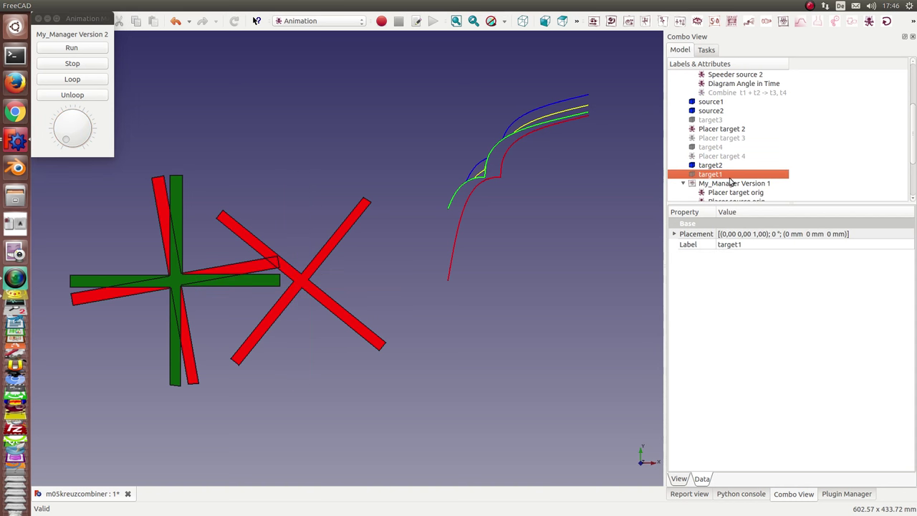
{"action": "left_click", "coordinate": [710, 101]}
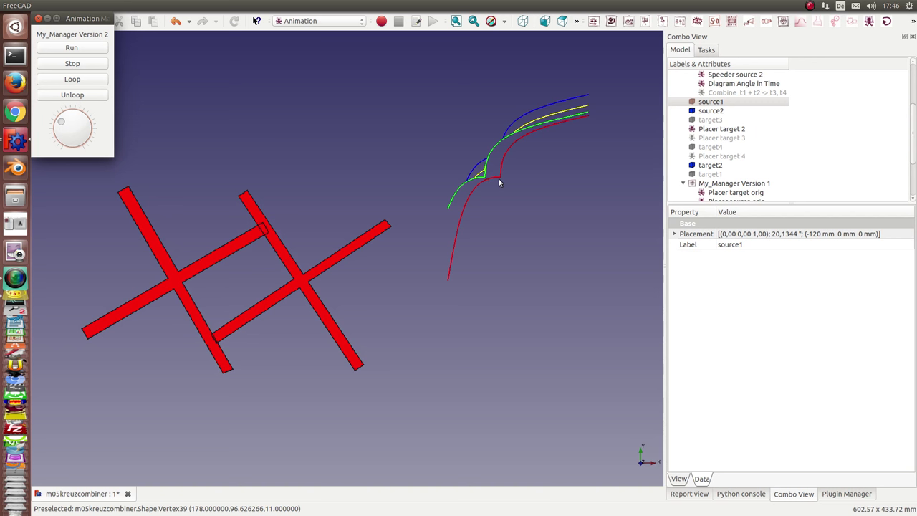
{"action": "mouse_move", "coordinate": [225, 263]}
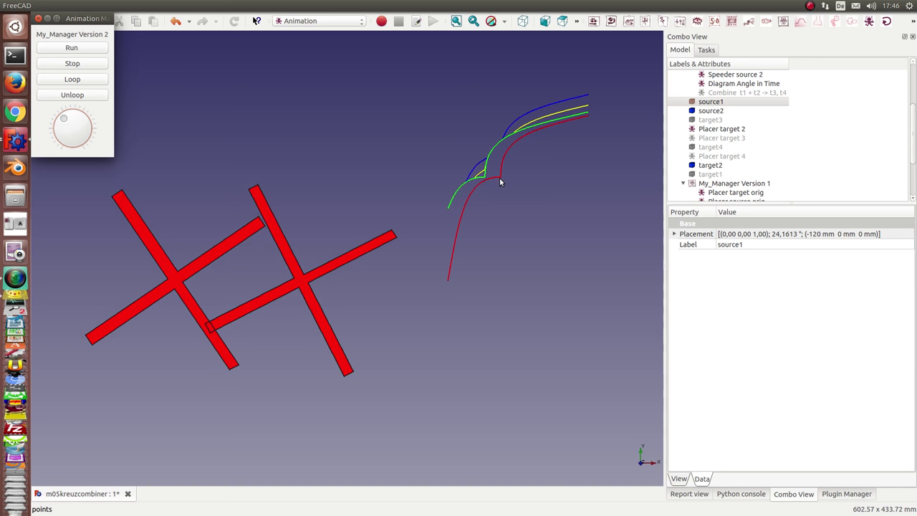
{"action": "mouse_move", "coordinate": [500, 181]}
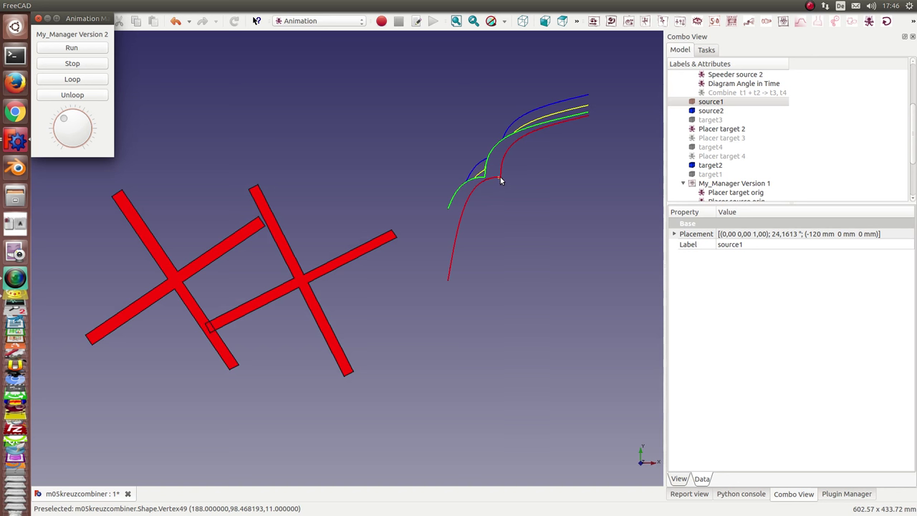
{"action": "mouse_move", "coordinate": [505, 174]}
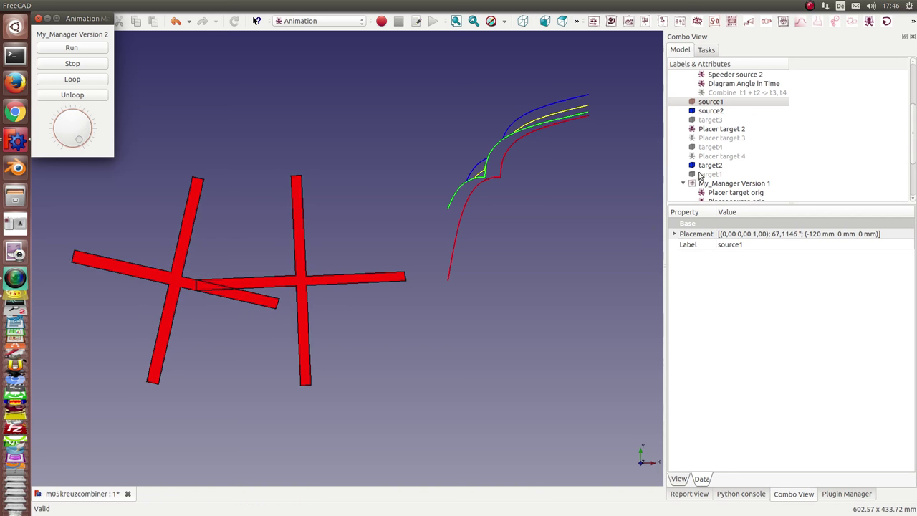
- Hide the red target2 and source2 crosses and show the green source1 and target1 crosses
{"action": "left_click", "coordinate": [713, 165]}
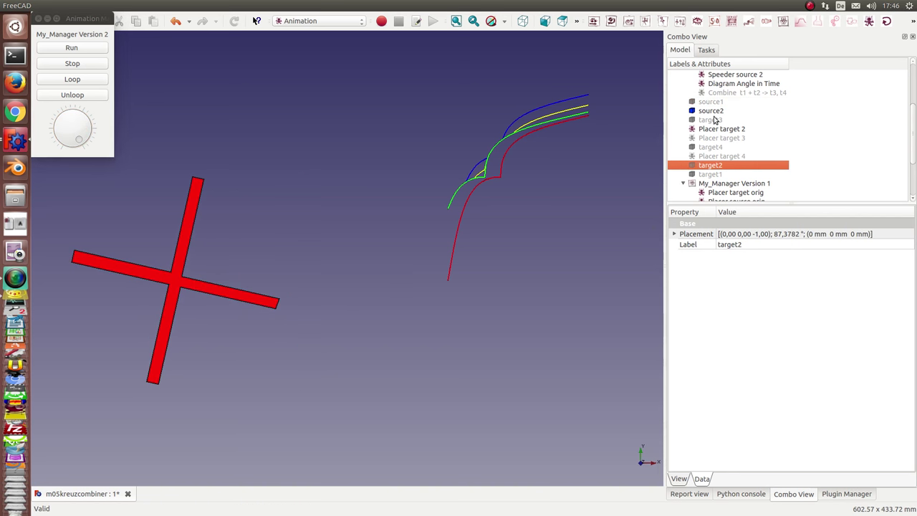
{"action": "left_click", "coordinate": [711, 111]}
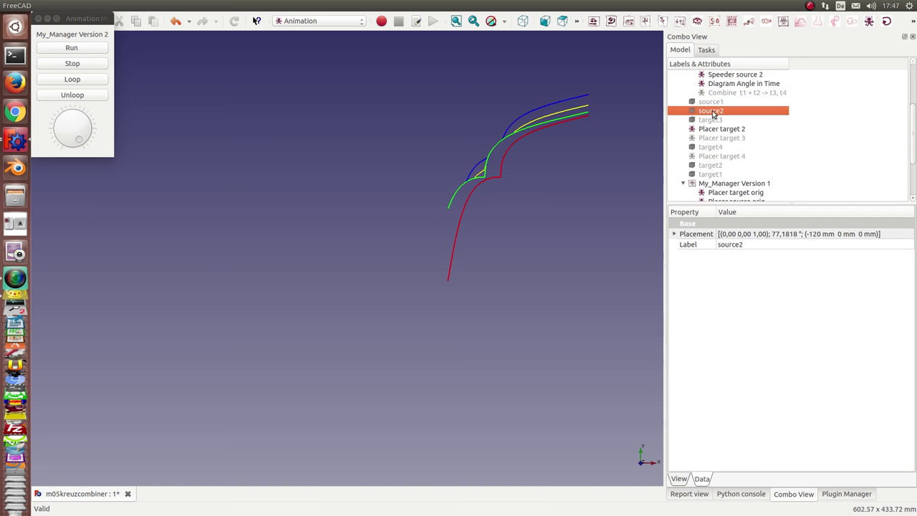
{"action": "left_click", "coordinate": [711, 101]}
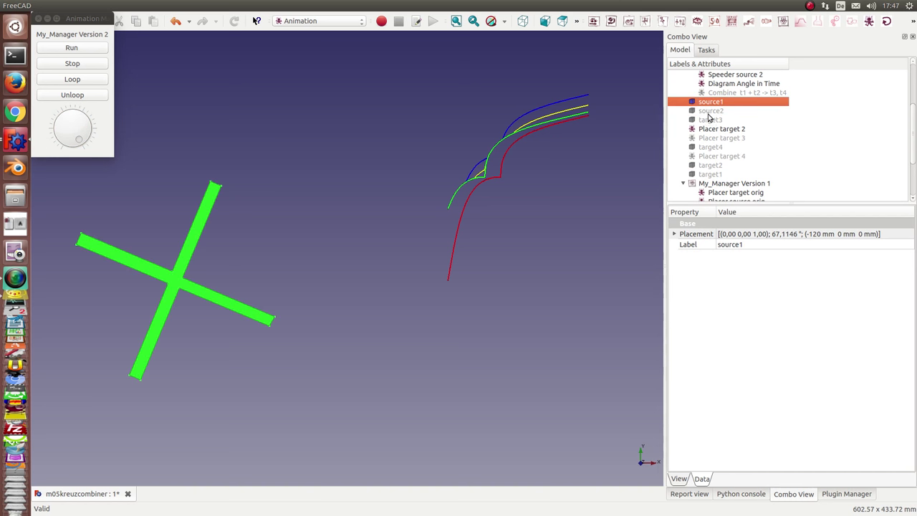
{"action": "left_click", "coordinate": [709, 174]}
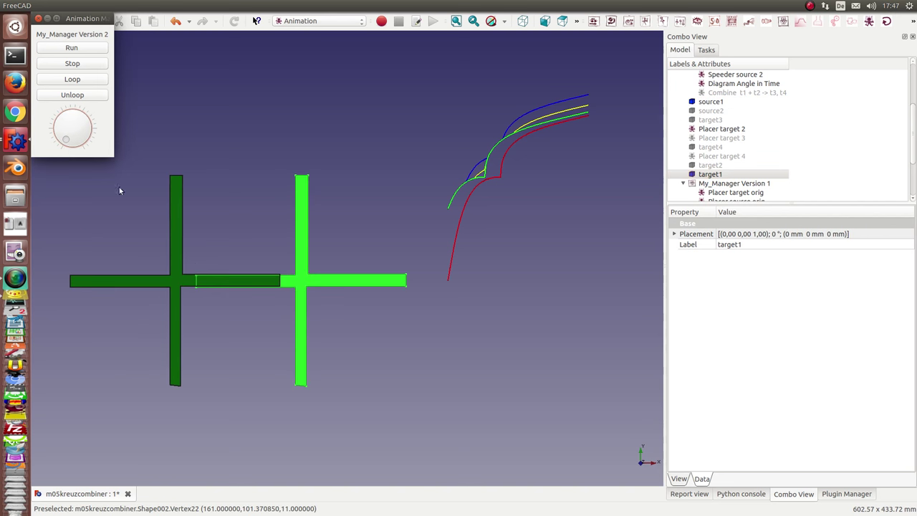
{"action": "mouse_move", "coordinate": [440, 220]}
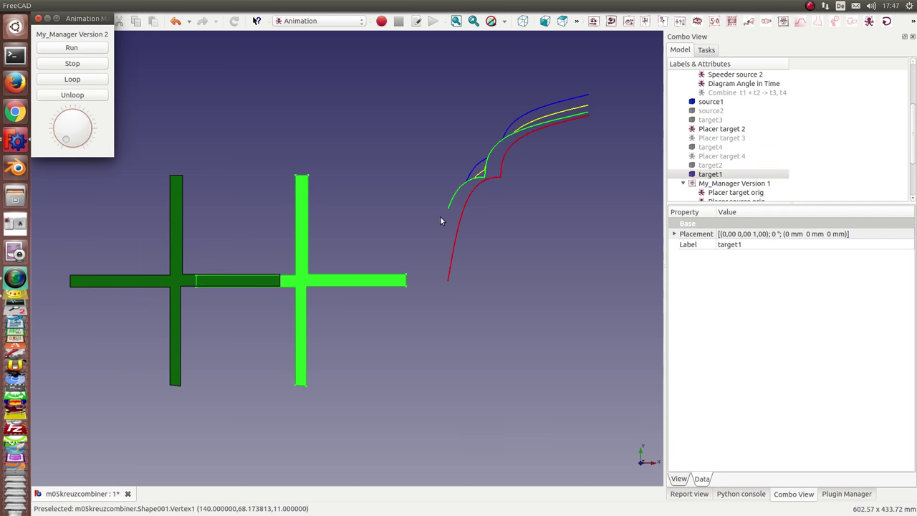
{"action": "mouse_move", "coordinate": [449, 212]}
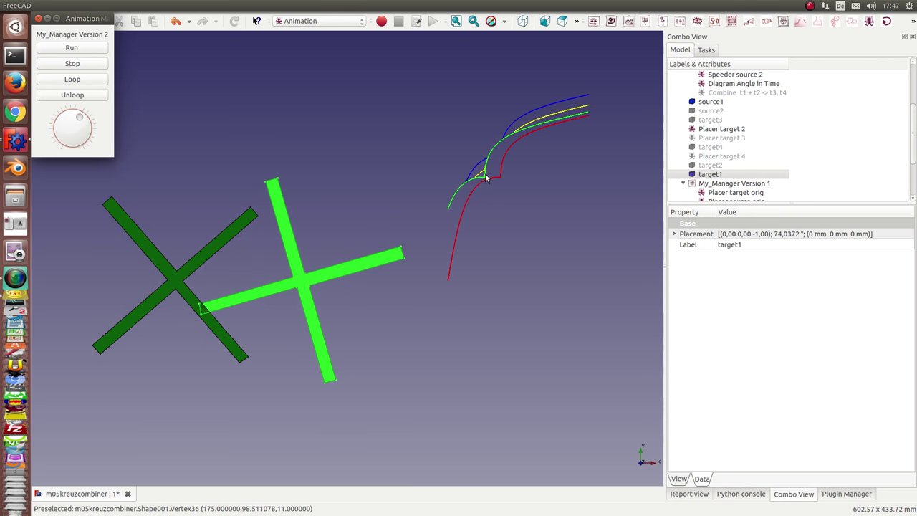
{"action": "mouse_move", "coordinate": [379, 254]}
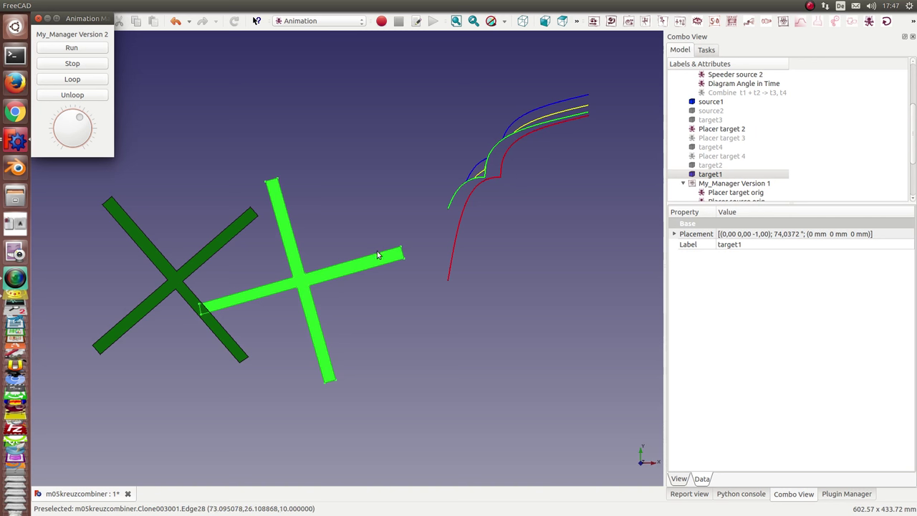
{"action": "mouse_move", "coordinate": [501, 178]}
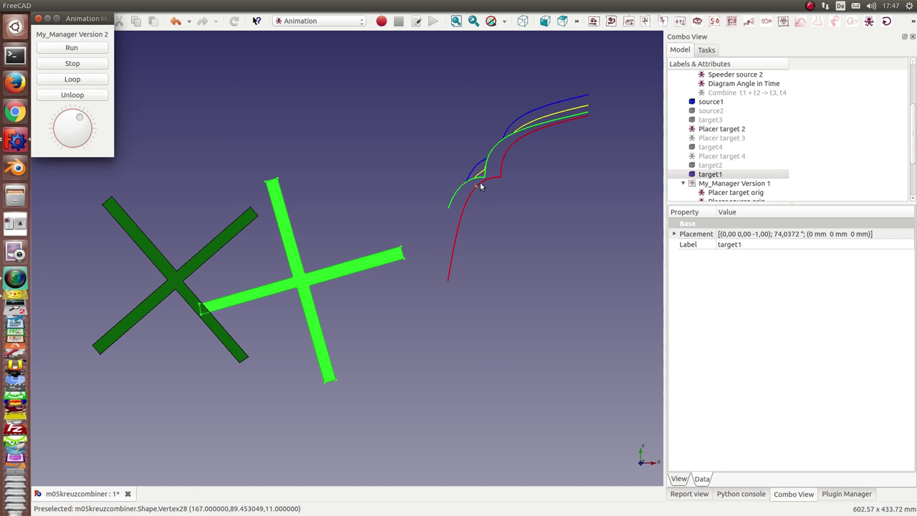
{"action": "mouse_move", "coordinate": [491, 182]}
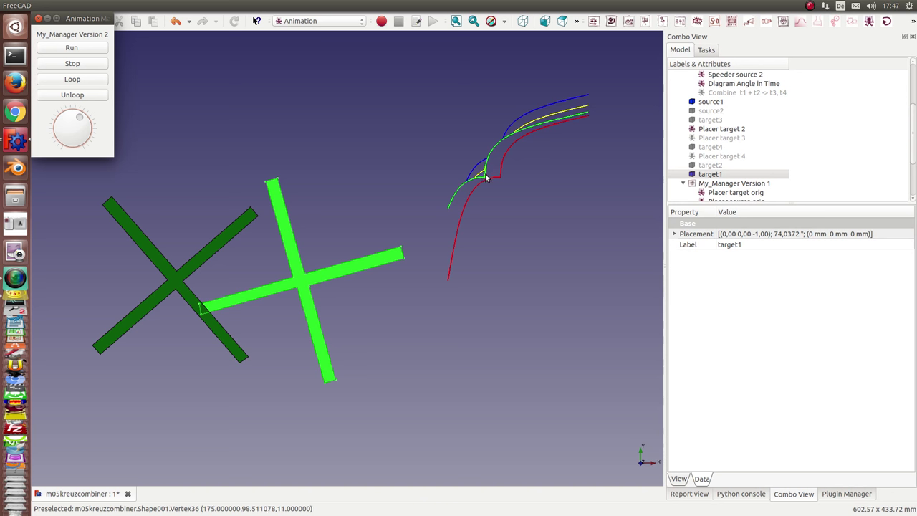
{"action": "mouse_move", "coordinate": [498, 182]}
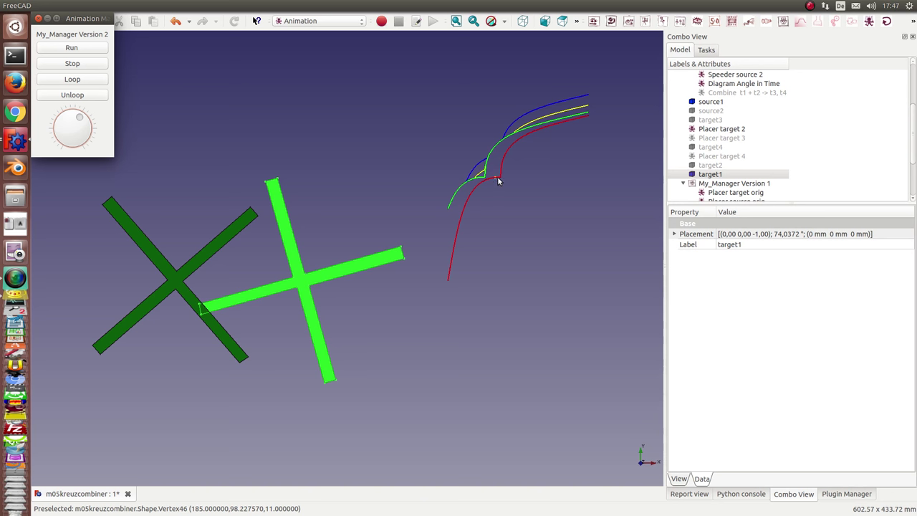
{"action": "mouse_move", "coordinate": [503, 180]}
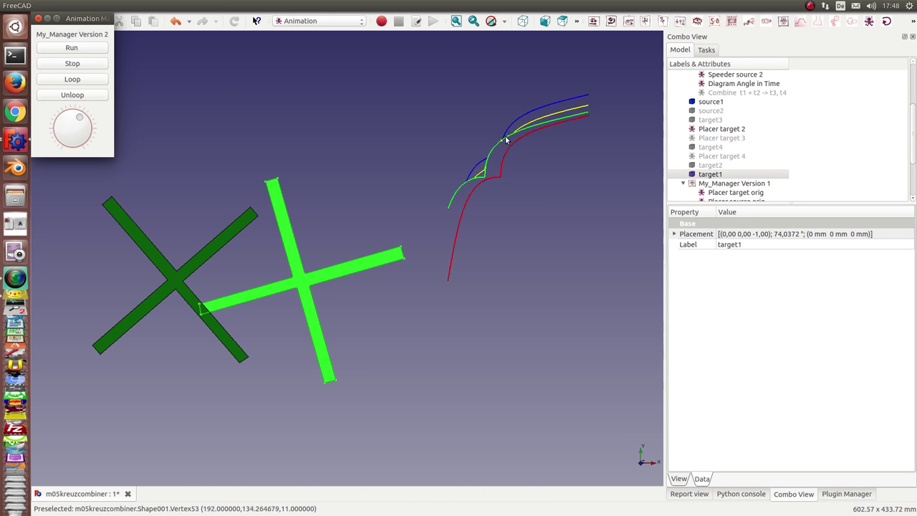
{"action": "mouse_move", "coordinate": [461, 211]}
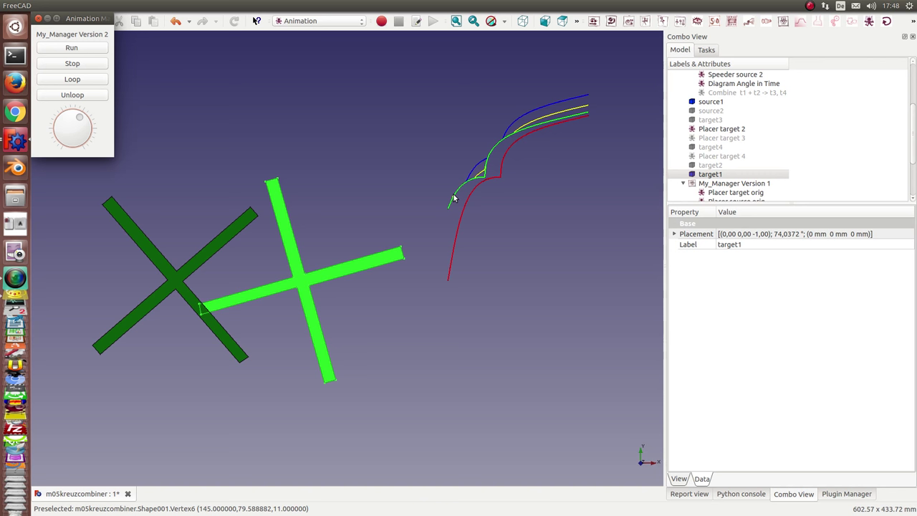
{"action": "mouse_move", "coordinate": [460, 195]}
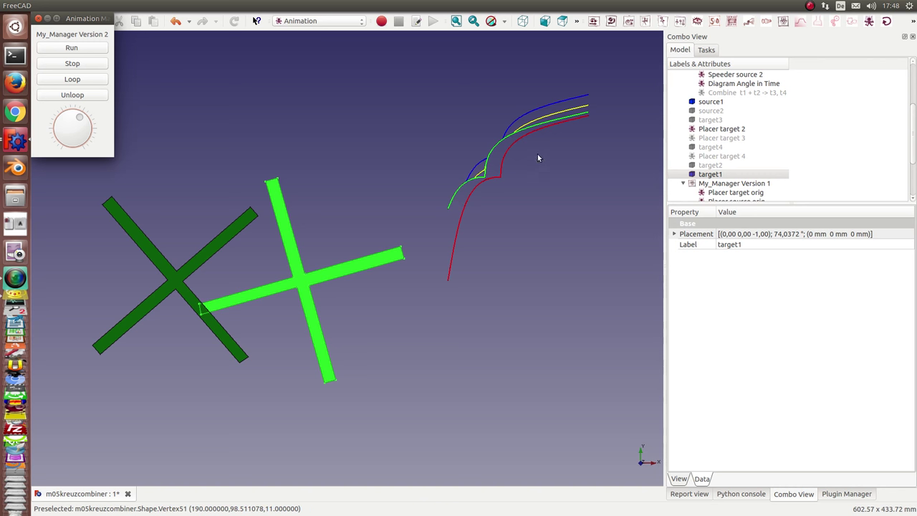
{"action": "mouse_move", "coordinate": [511, 140]}
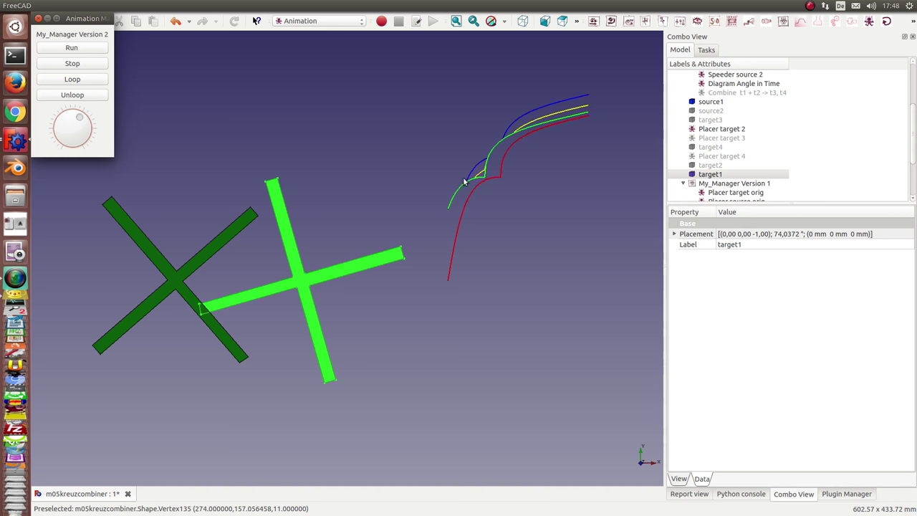
{"action": "mouse_move", "coordinate": [481, 179]}
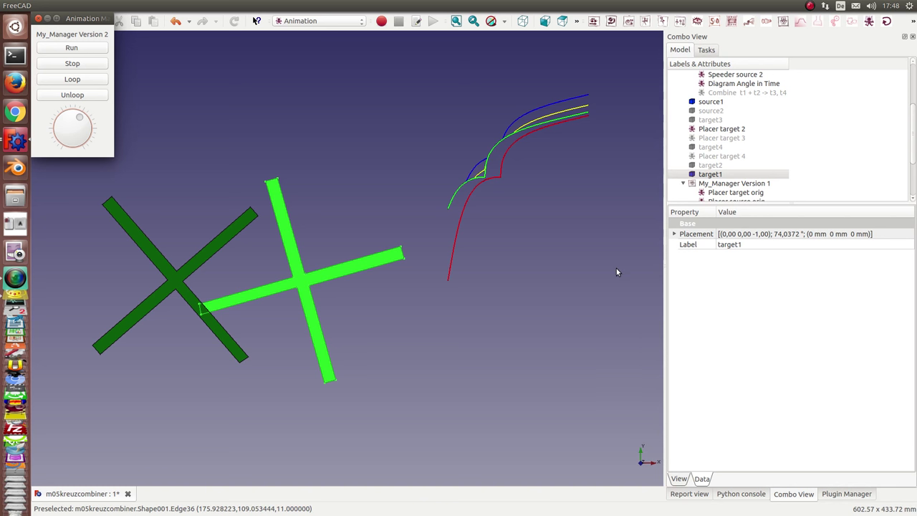
{"action": "mouse_move", "coordinate": [490, 150]}
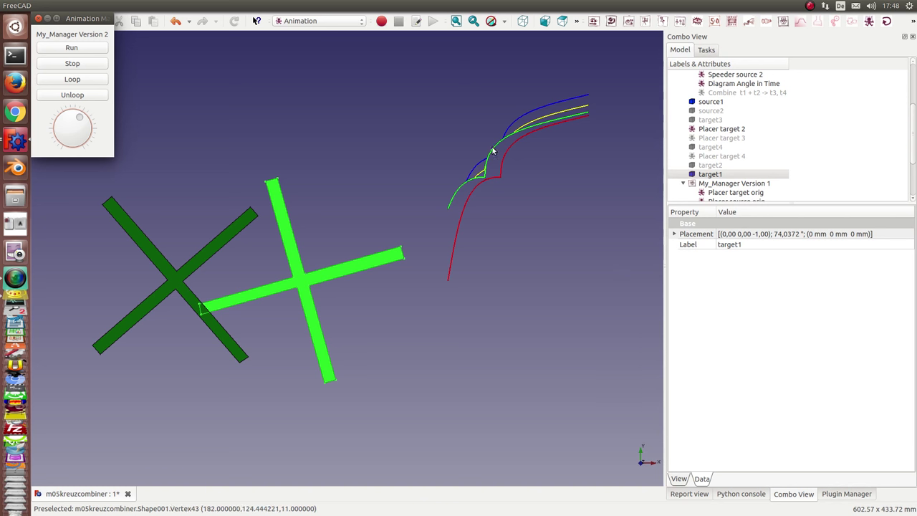
{"action": "mouse_move", "coordinate": [472, 198]}
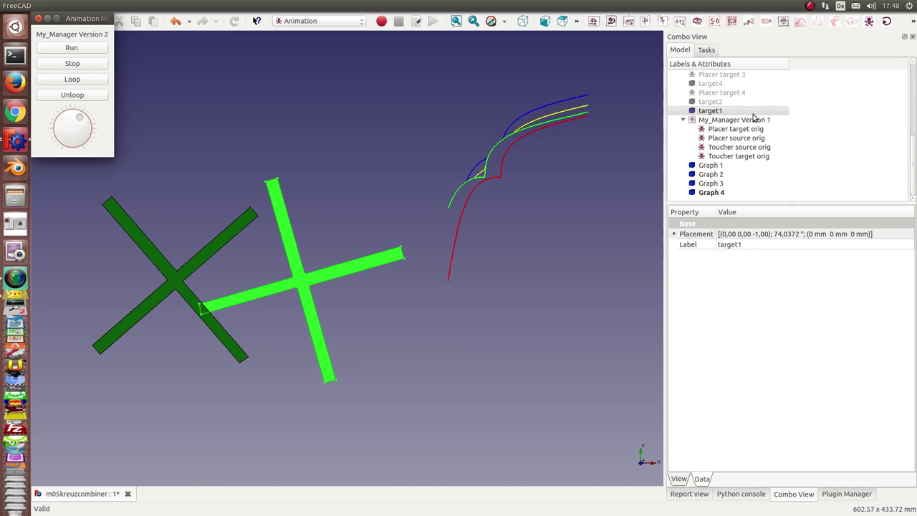
{"action": "mouse_move", "coordinate": [506, 161]}
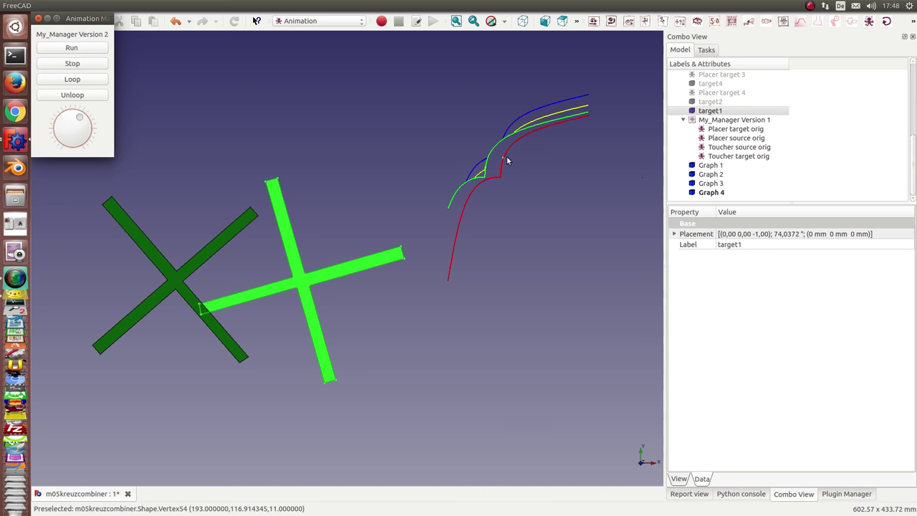
- Hide the yellow Graph 4 and green curves, and show the target2 and source2 crosses again
{"action": "left_click", "coordinate": [711, 192]}
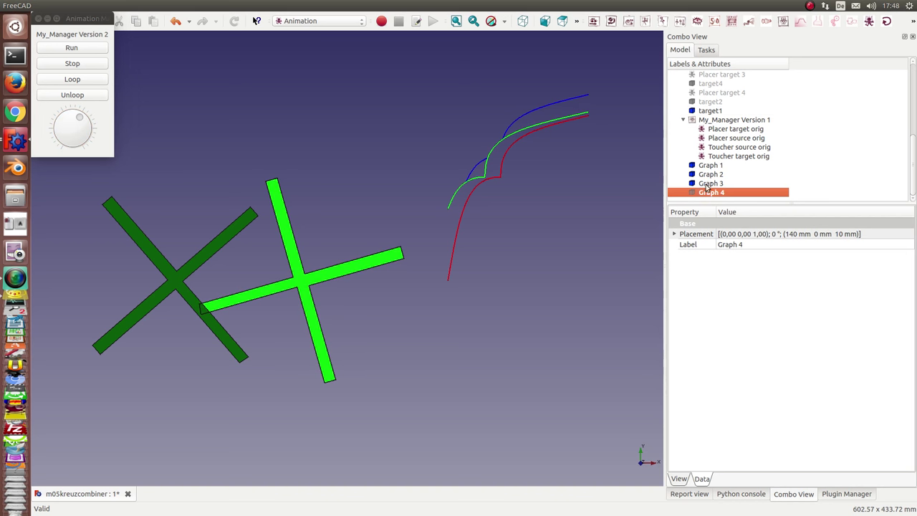
{"action": "left_click", "coordinate": [712, 174]}
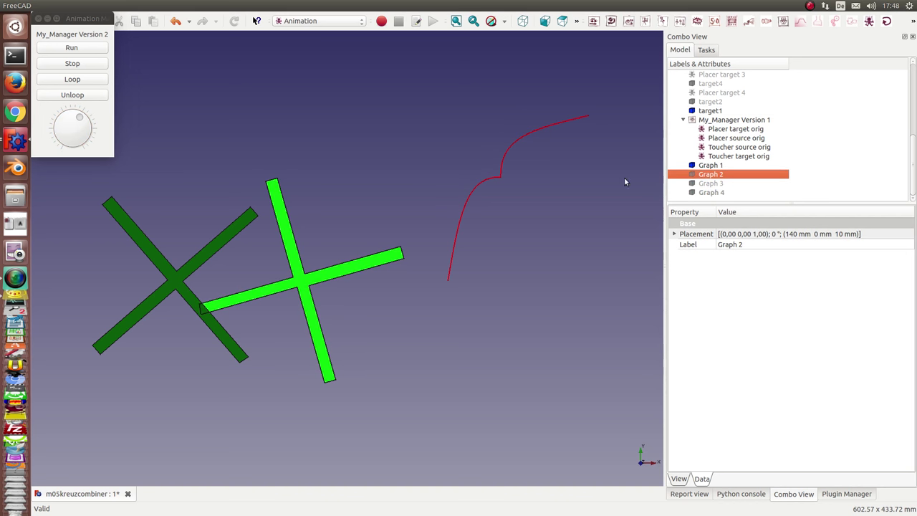
{"action": "mouse_move", "coordinate": [747, 115]}
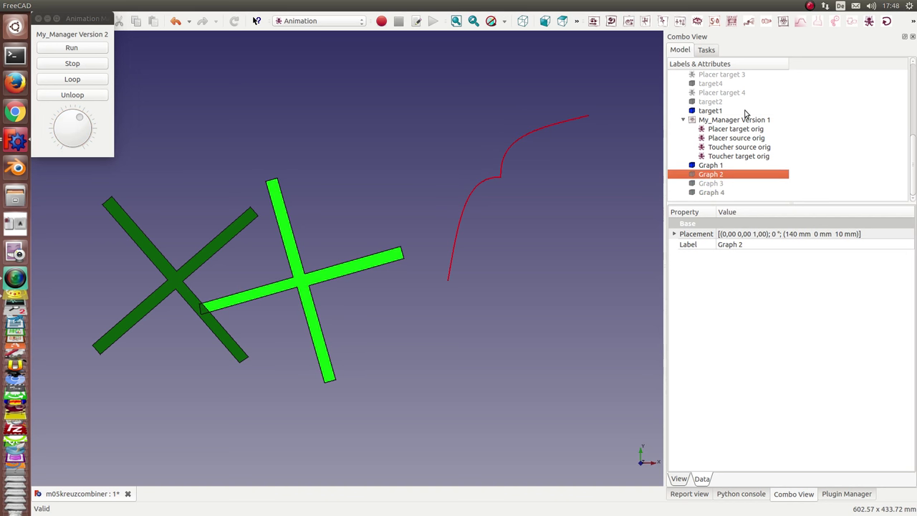
{"action": "left_click", "coordinate": [710, 101]}
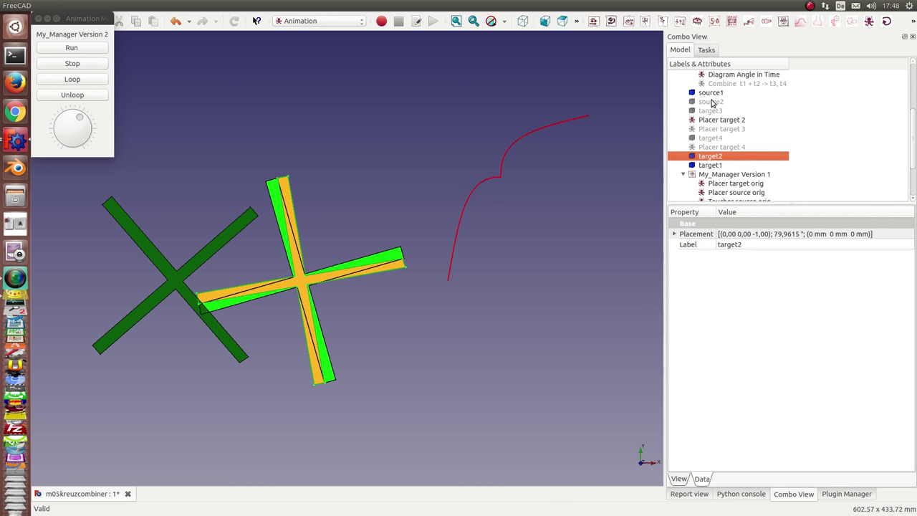
{"action": "left_click", "coordinate": [711, 101]}
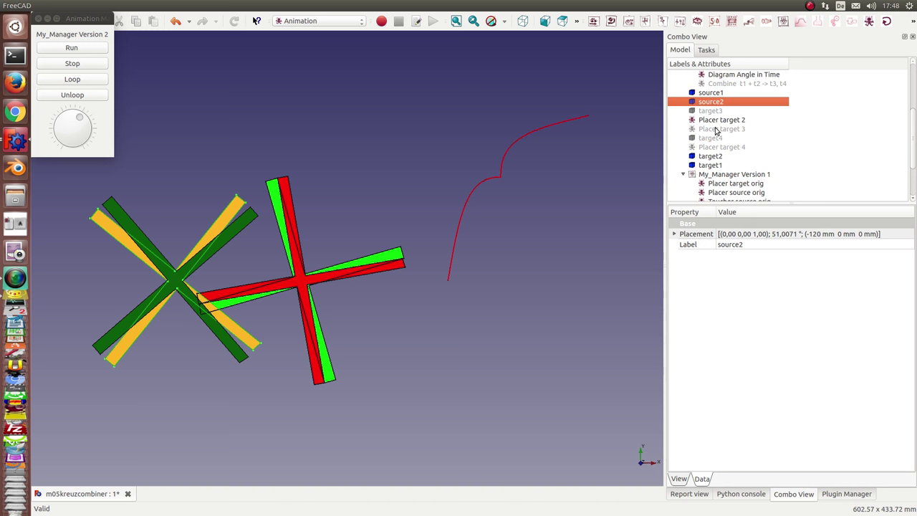
- Toggle Graph 1, Graph 2 and Graph 3 until only the blue curve stays visible
{"action": "left_click", "coordinate": [711, 174]}
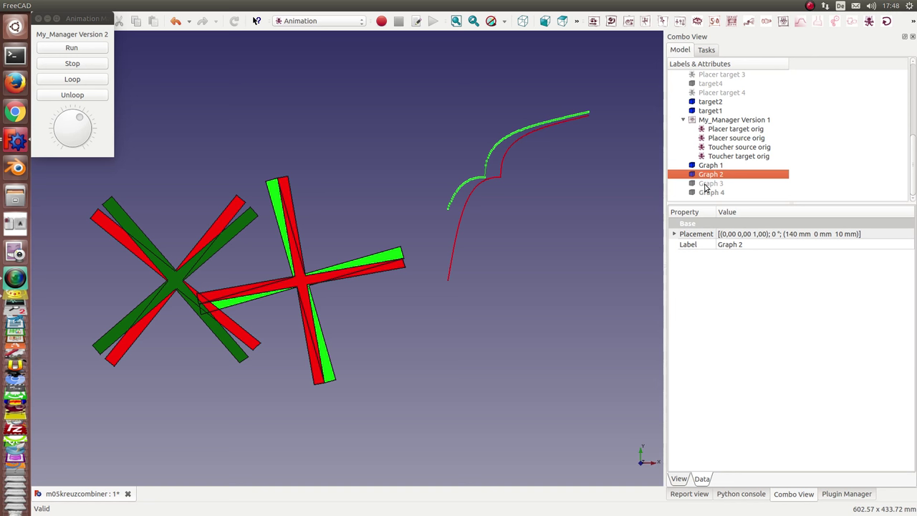
{"action": "left_click", "coordinate": [711, 183]}
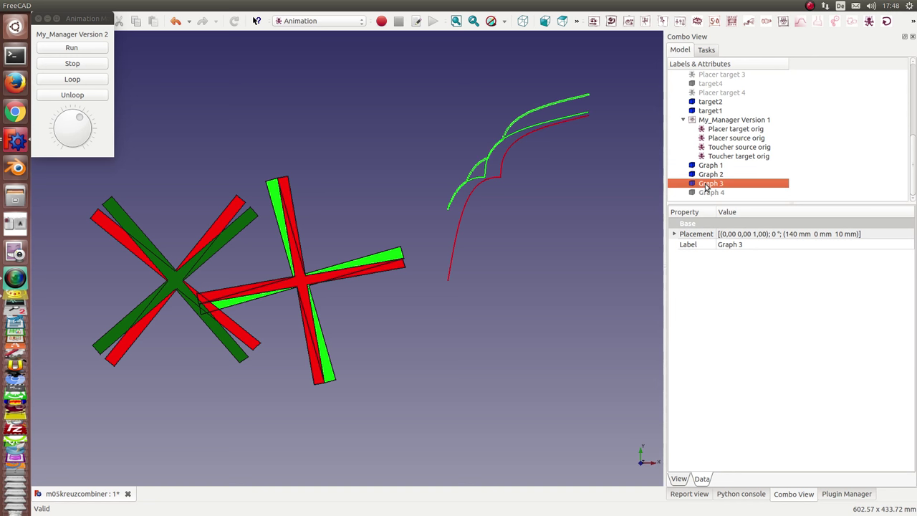
{"action": "left_click", "coordinate": [710, 164]}
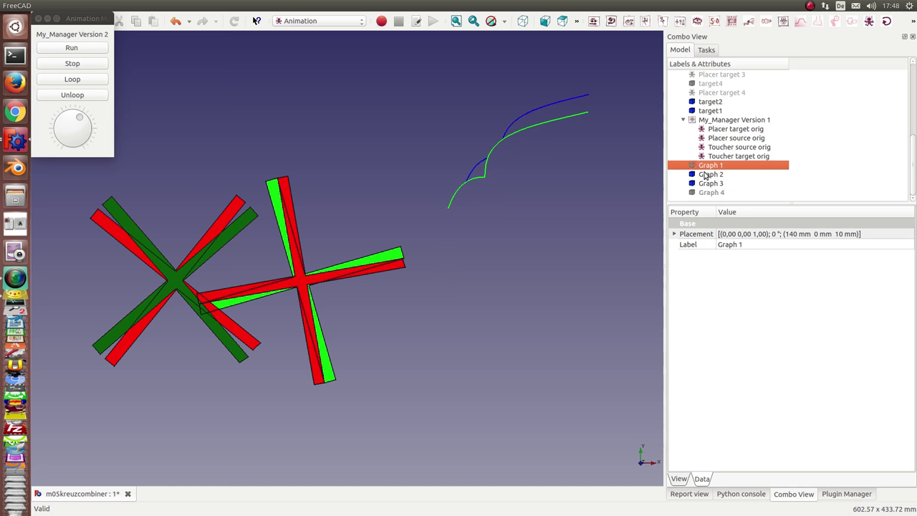
{"action": "left_click", "coordinate": [710, 174]}
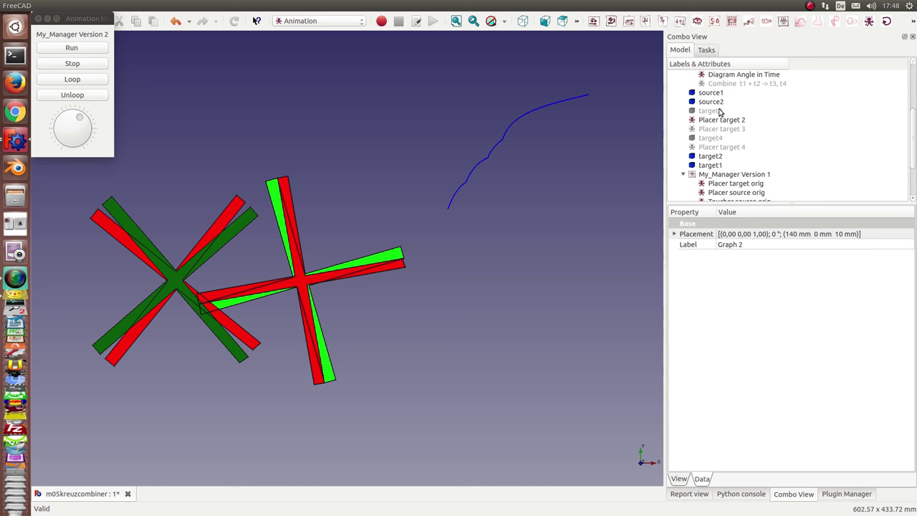
- Make Graph 4 visible, hide Graph 3, and review Diagram Angle in Time's settings
{"action": "left_click", "coordinate": [746, 129]}
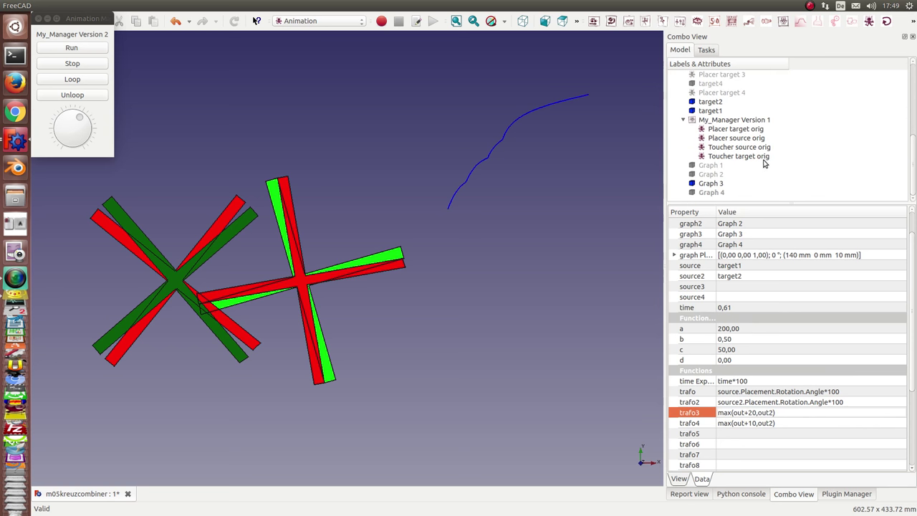
{"action": "left_click", "coordinate": [710, 192]}
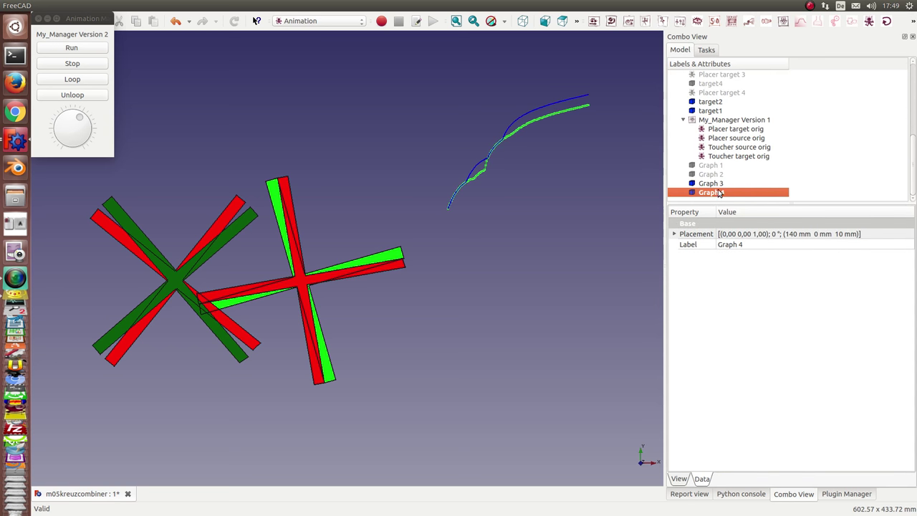
{"action": "left_click", "coordinate": [711, 183]}
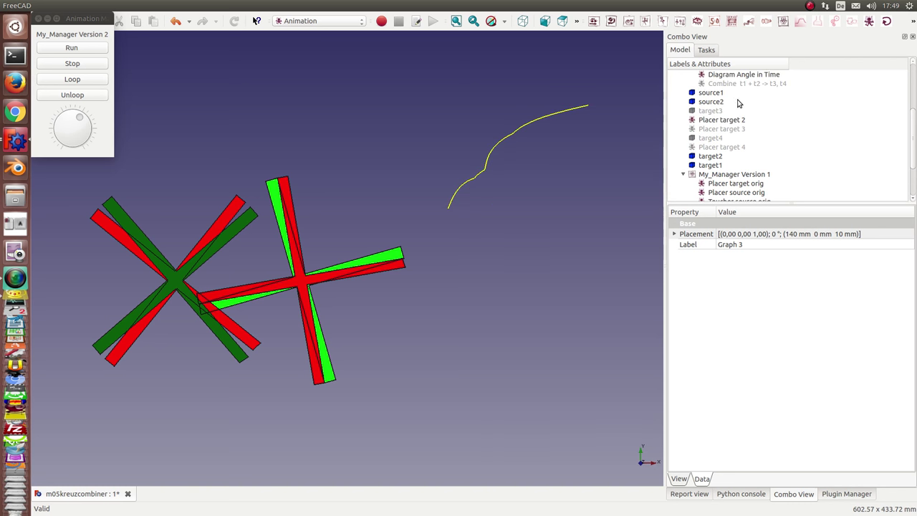
{"action": "left_click", "coordinate": [748, 75]}
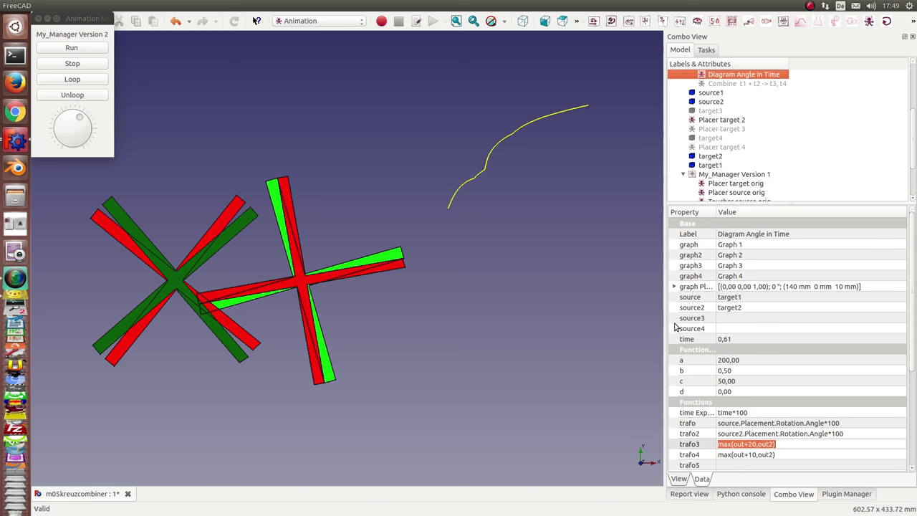
{"action": "mouse_move", "coordinate": [493, 171]}
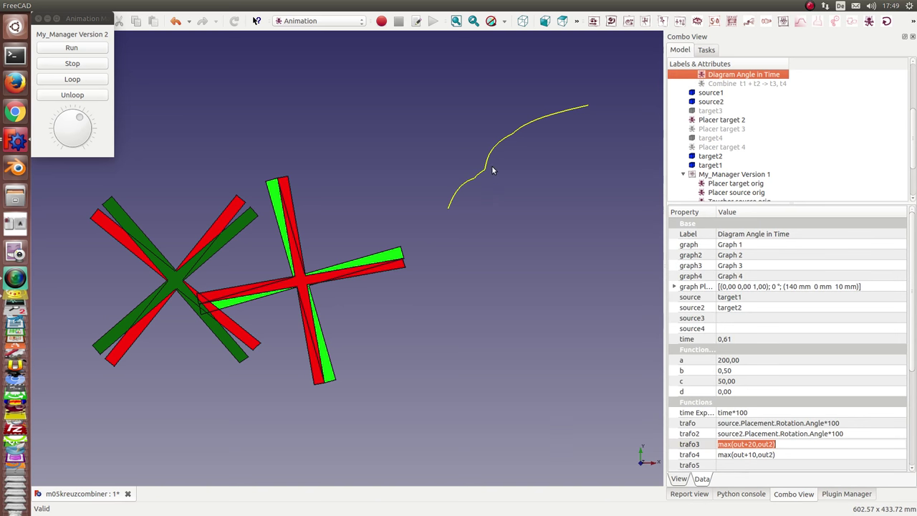
{"action": "mouse_move", "coordinate": [263, 304]}
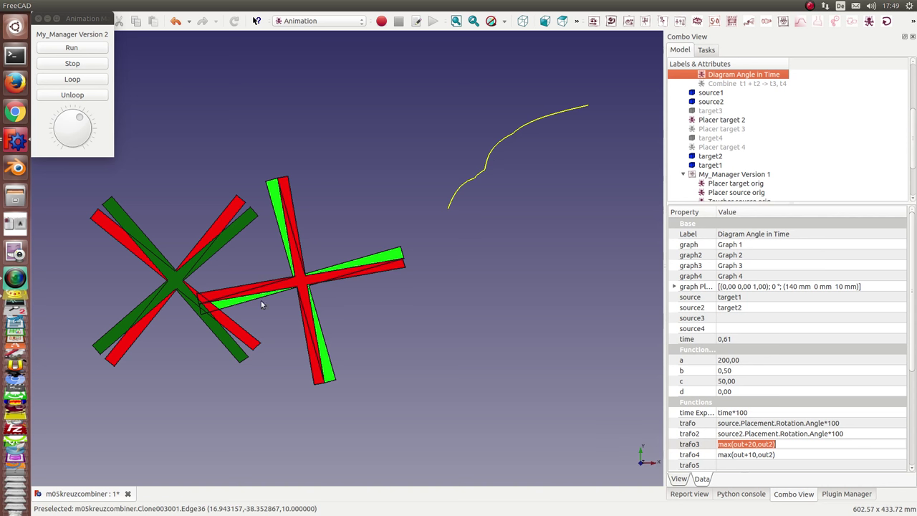
{"action": "mouse_move", "coordinate": [564, 114]}
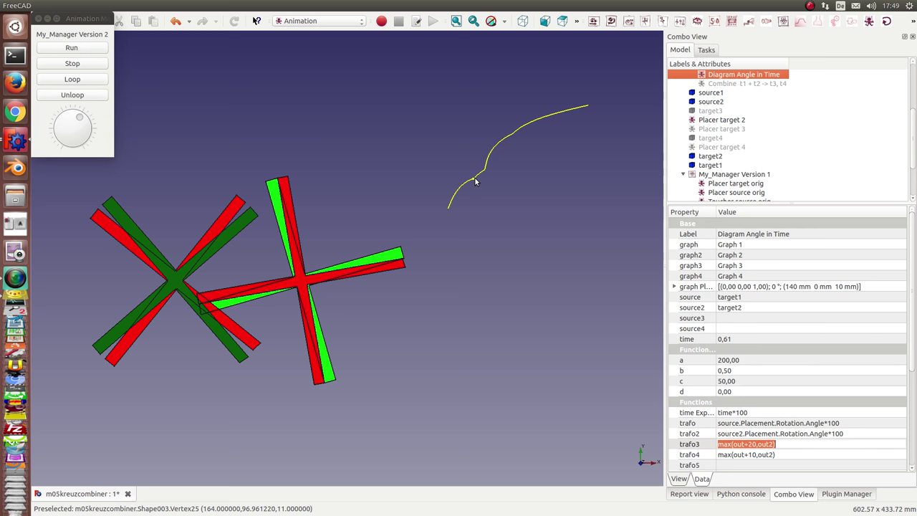
{"action": "mouse_move", "coordinate": [489, 172]}
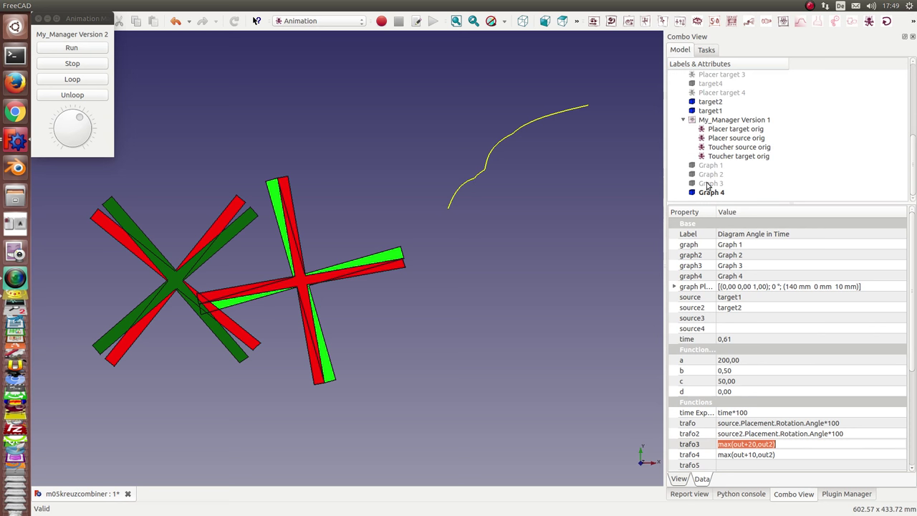
- Swap the yellow Graph 4 curve back to the blue Graph 3 curve
{"action": "left_click", "coordinate": [711, 192]}
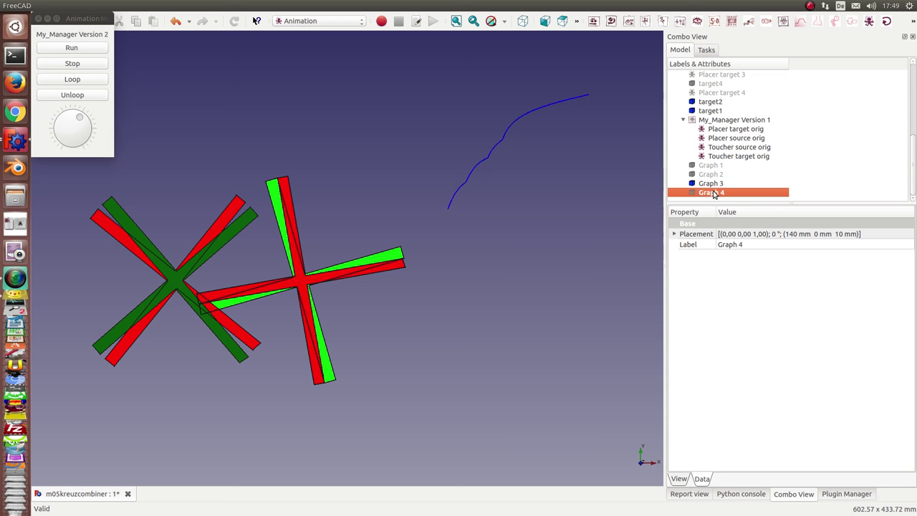
{"action": "mouse_move", "coordinate": [476, 210]}
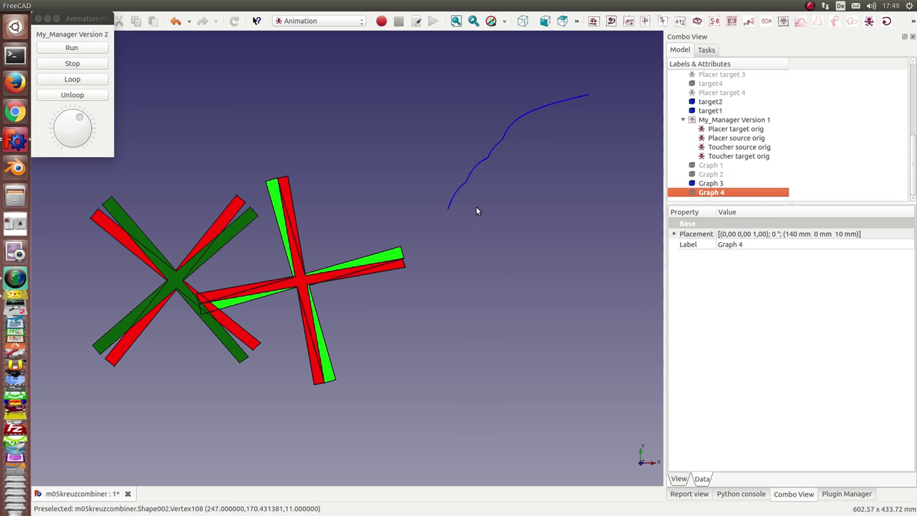
{"action": "mouse_move", "coordinate": [485, 210]}
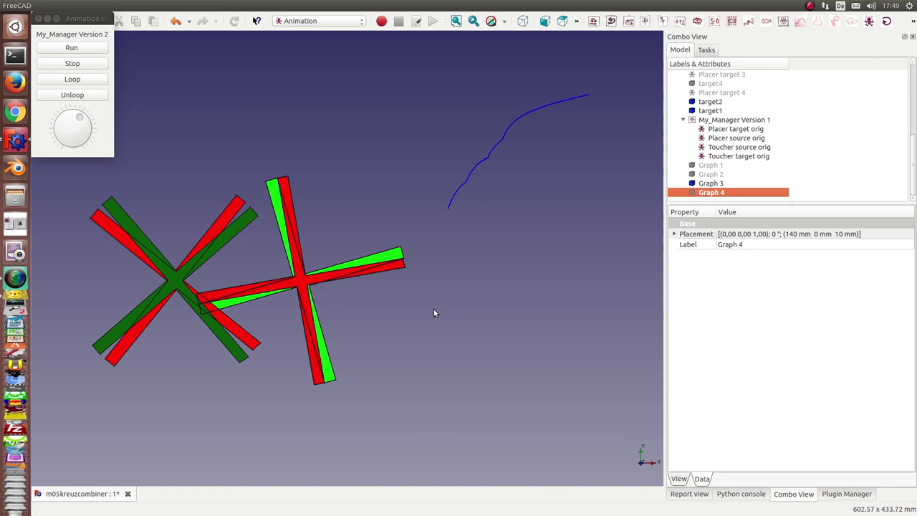
{"action": "mouse_move", "coordinate": [503, 268]}
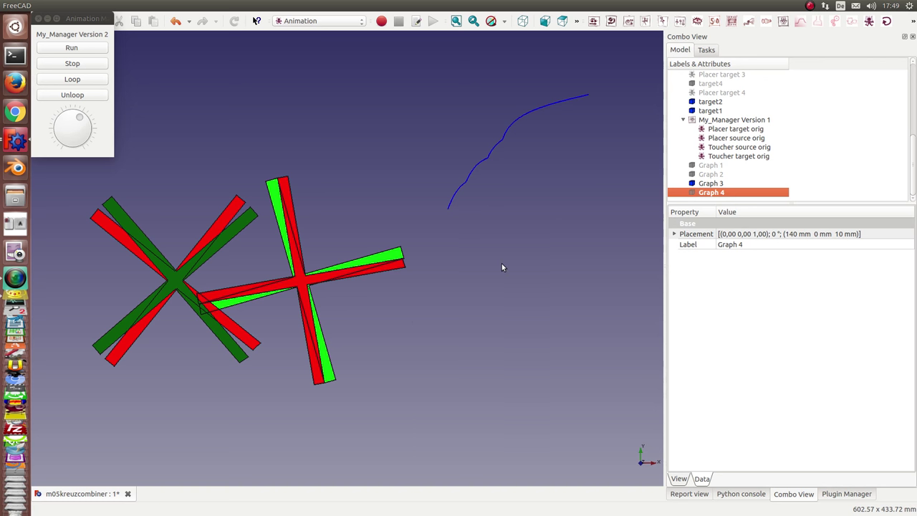
{"action": "mouse_move", "coordinate": [527, 211]}
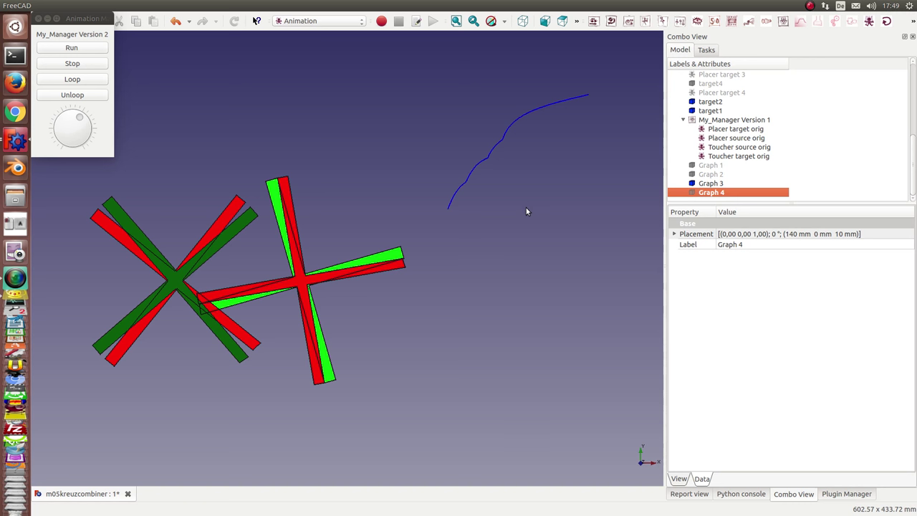
{"action": "mouse_move", "coordinate": [516, 219]}
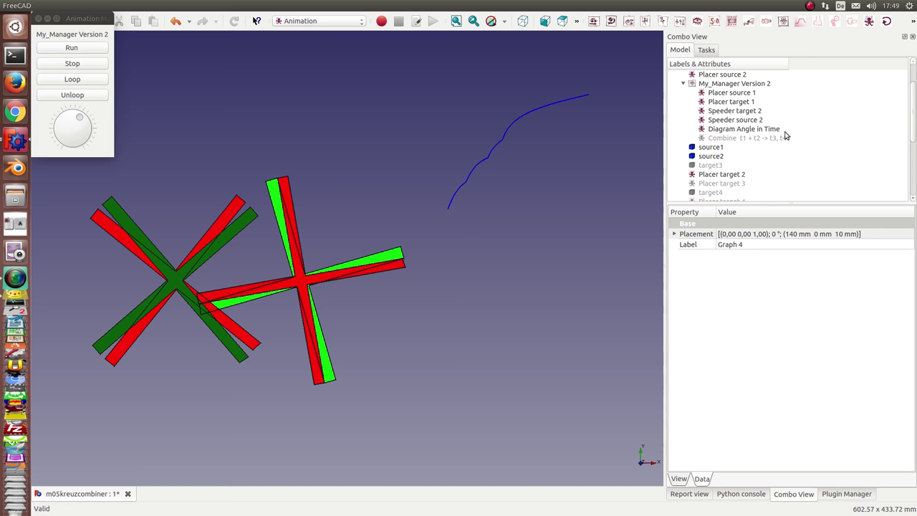
{"action": "mouse_move", "coordinate": [753, 141]}
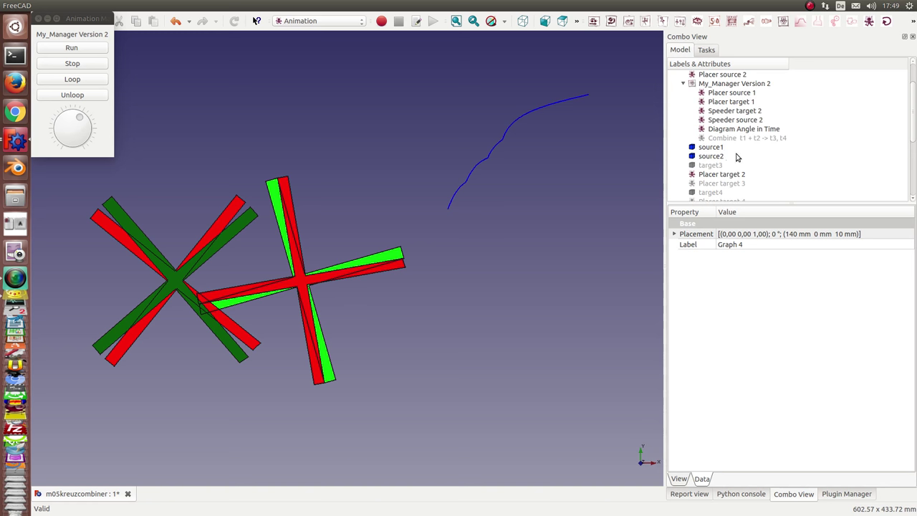
- Review the Combine t1 + t2 -> t3, t4 and diagram formulas, then show target4
{"action": "left_click", "coordinate": [744, 138]}
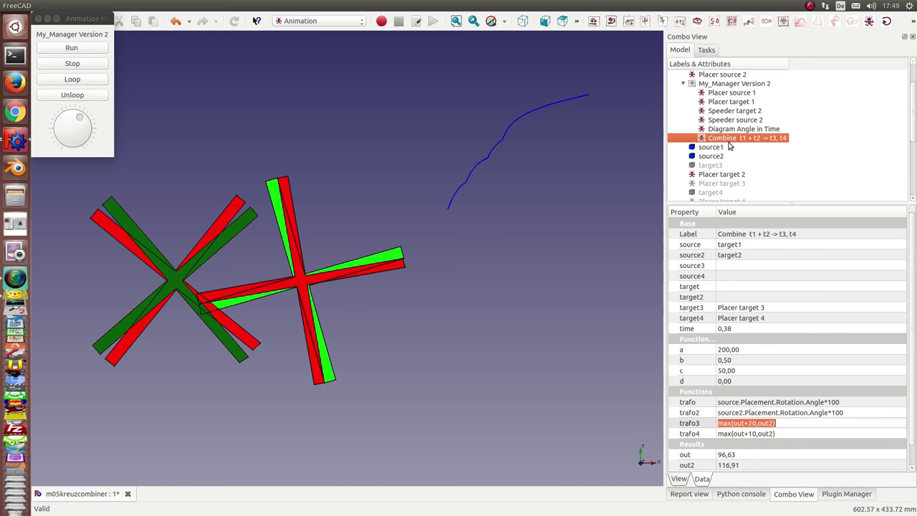
{"action": "left_click", "coordinate": [746, 128]}
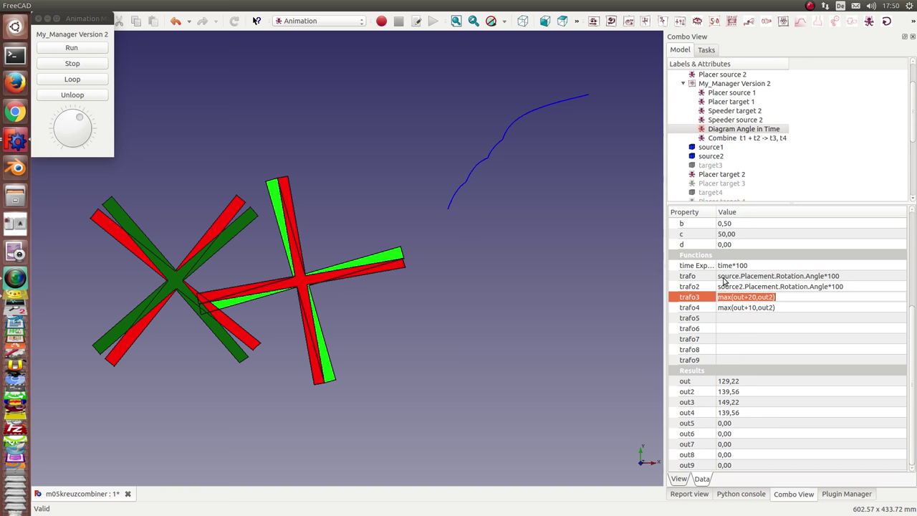
{"action": "mouse_move", "coordinate": [823, 286]}
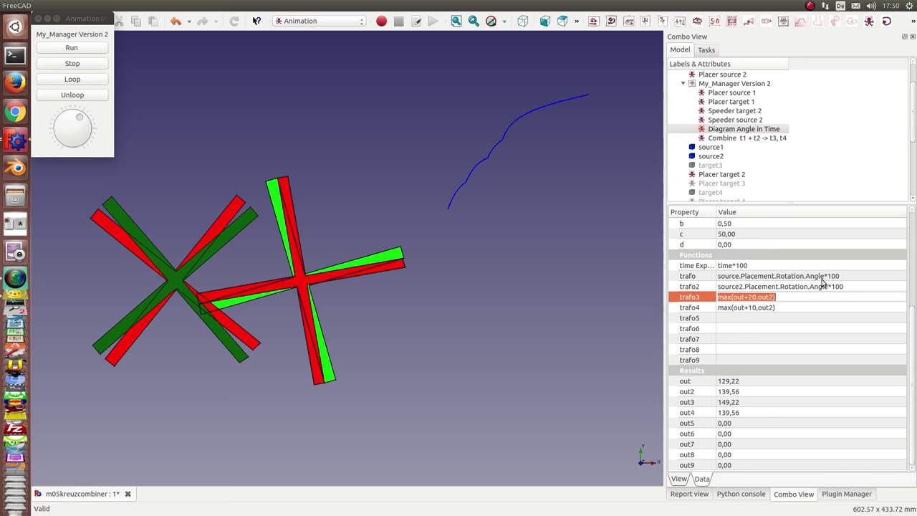
{"action": "mouse_move", "coordinate": [823, 292]}
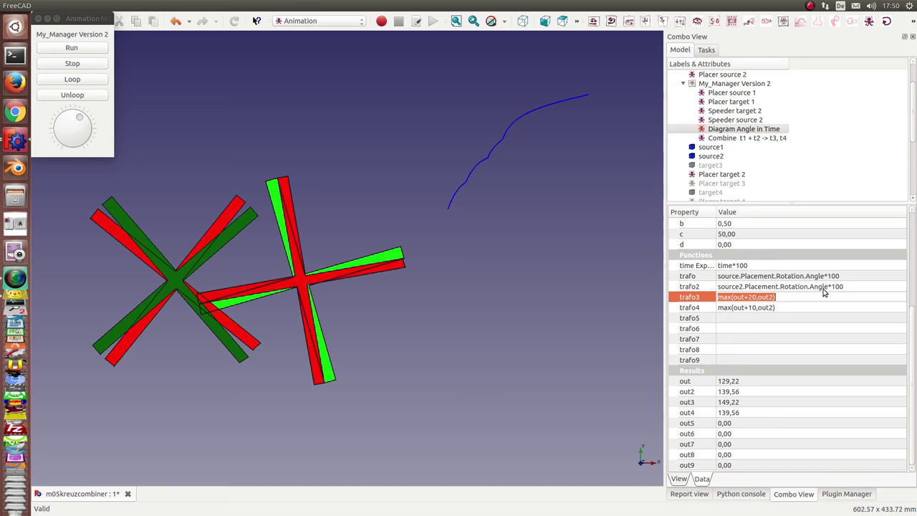
{"action": "mouse_move", "coordinate": [677, 320]}
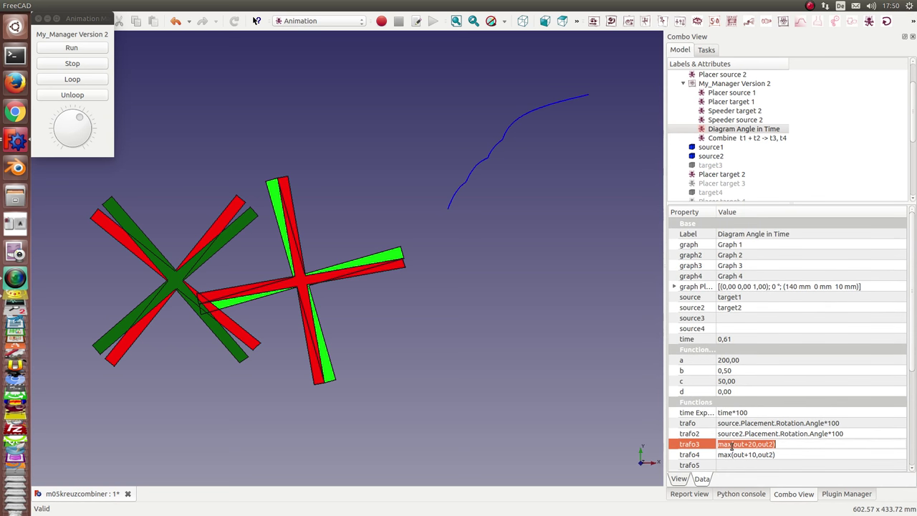
{"action": "mouse_move", "coordinate": [909, 316]}
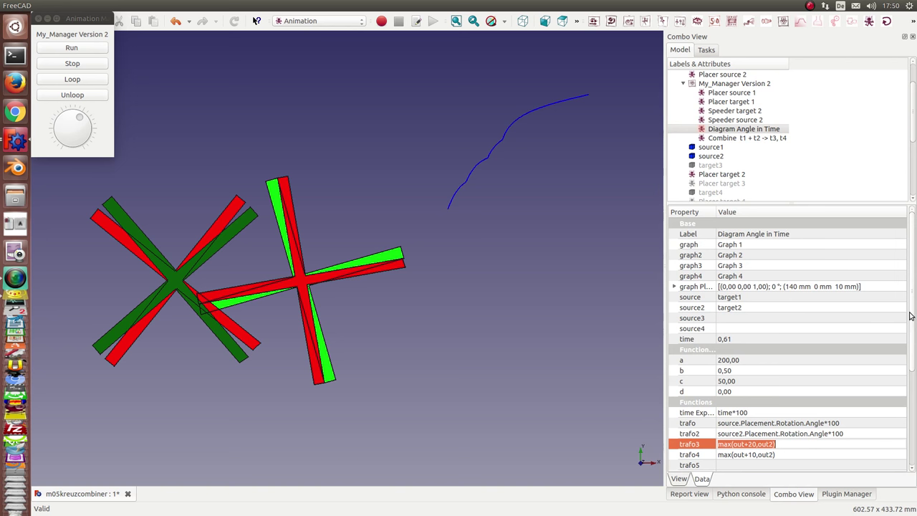
{"action": "scroll", "scroll_direction": "down", "scroll_amount": 3}
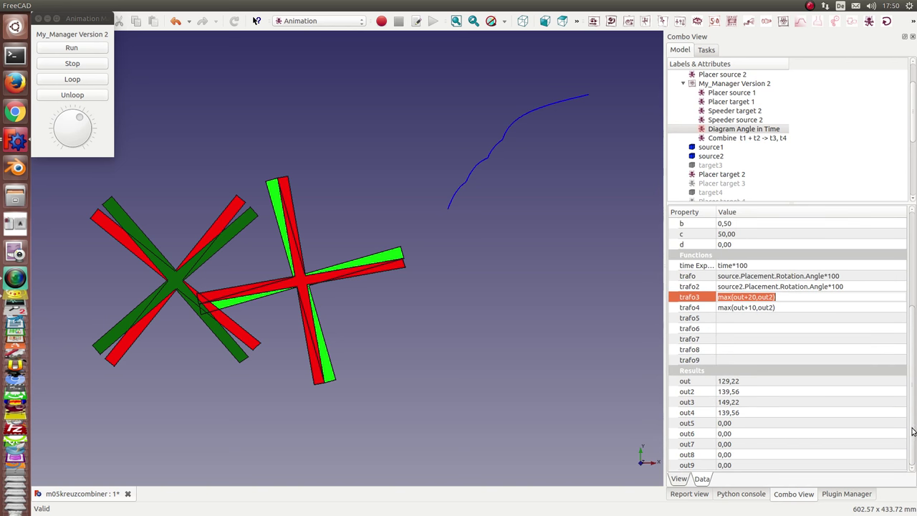
{"action": "mouse_move", "coordinate": [415, 239]}
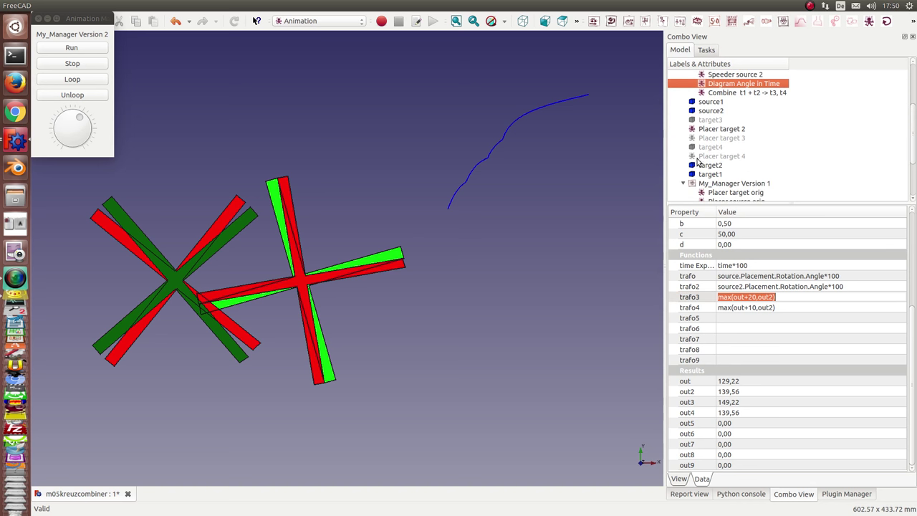
{"action": "mouse_move", "coordinate": [743, 151]}
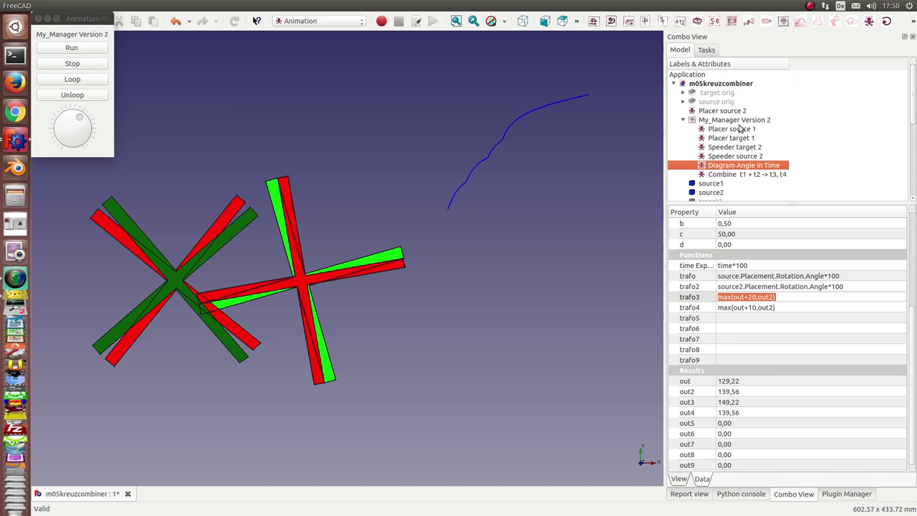
{"action": "scroll", "scroll_direction": "down", "scroll_amount": 3}
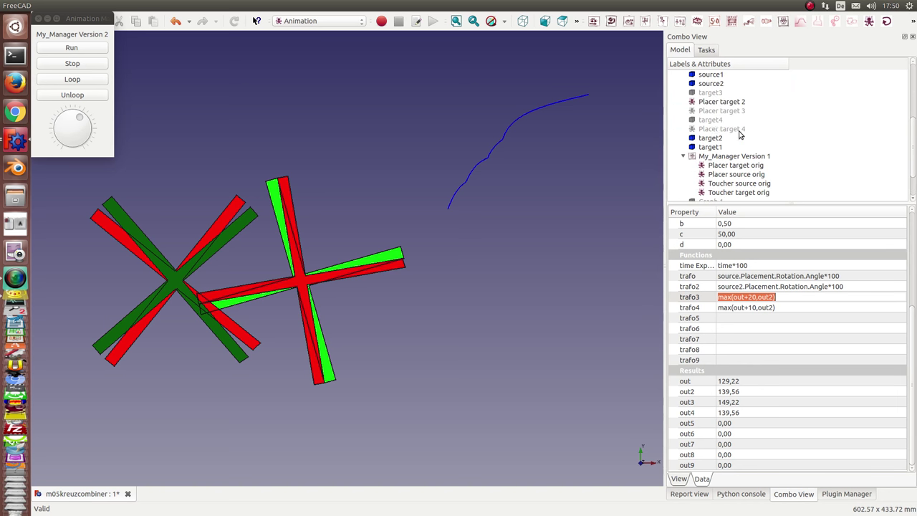
{"action": "left_click", "coordinate": [710, 119]}
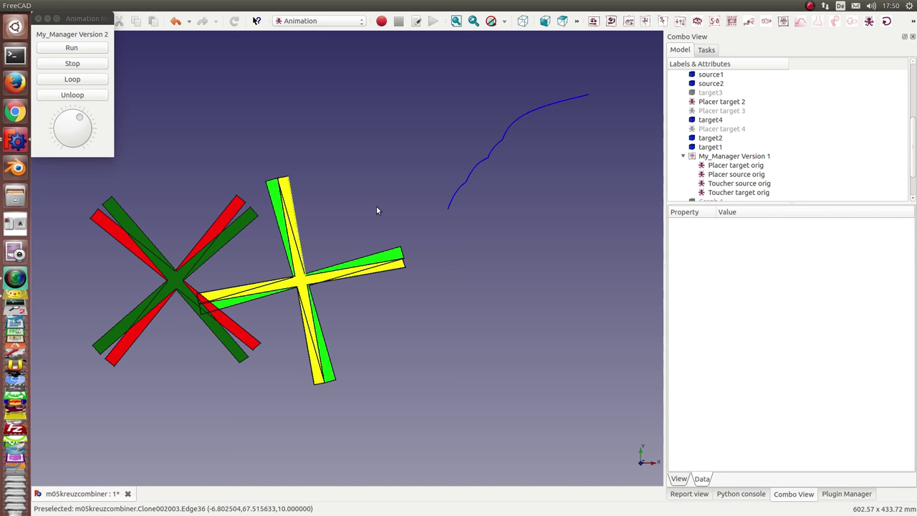
- Turn on the blue target3 cross and the yellow Graph 4 curve
{"action": "left_click", "coordinate": [710, 119]}
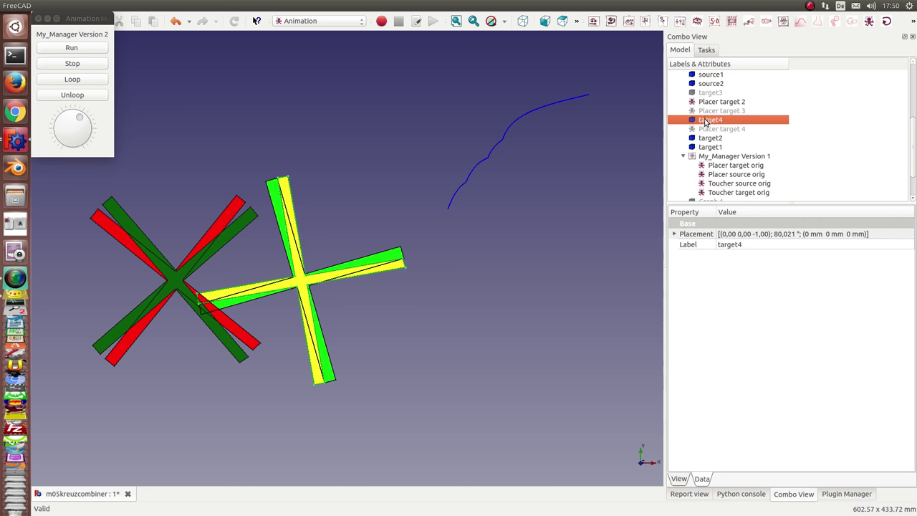
{"action": "left_click", "coordinate": [703, 91]}
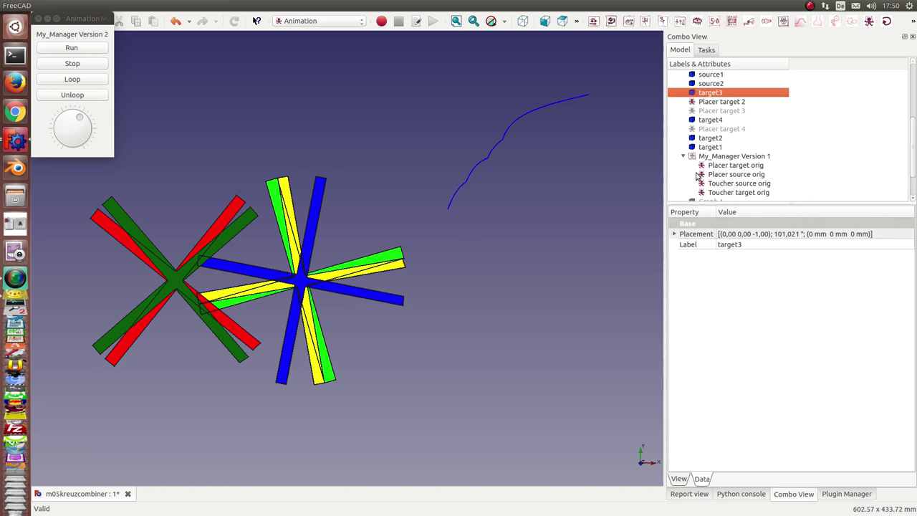
{"action": "mouse_move", "coordinate": [293, 316]}
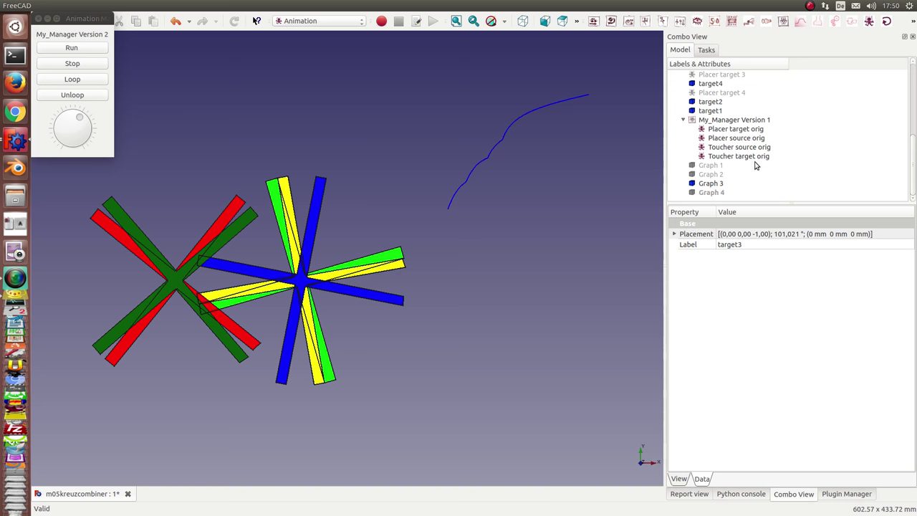
{"action": "left_click", "coordinate": [711, 192]}
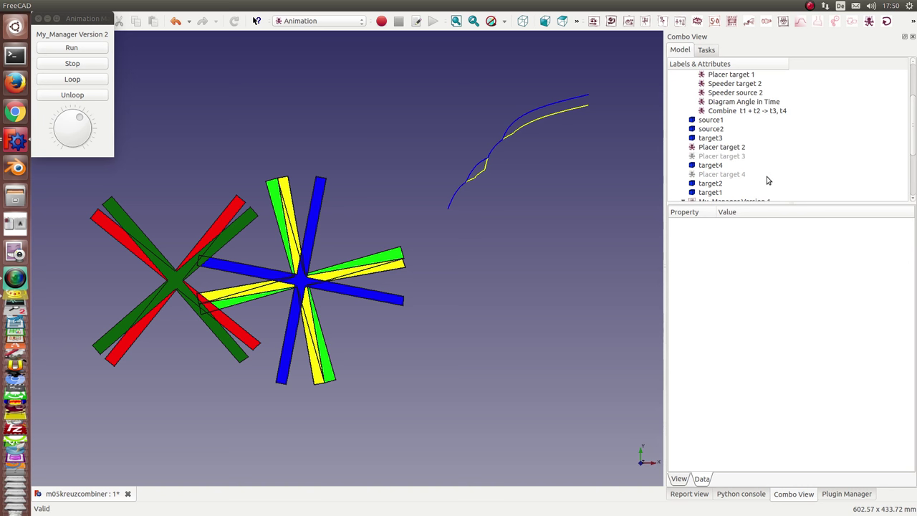
{"action": "mouse_move", "coordinate": [757, 164]}
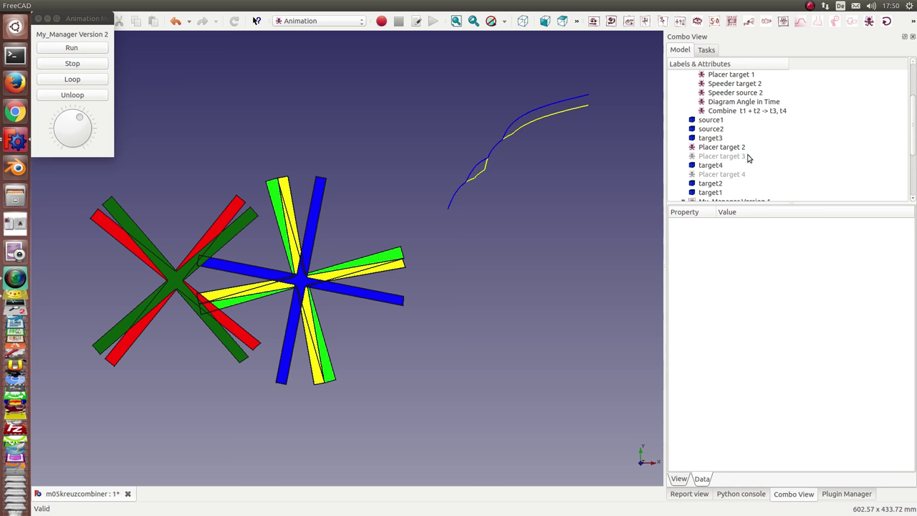
{"action": "mouse_move", "coordinate": [722, 160]}
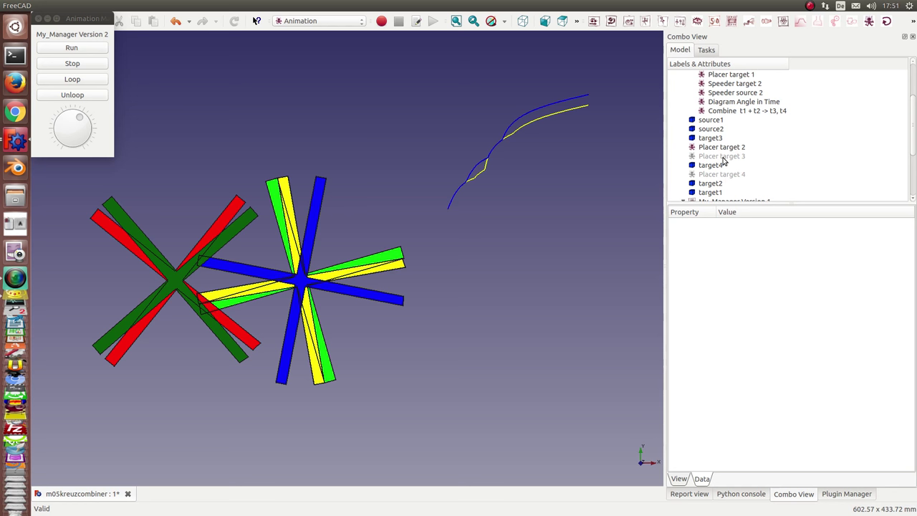
{"action": "mouse_move", "coordinate": [414, 196]}
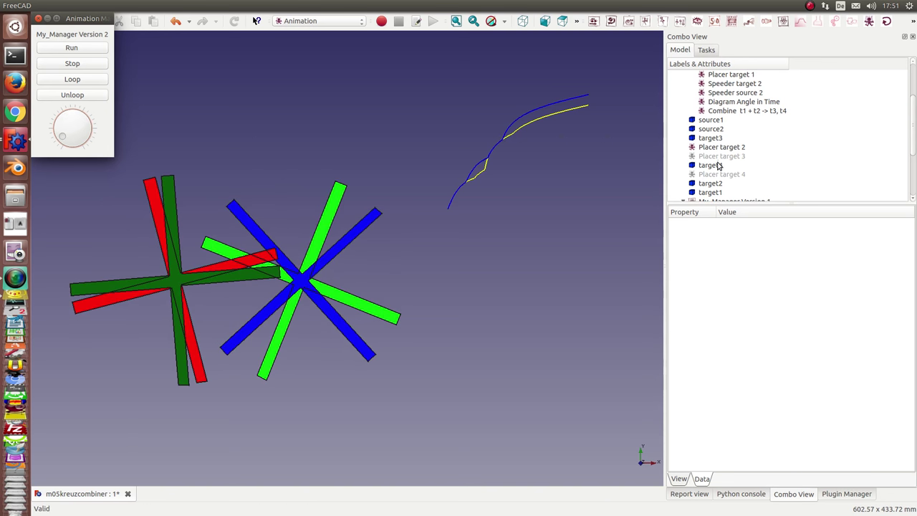
- Activate Placer target 3 and Placer target 4, then run the animation several times
{"action": "left_click", "coordinate": [722, 156]}
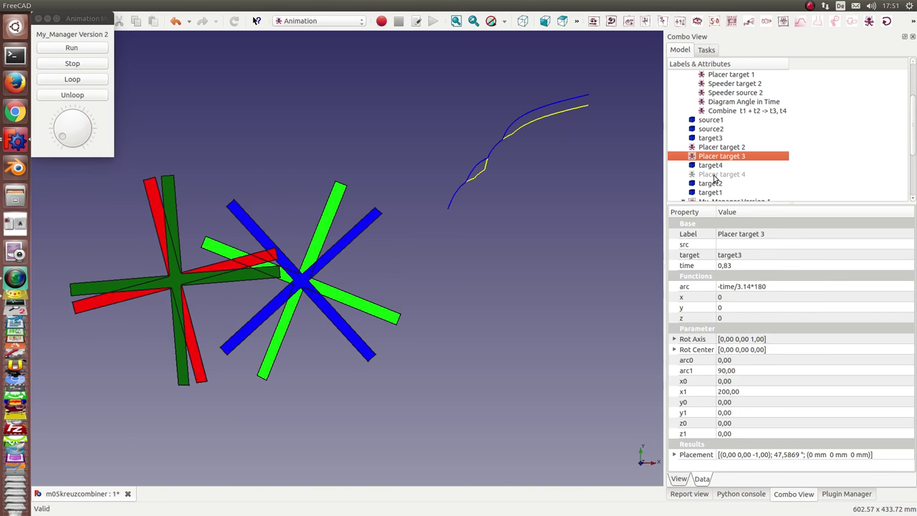
{"action": "left_click", "coordinate": [731, 174]}
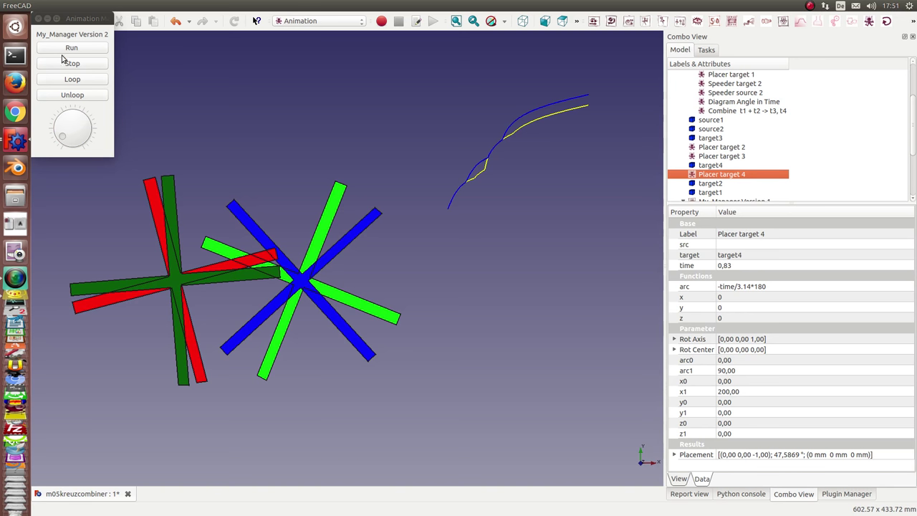
{"action": "left_click", "coordinate": [77, 47]}
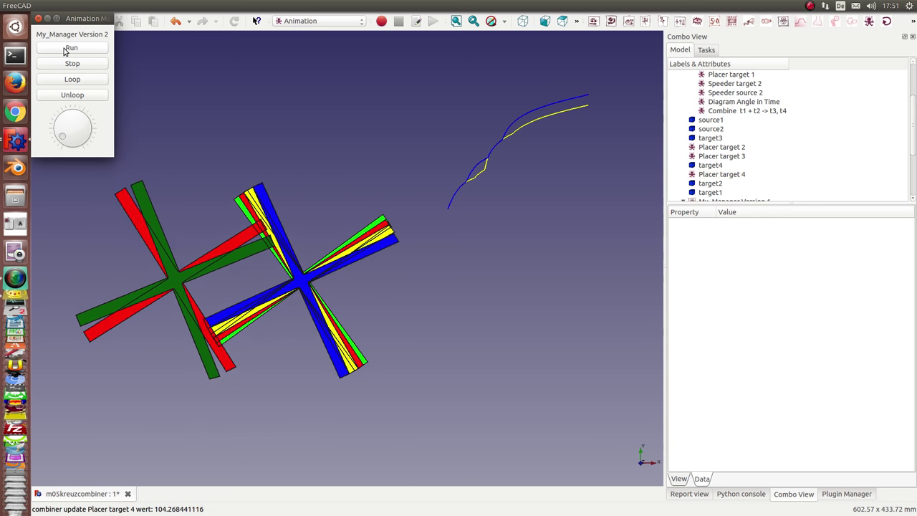
{"action": "left_click", "coordinate": [81, 48]}
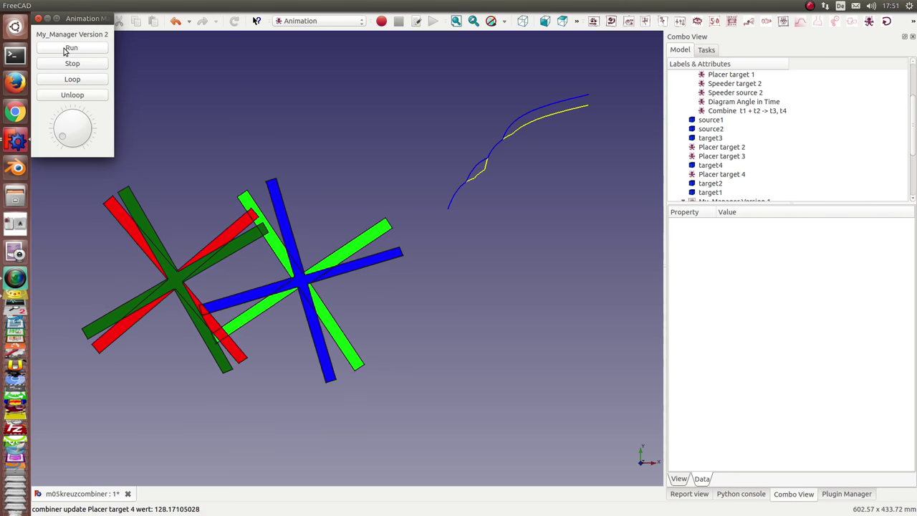
{"action": "left_click", "coordinate": [76, 48]}
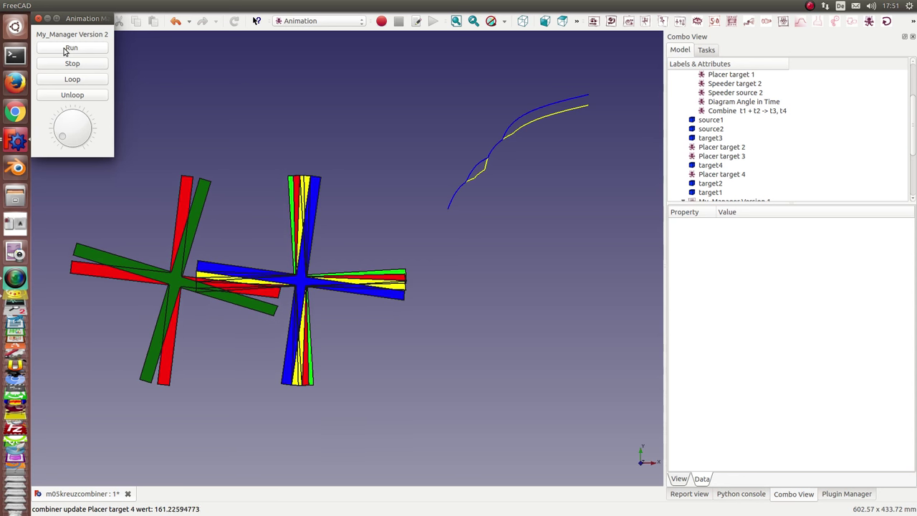
{"action": "left_click", "coordinate": [75, 47]}
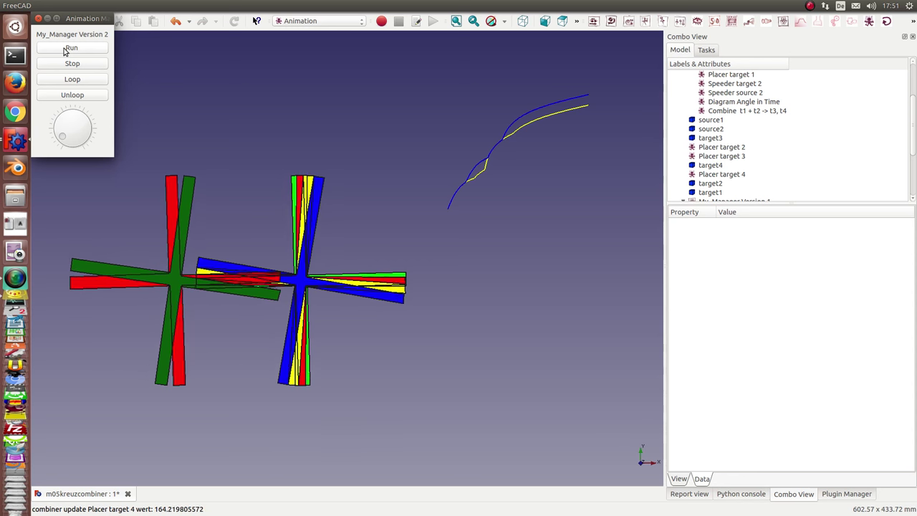
{"action": "left_click", "coordinate": [81, 48]}
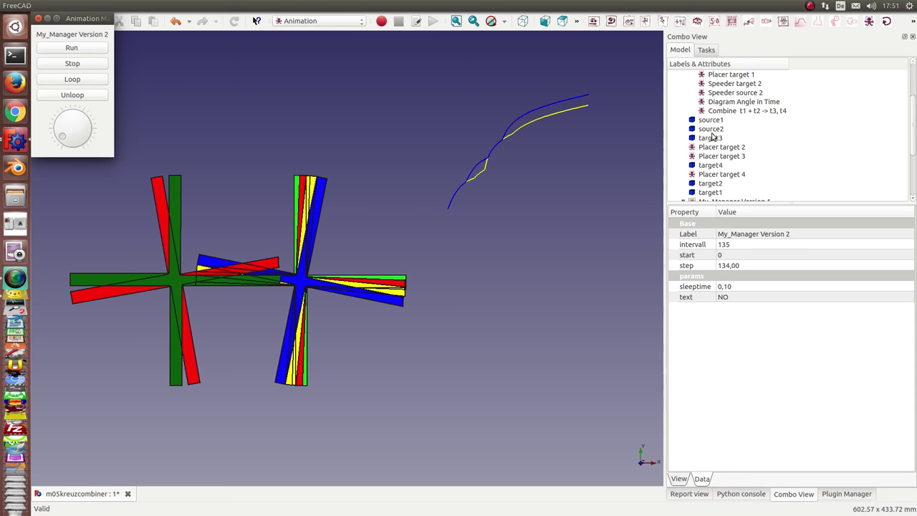
- Hide the target2 and target1 crosses, leaving the blue and yellow crosses
{"action": "left_click", "coordinate": [710, 183]}
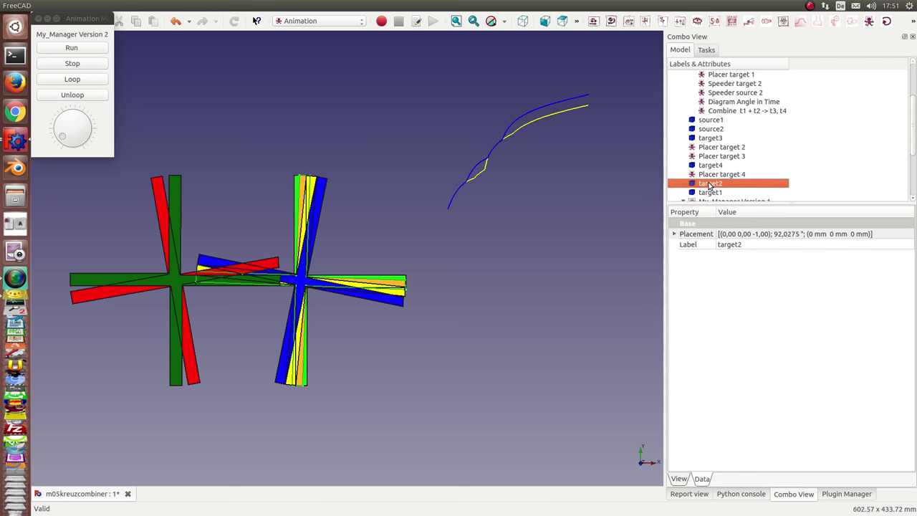
{"action": "left_click", "coordinate": [710, 193]}
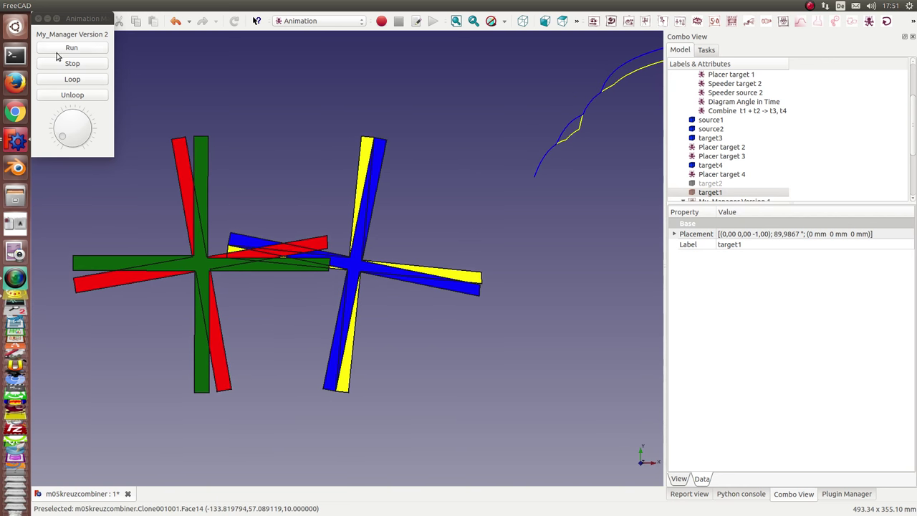
{"action": "left_click", "coordinate": [75, 48]}
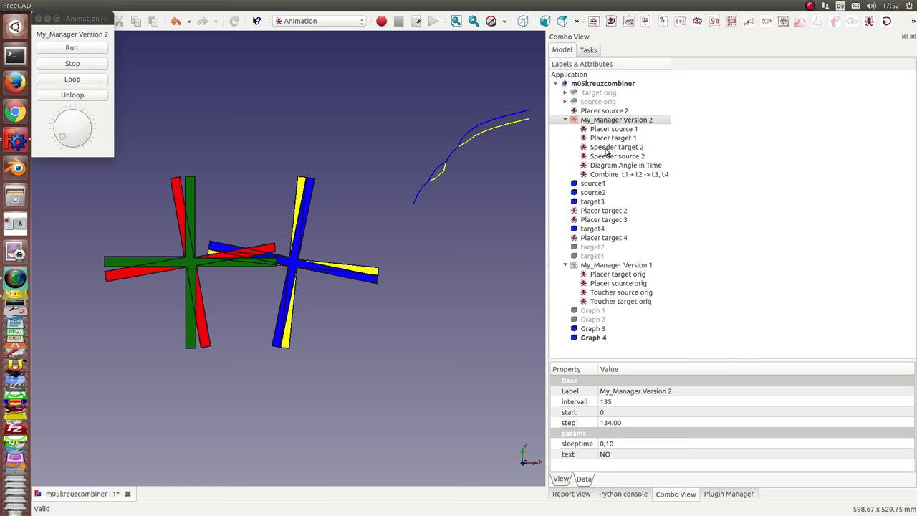
- Check Speeder target 2 and the diagram, then view trafo3 max(out+20,out2) and trafo4 max(out+10,out2)
{"action": "left_click", "coordinate": [619, 147]}
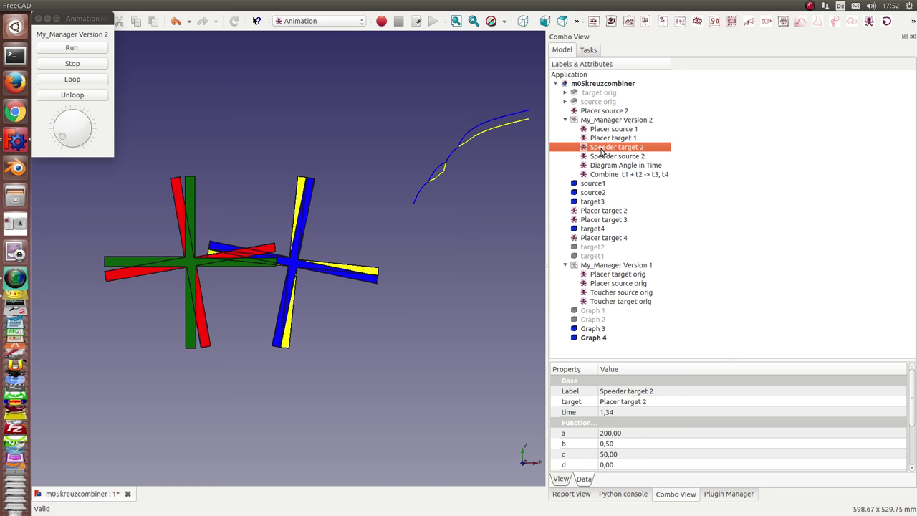
{"action": "mouse_move", "coordinate": [605, 170]}
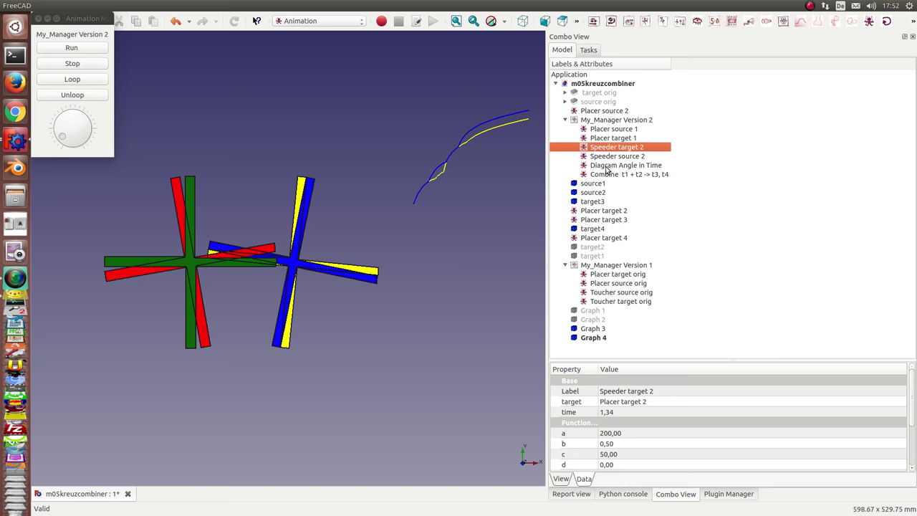
{"action": "left_click", "coordinate": [625, 165]}
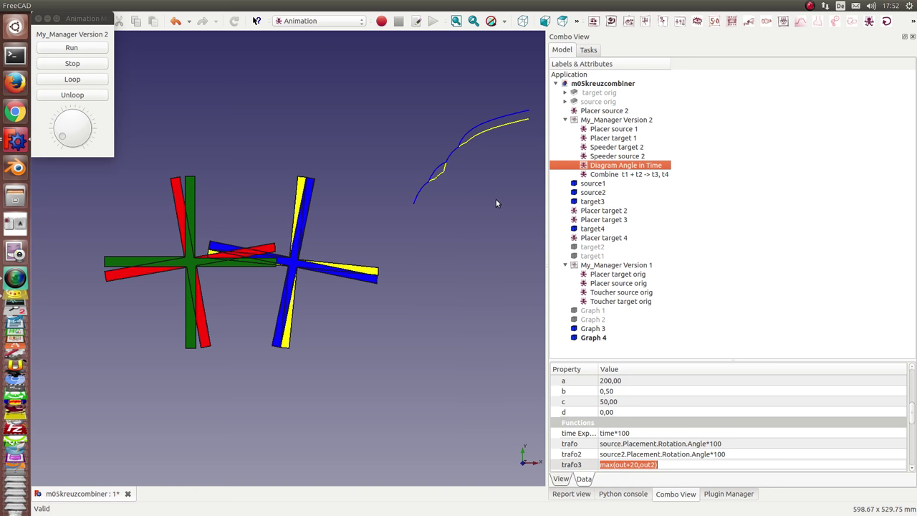
{"action": "mouse_move", "coordinate": [445, 177]}
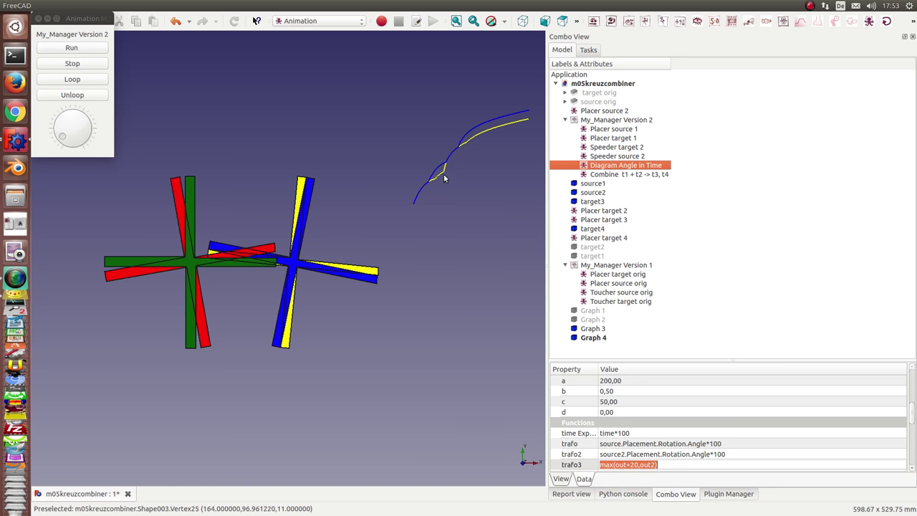
{"action": "mouse_move", "coordinate": [348, 201]}
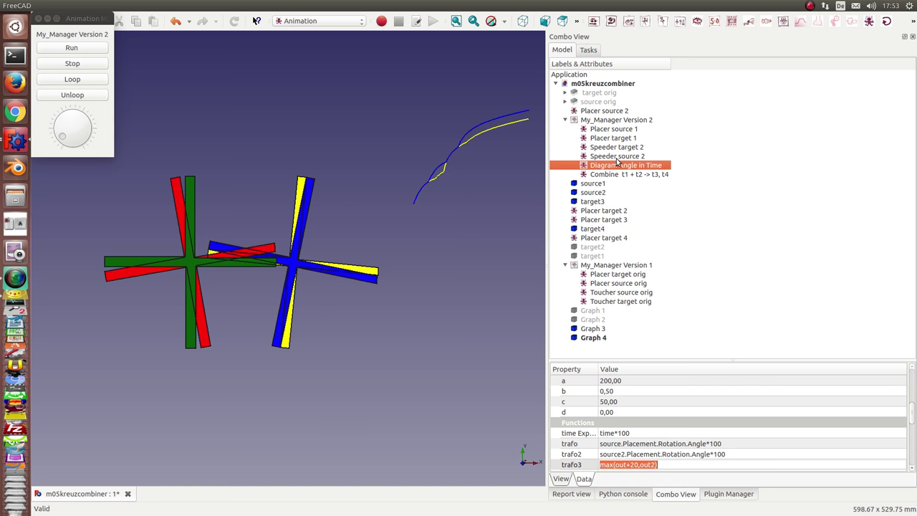
{"action": "mouse_move", "coordinate": [644, 199]}
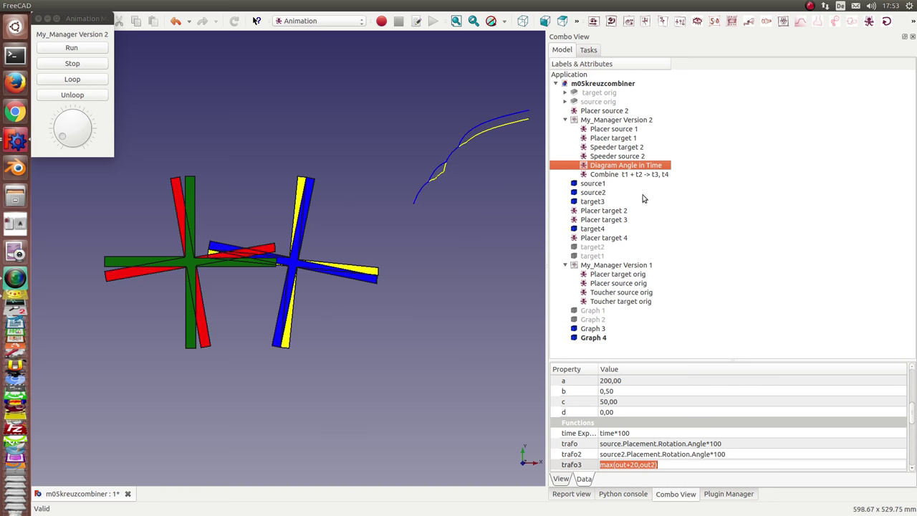
{"action": "left_click", "coordinate": [628, 174]}
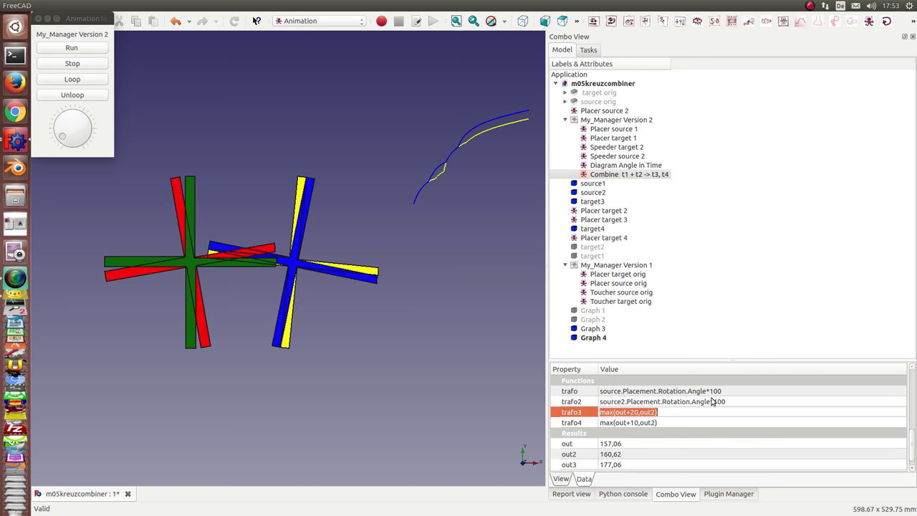
{"action": "mouse_move", "coordinate": [715, 429]}
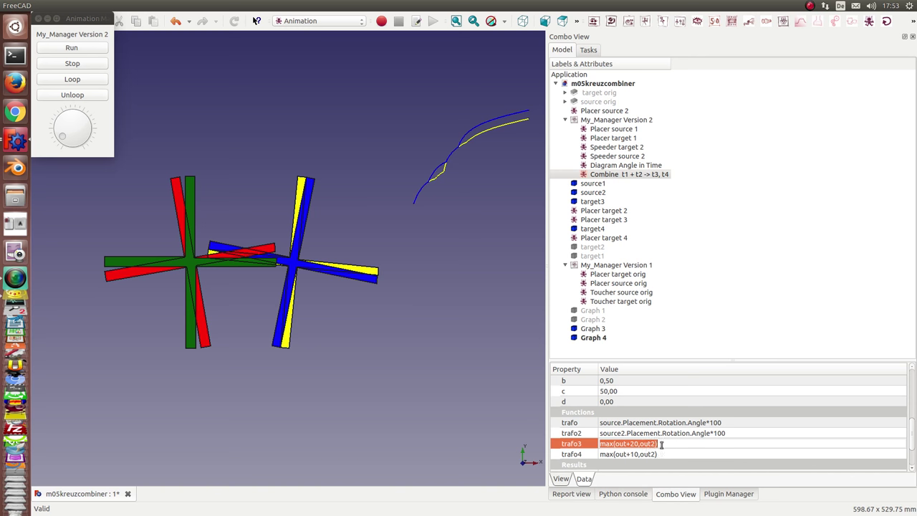
{"action": "left_click", "coordinate": [797, 304]}
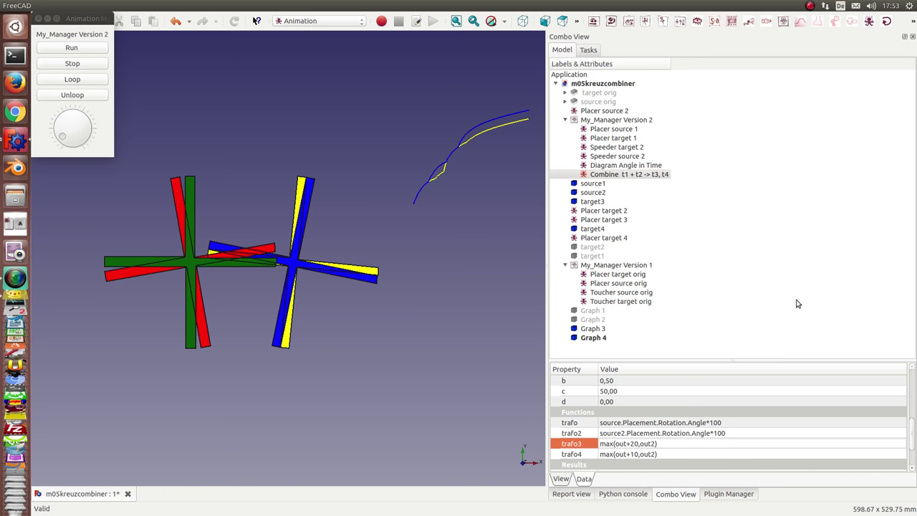